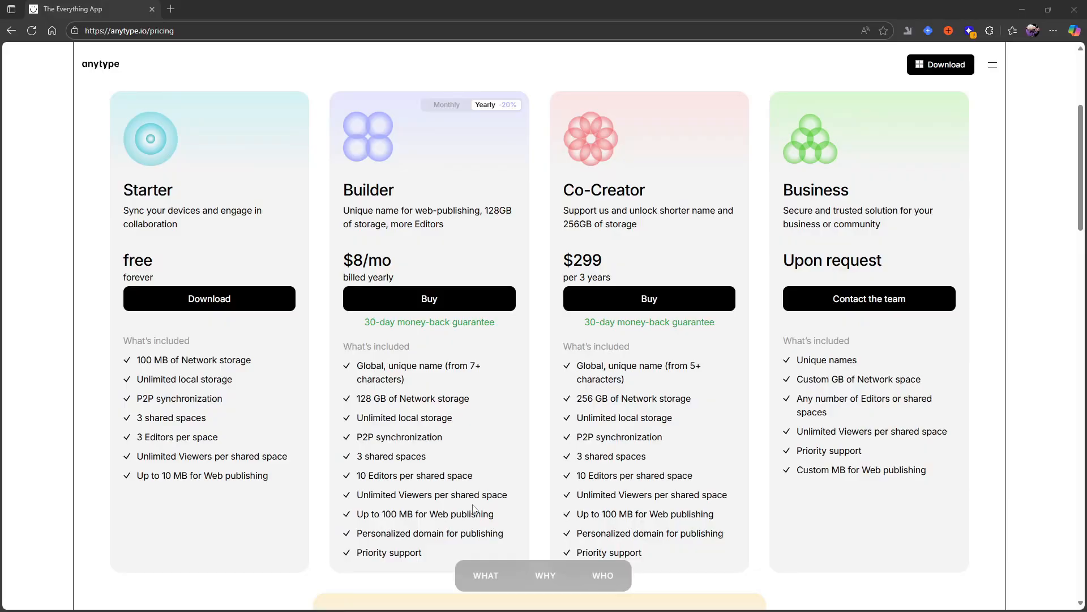
Switch the pricing page to monthly billing so Builder shows $10/mo, and review plan features
scroll(down, 3)
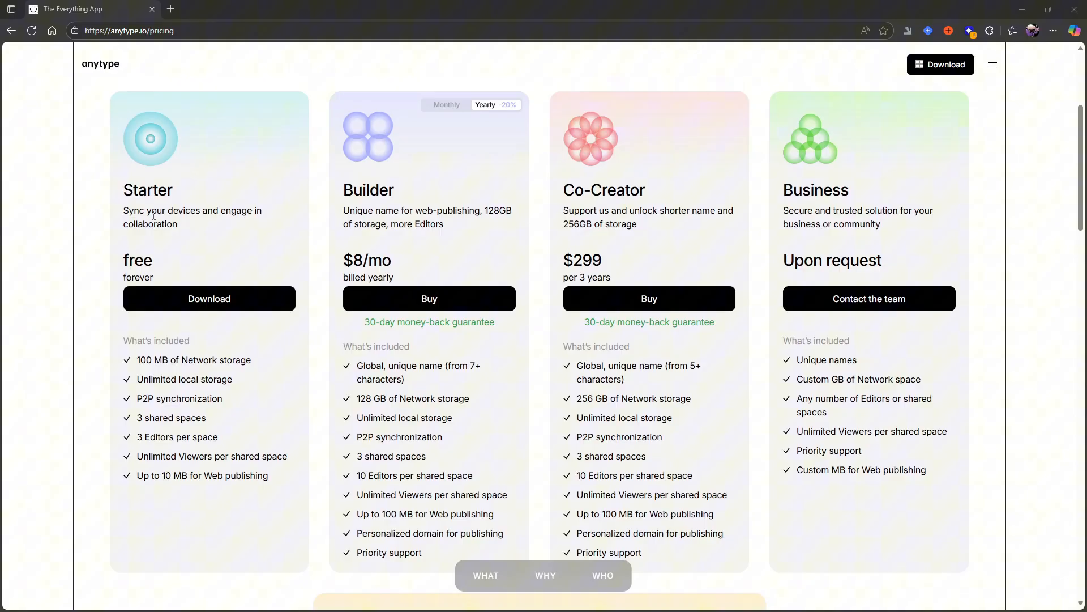
mouse_move(234, 357)
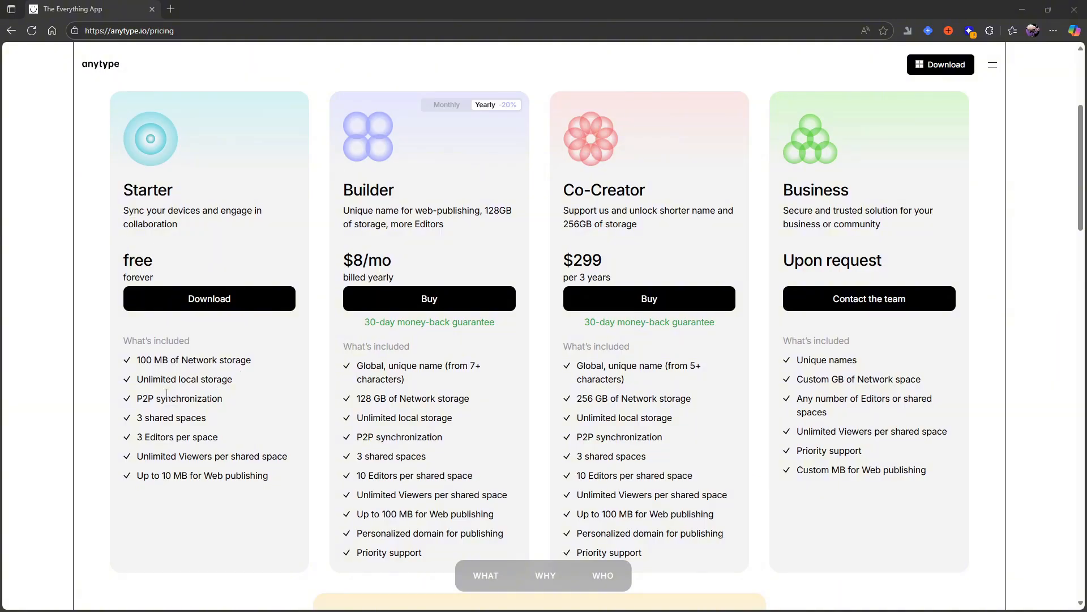
scroll(down, 3)
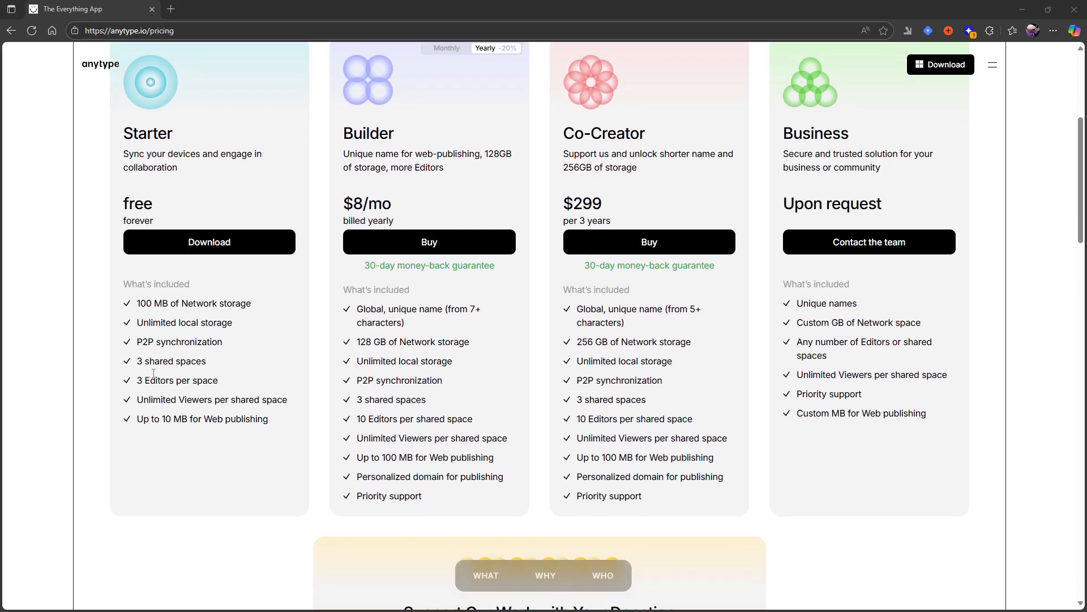
mouse_move(181, 395)
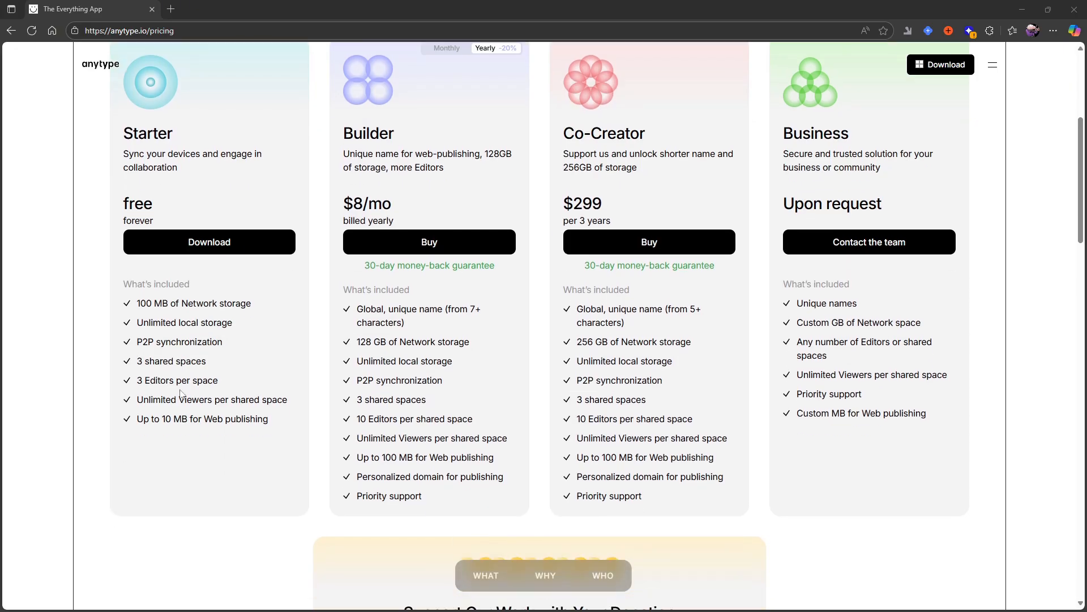
scroll(down, 3)
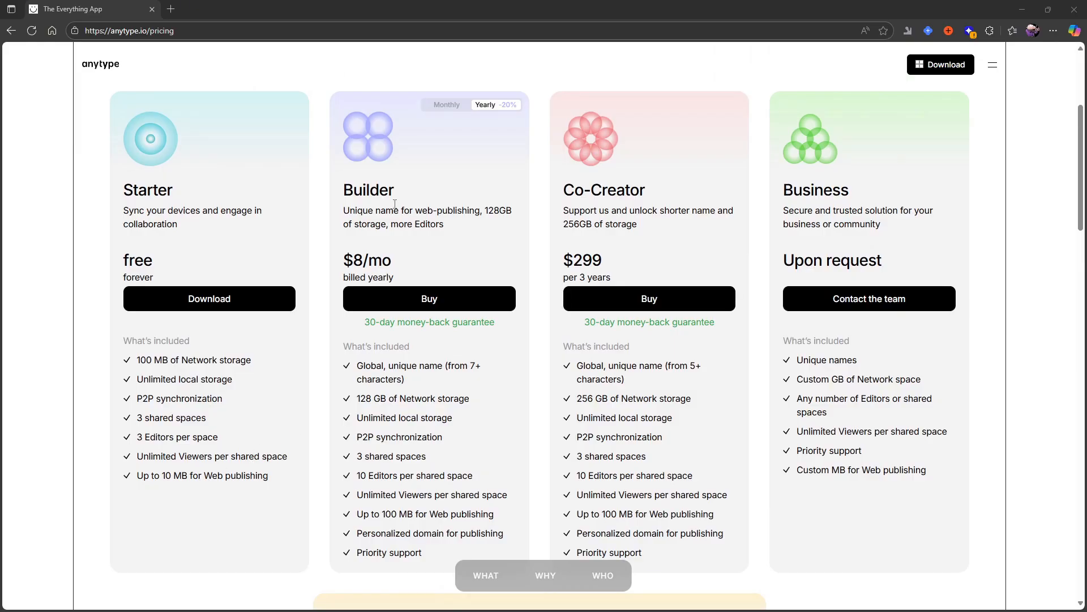
click(446, 105)
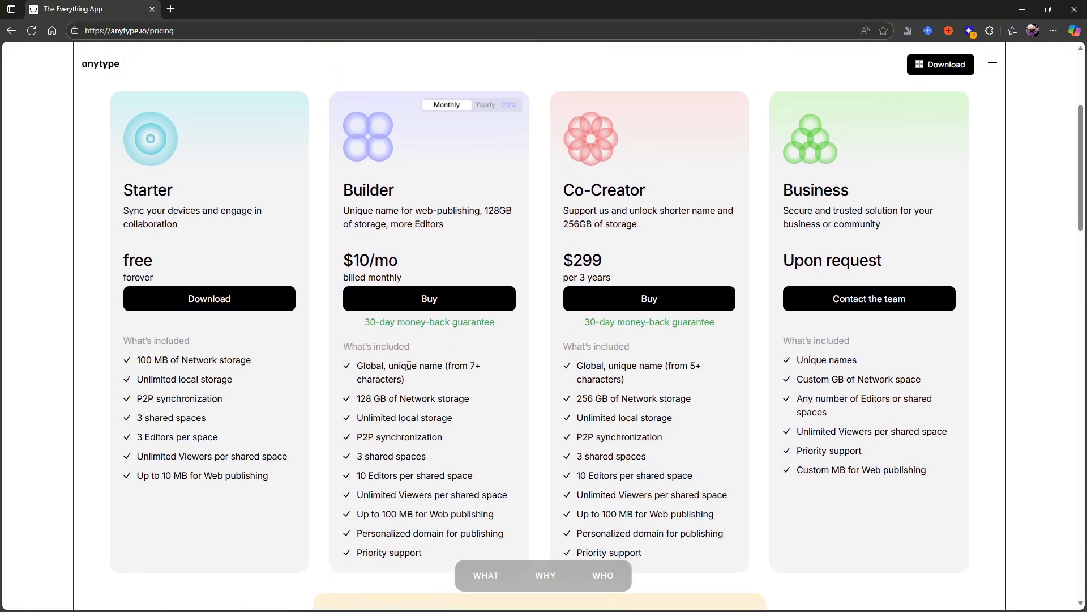
mouse_move(386, 409)
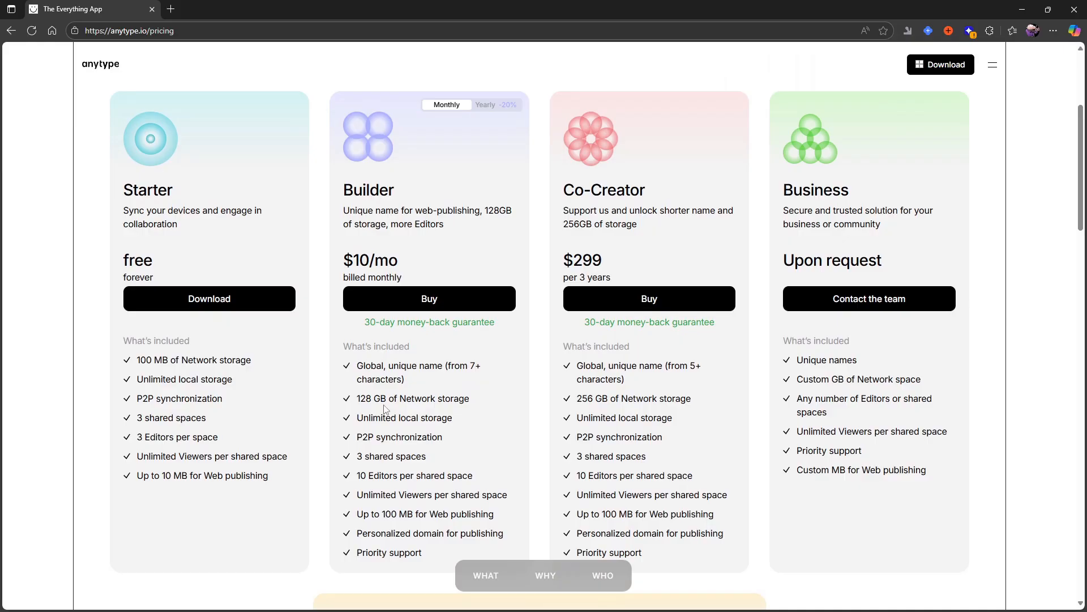
mouse_move(438, 402)
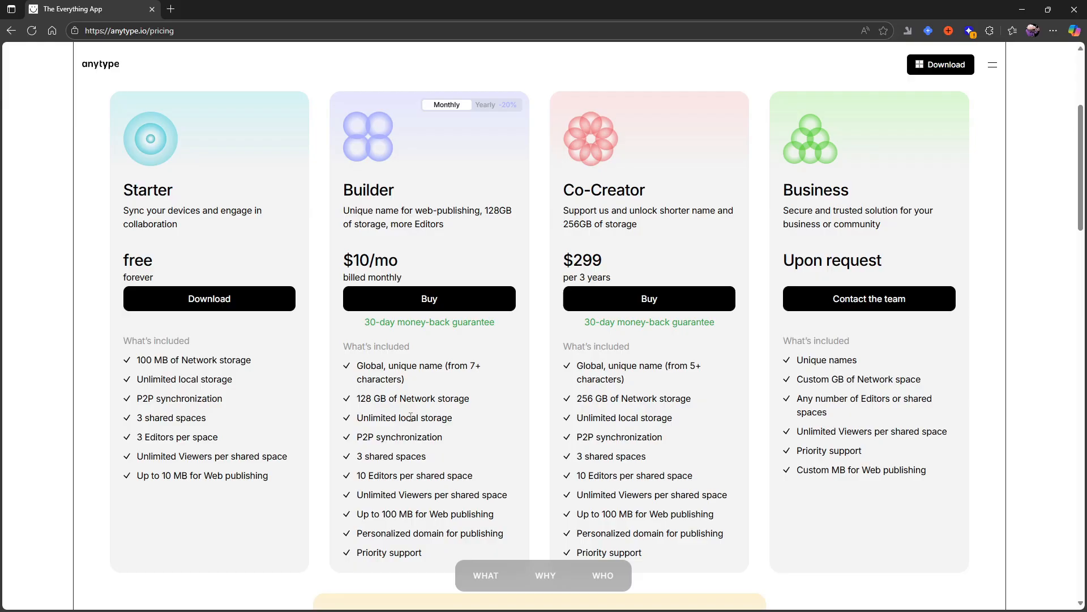
mouse_move(405, 432)
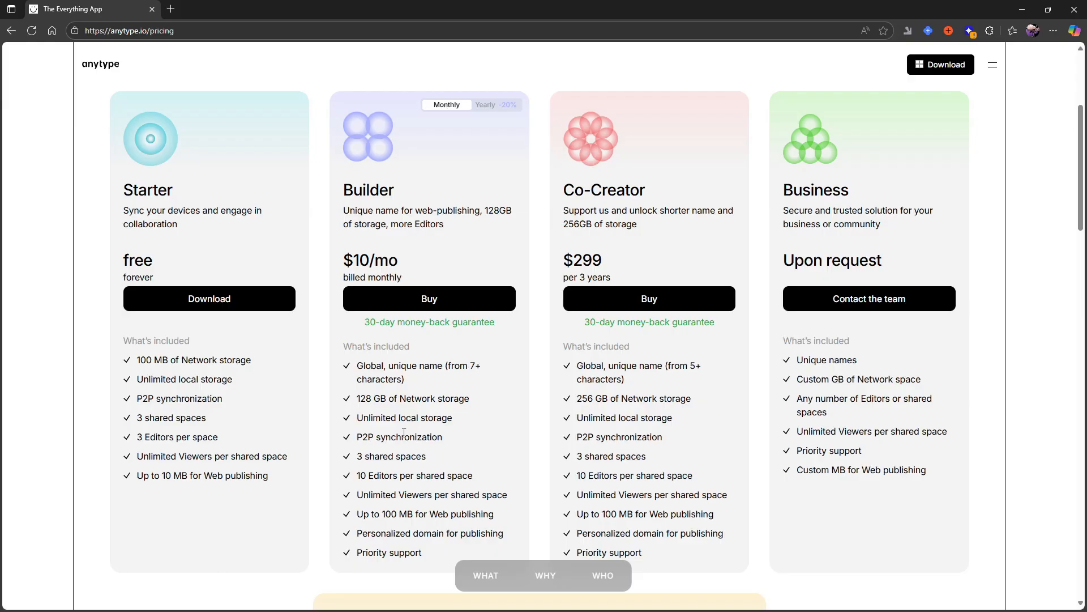
scroll(down, 3)
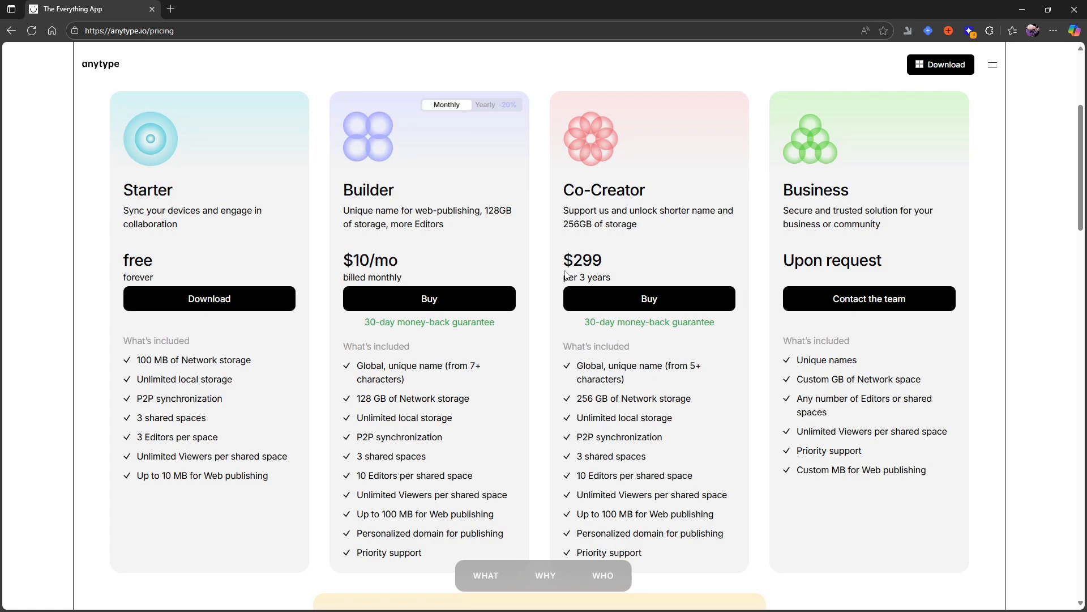
mouse_move(619, 279)
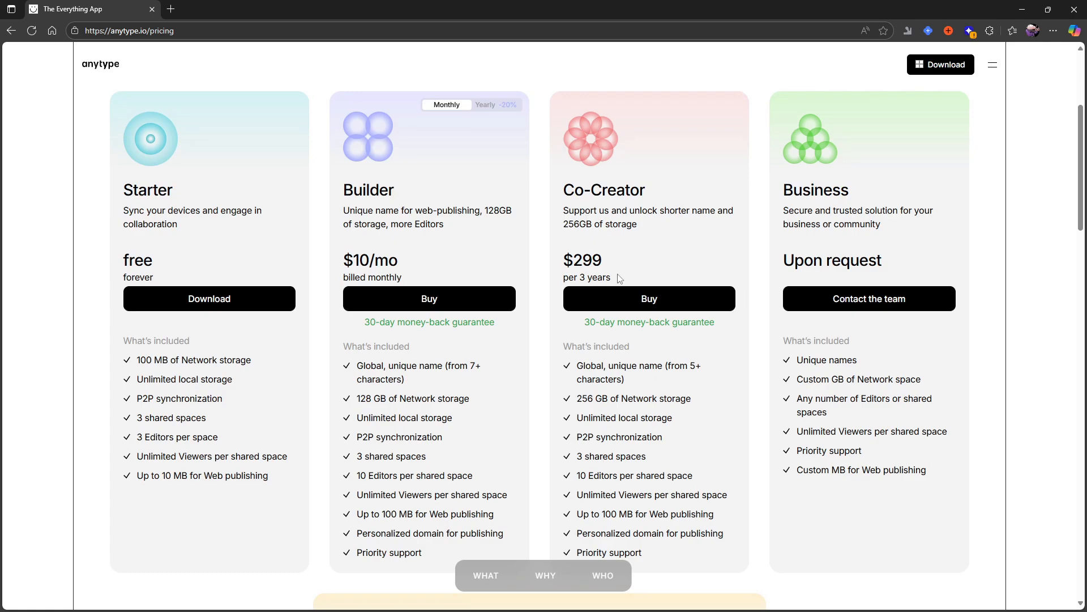
scroll(down, 3)
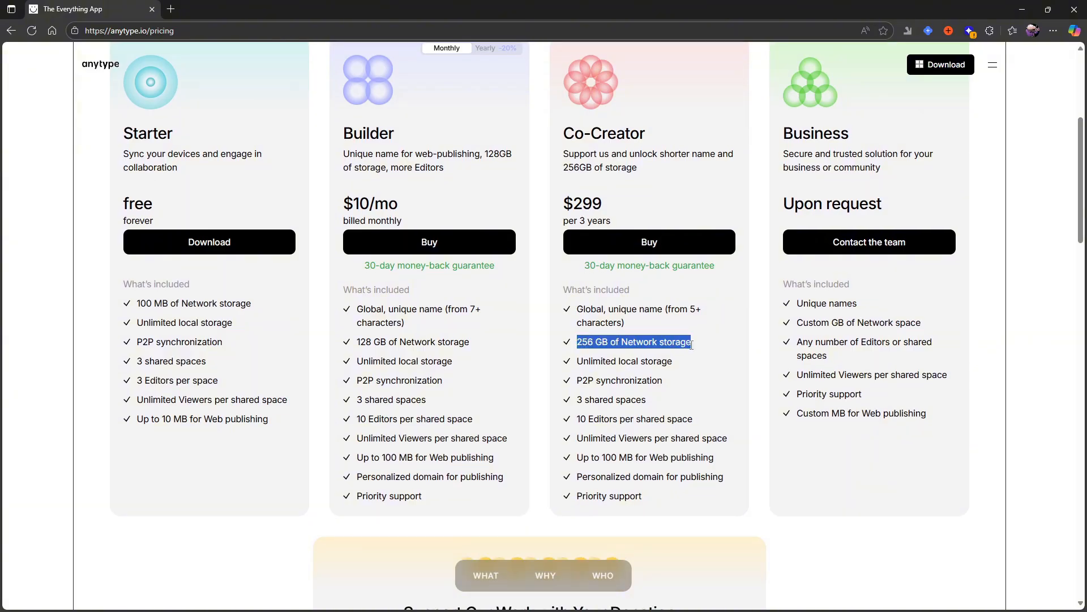
Switch the plans back to yearly billing so Builder shows $8/mo, glancing at the donation section
click(663, 507)
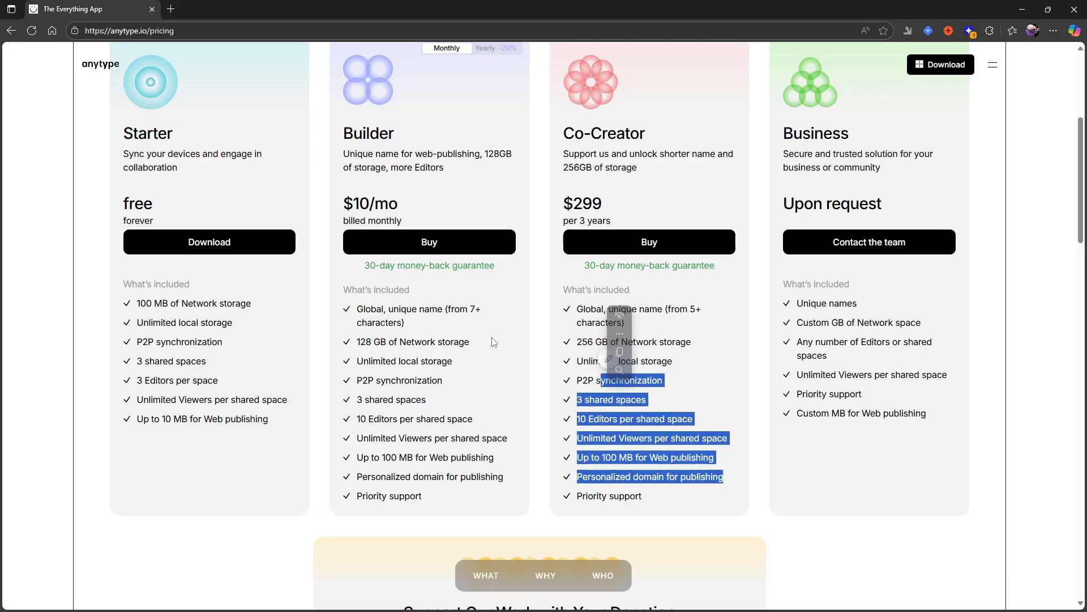
click(486, 105)
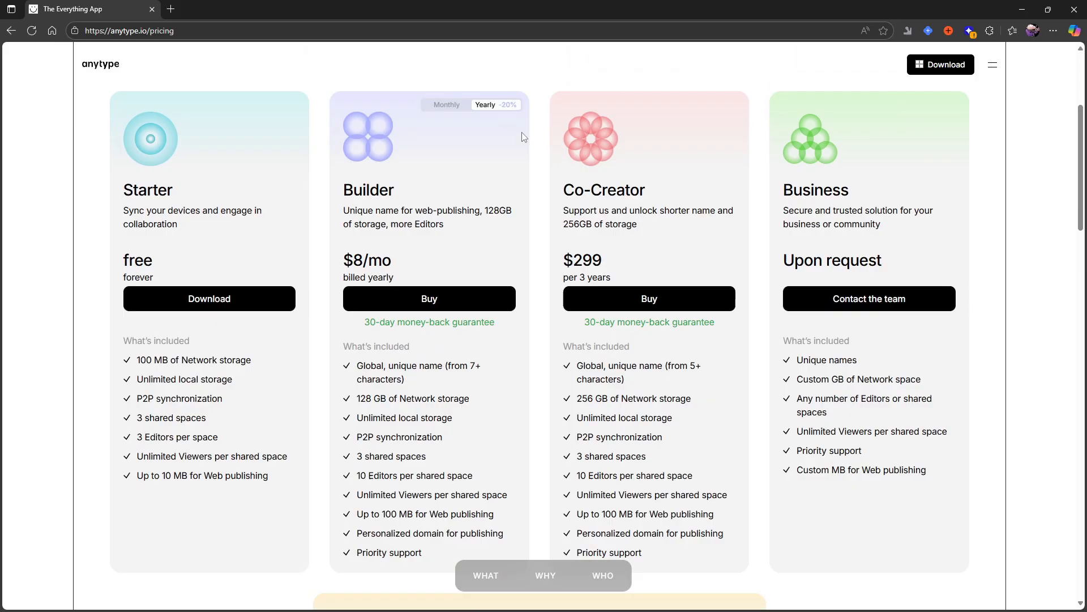
mouse_move(786, 193)
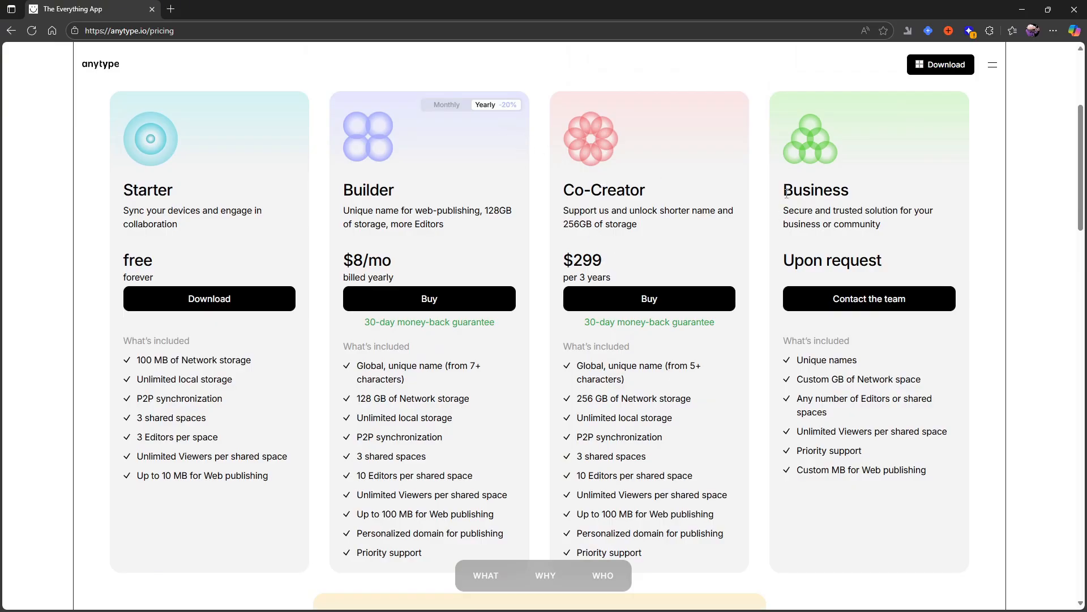
mouse_move(781, 211)
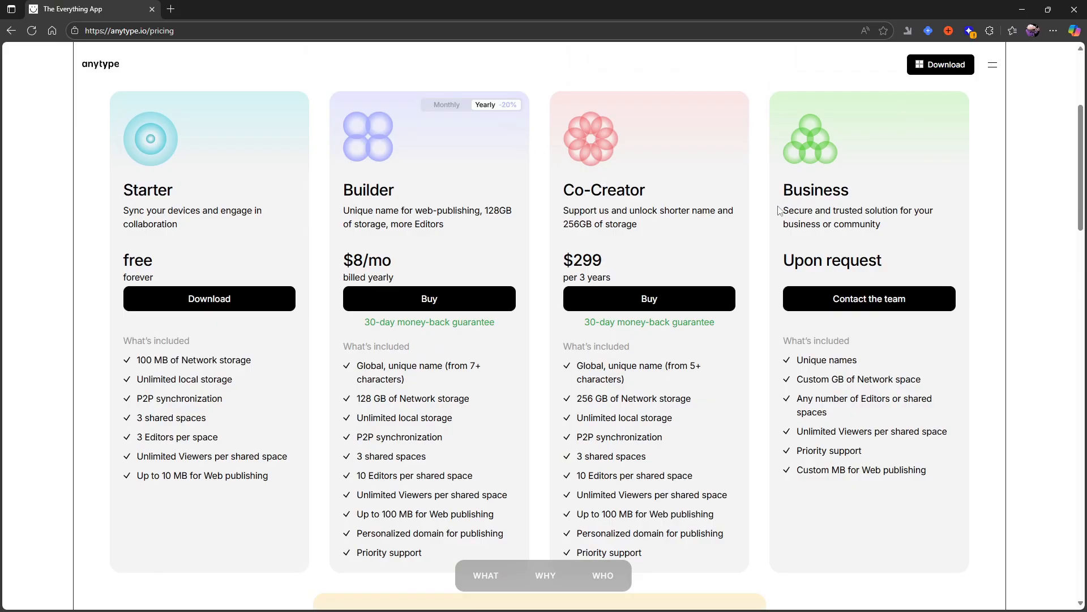
scroll(down, 3)
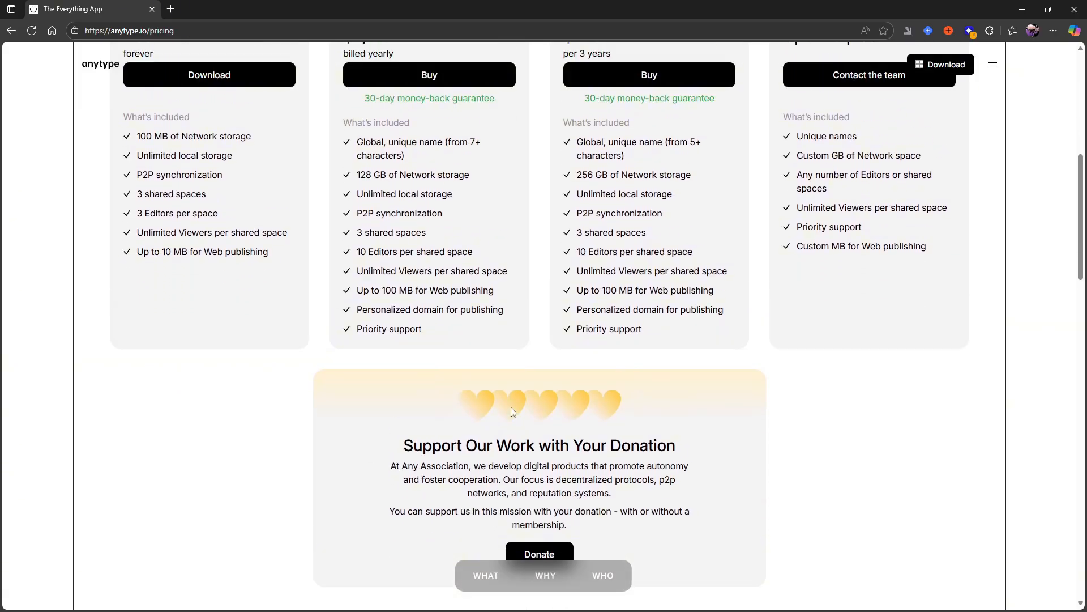
scroll(up, 3)
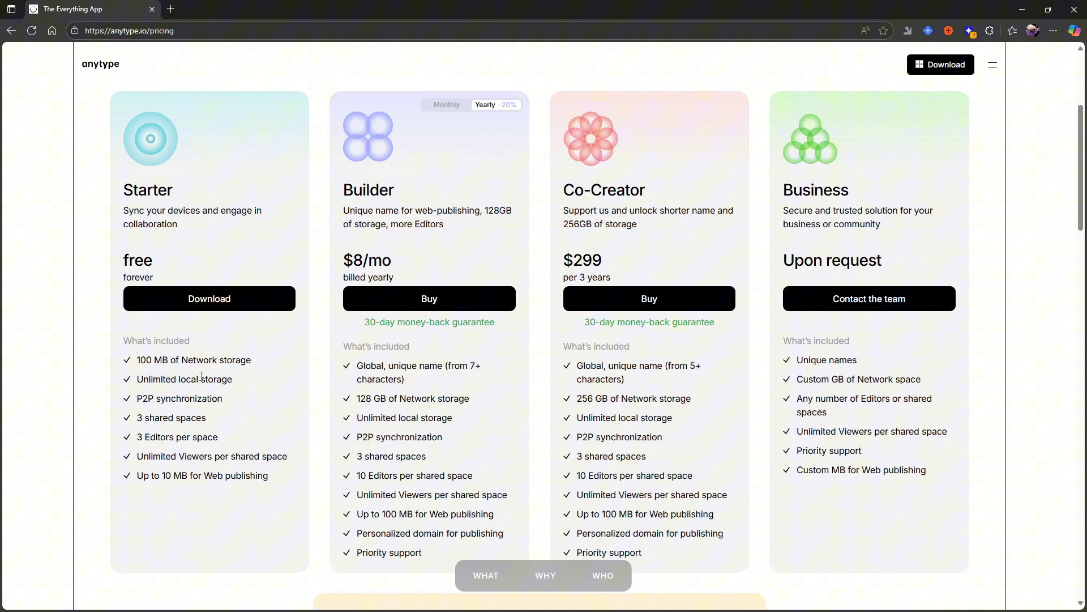
mouse_move(36, 97)
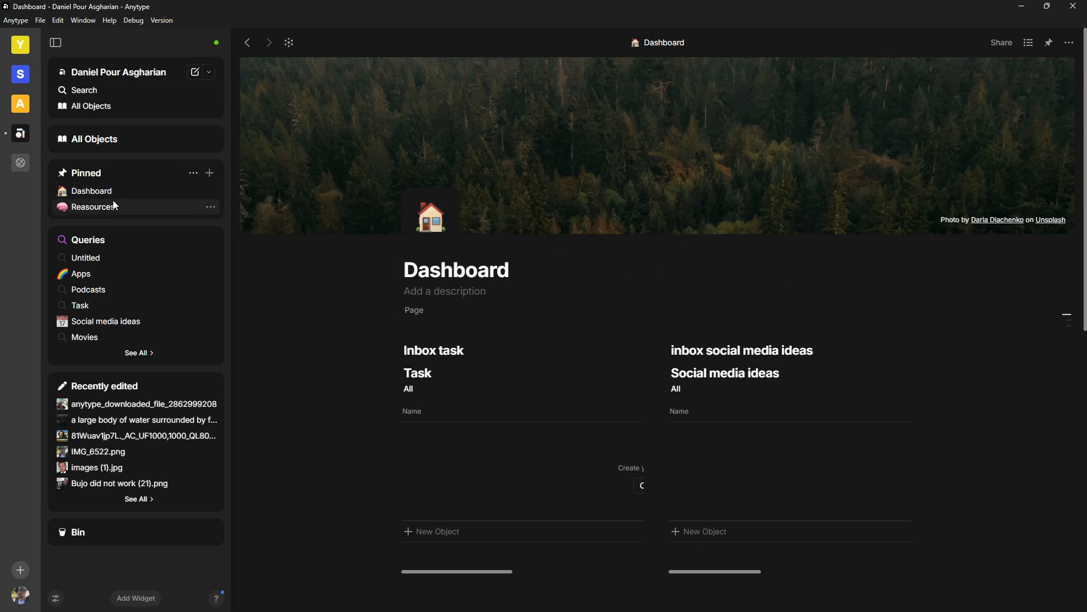
View the pinned Reasources collection as a graph, then land on the Youtube test space Home page
click(93, 207)
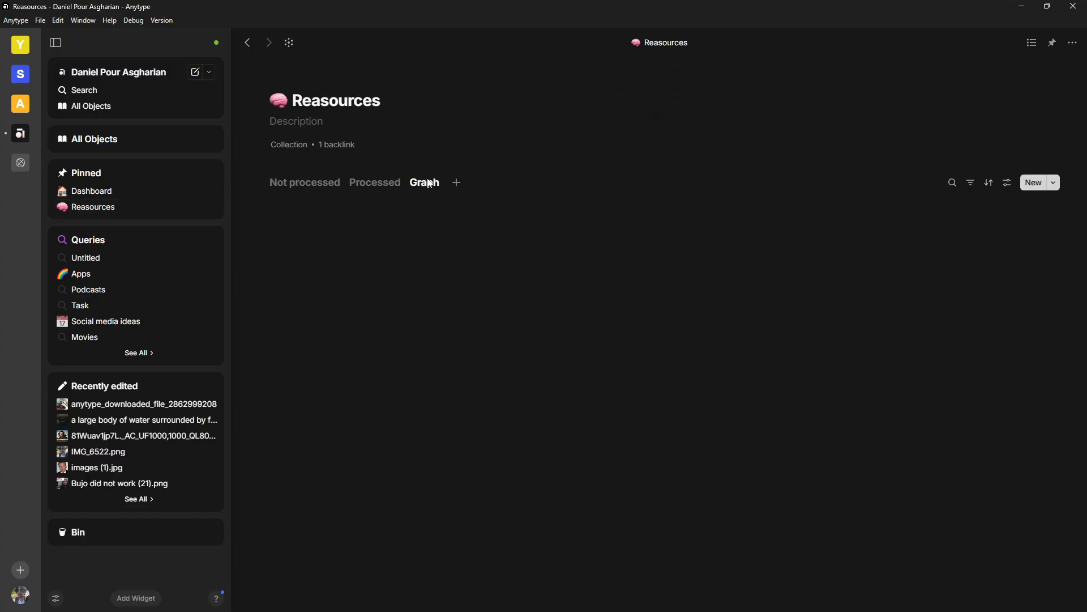
click(423, 183)
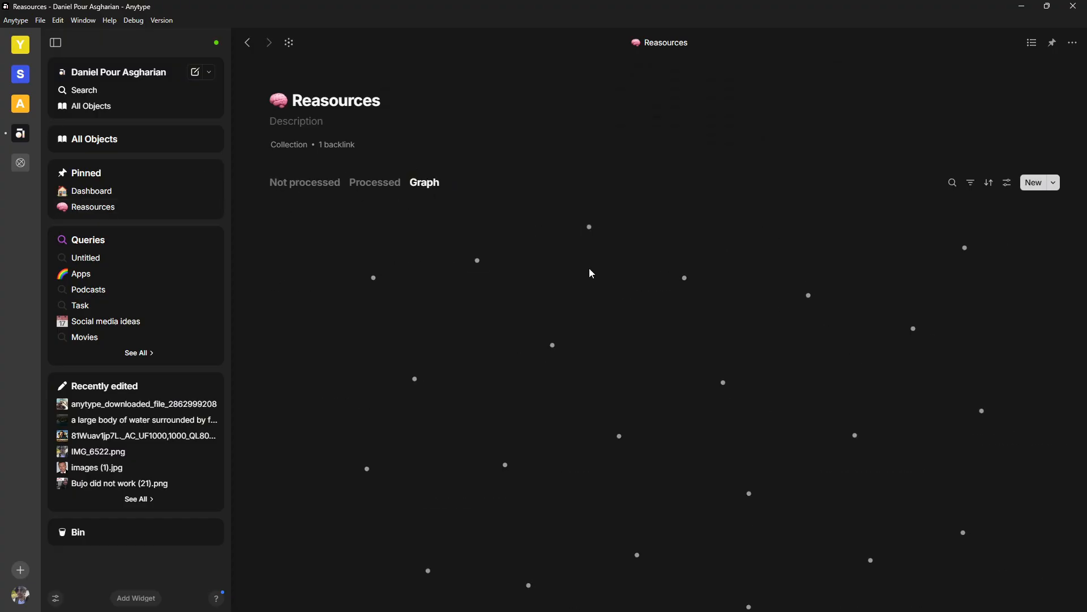
click(424, 182)
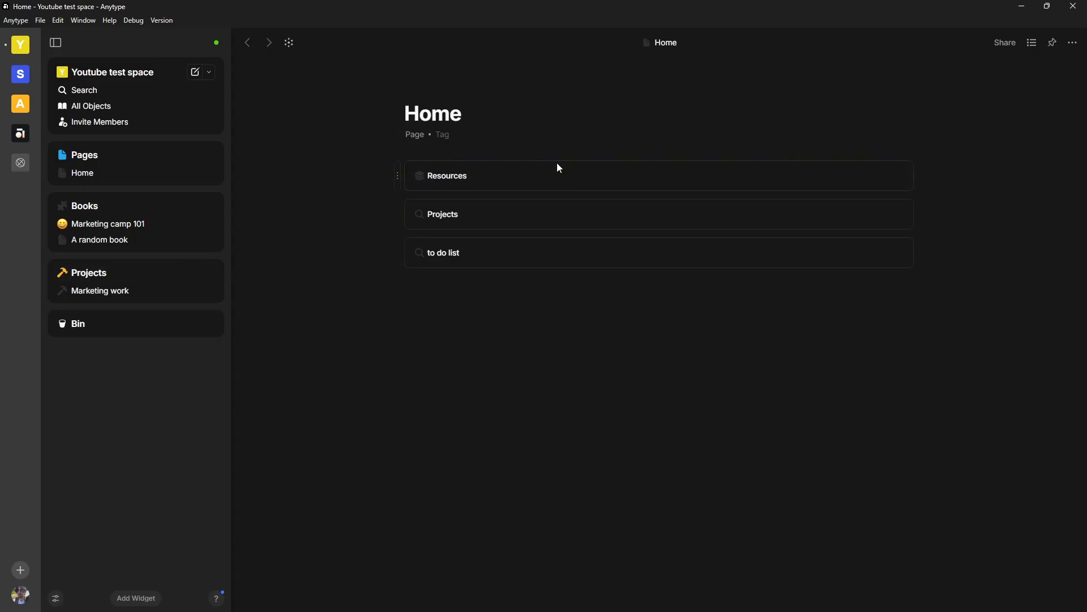
mouse_move(413, 225)
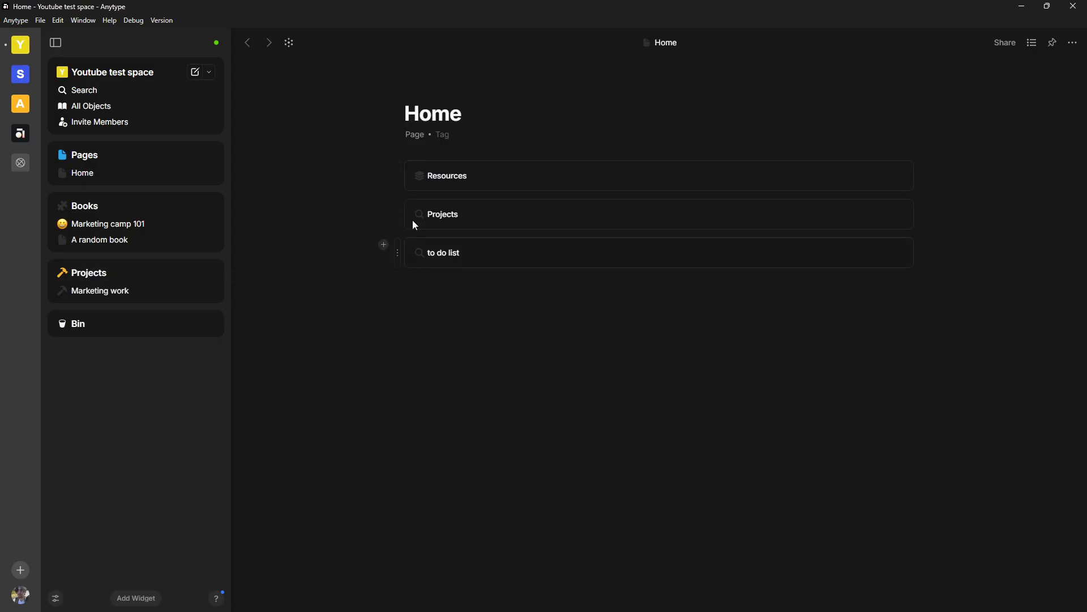
Look at the to do list query and its task, then return to the Home page
click(444, 253)
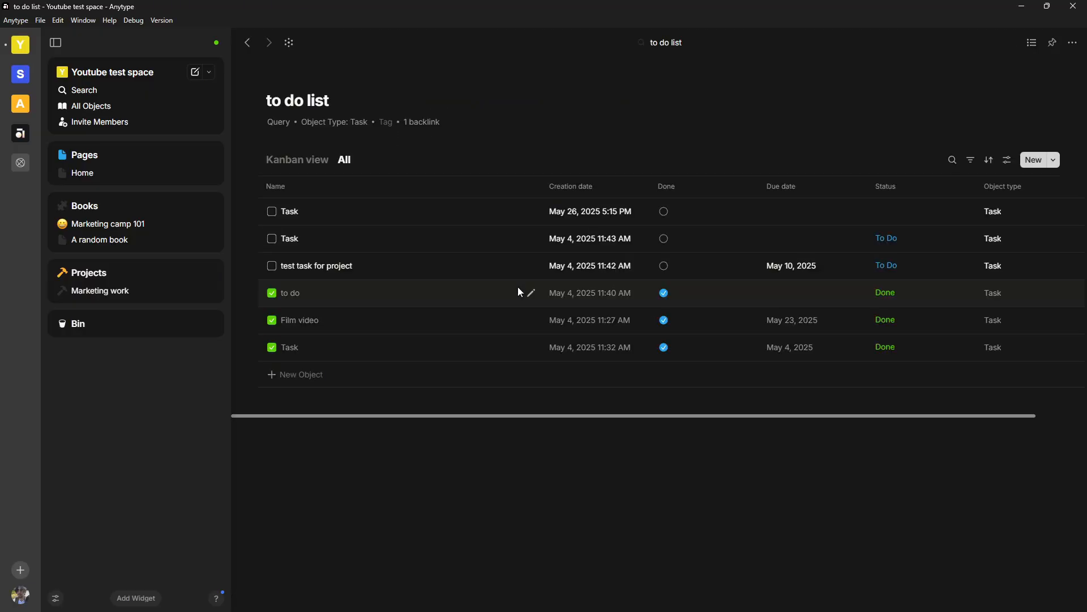
click(290, 293)
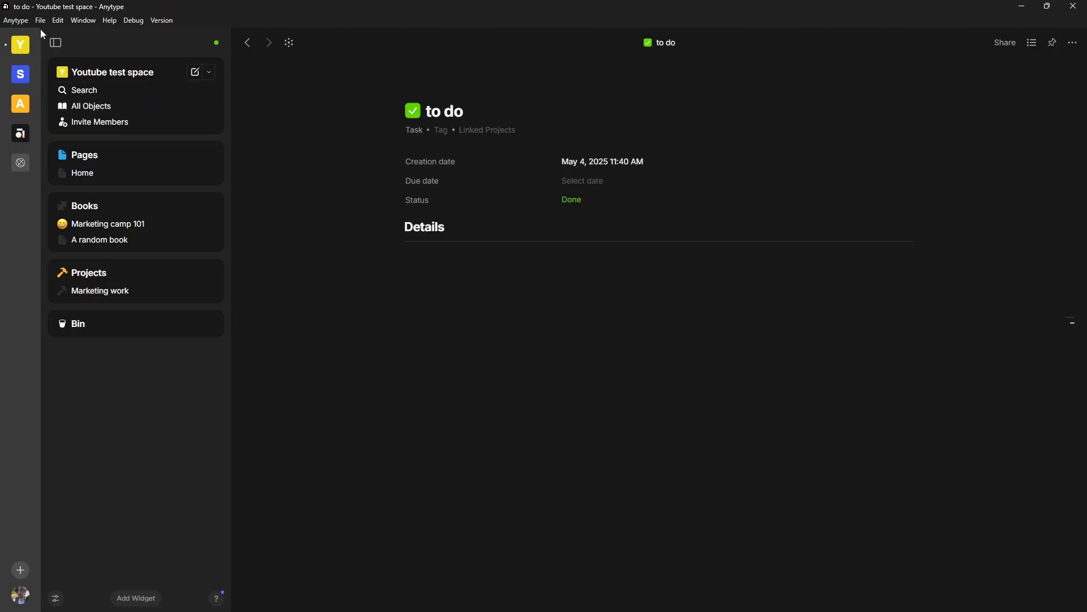
mouse_move(102, 176)
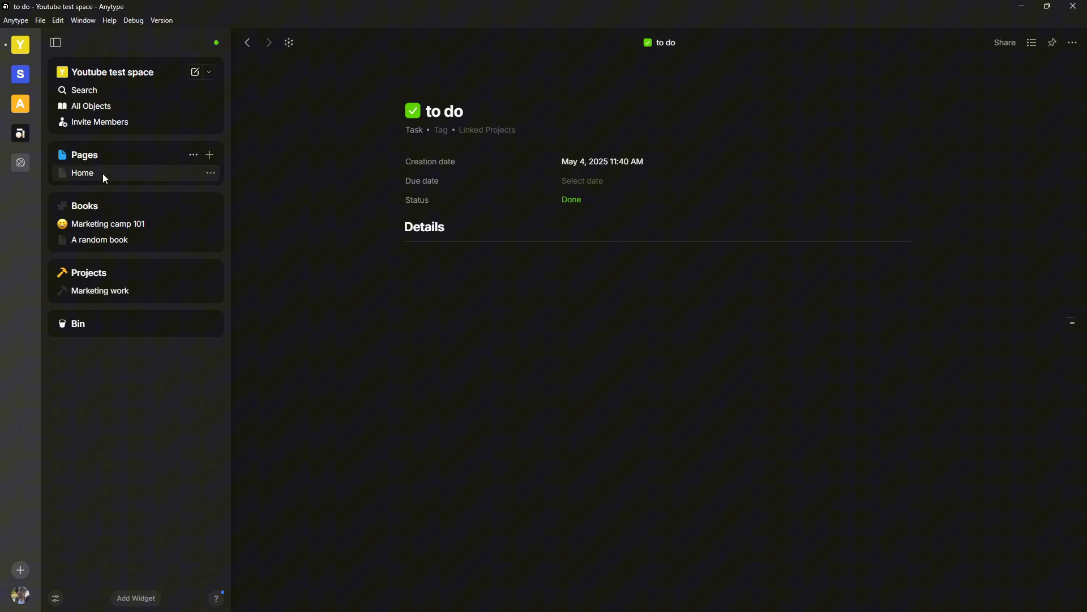
click(82, 173)
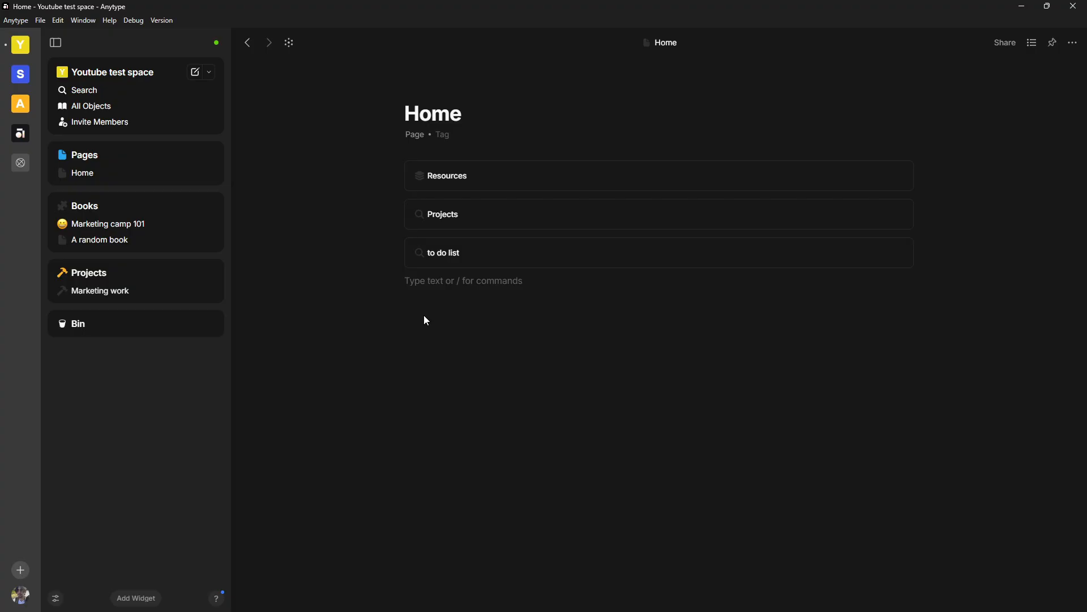
Filter the slash menu on a new Home line to the Query options
text(/)
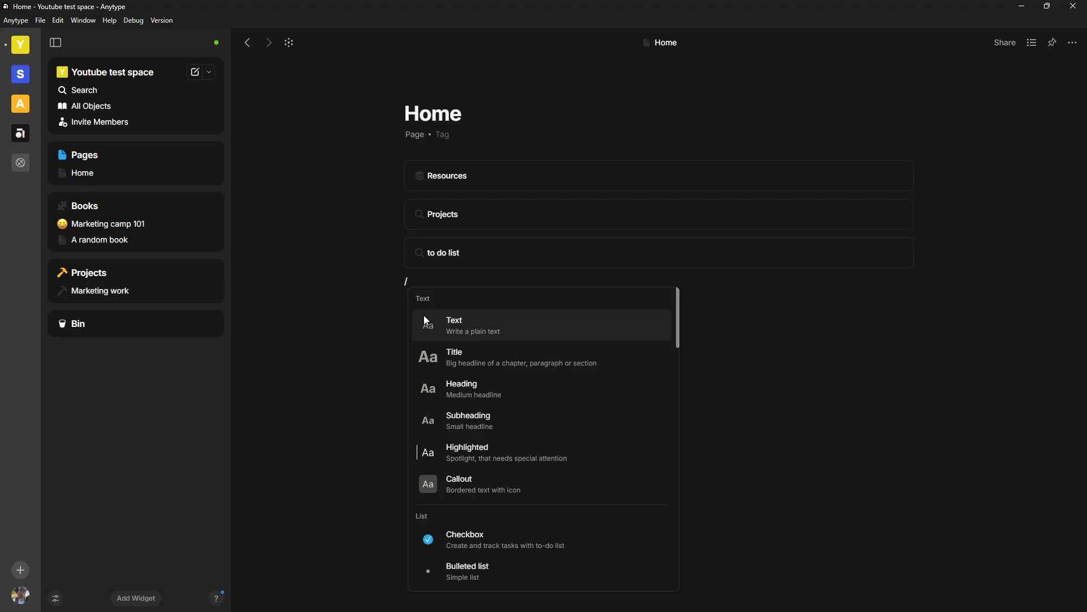
text(qu)
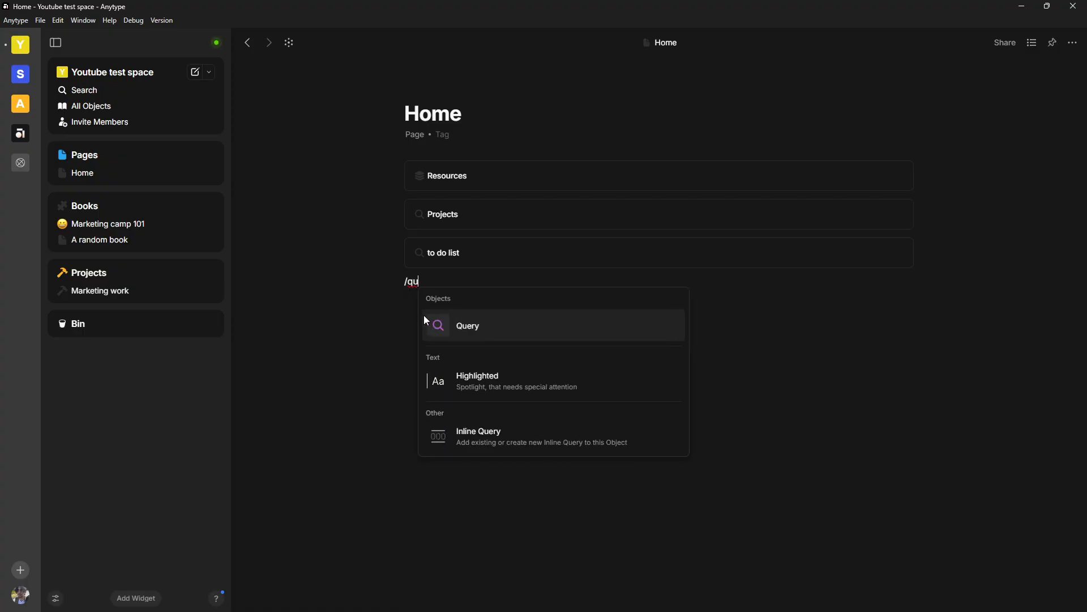
text(s)
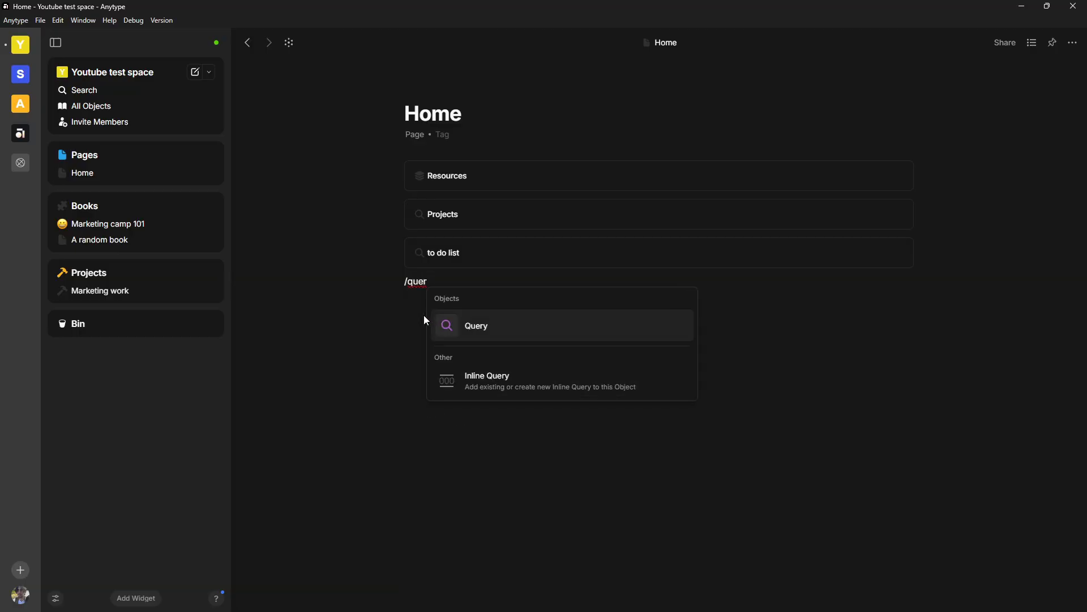
Create a query titled 'Test' that collects Note objects
click(476, 325)
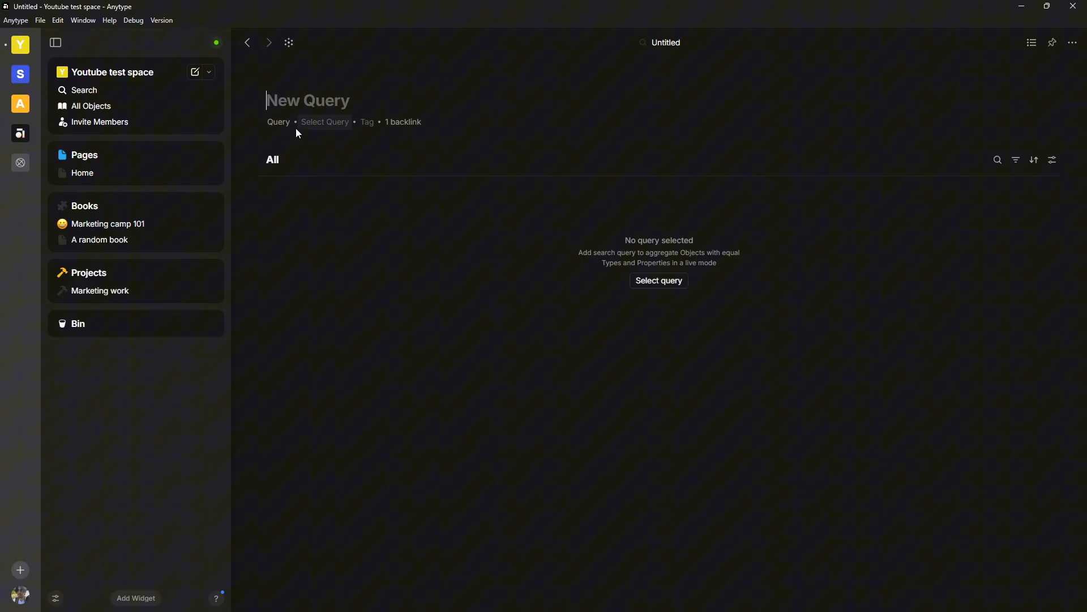
text(Test)
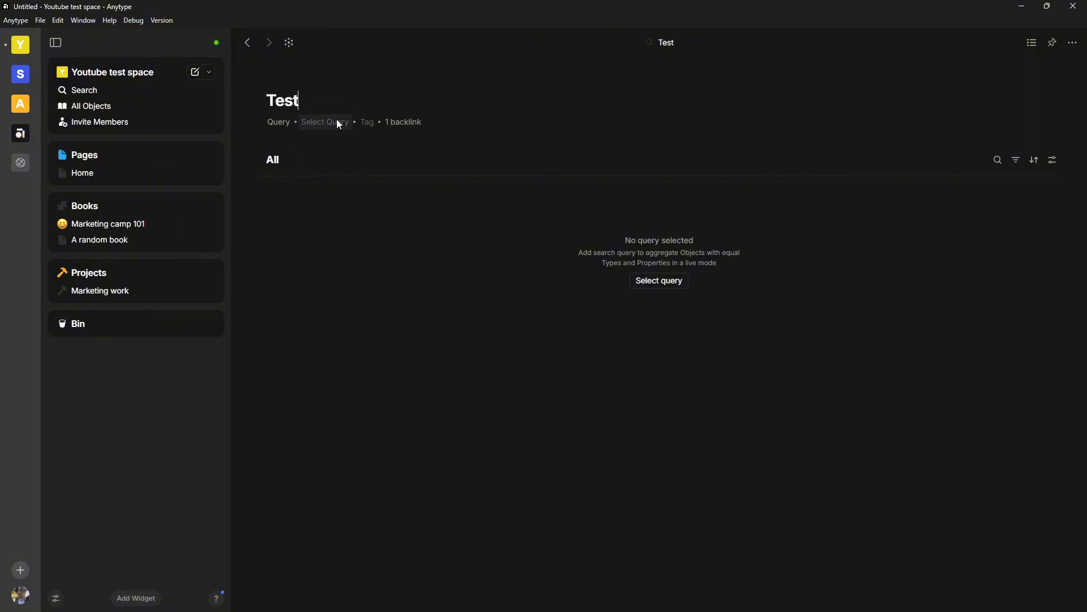
click(324, 123)
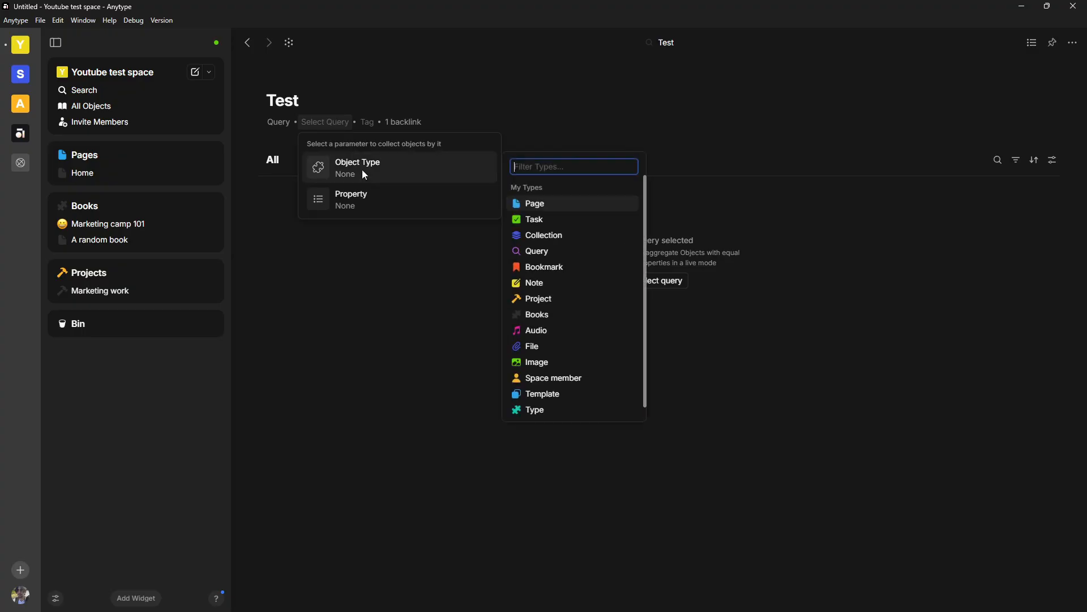
mouse_move(555, 284)
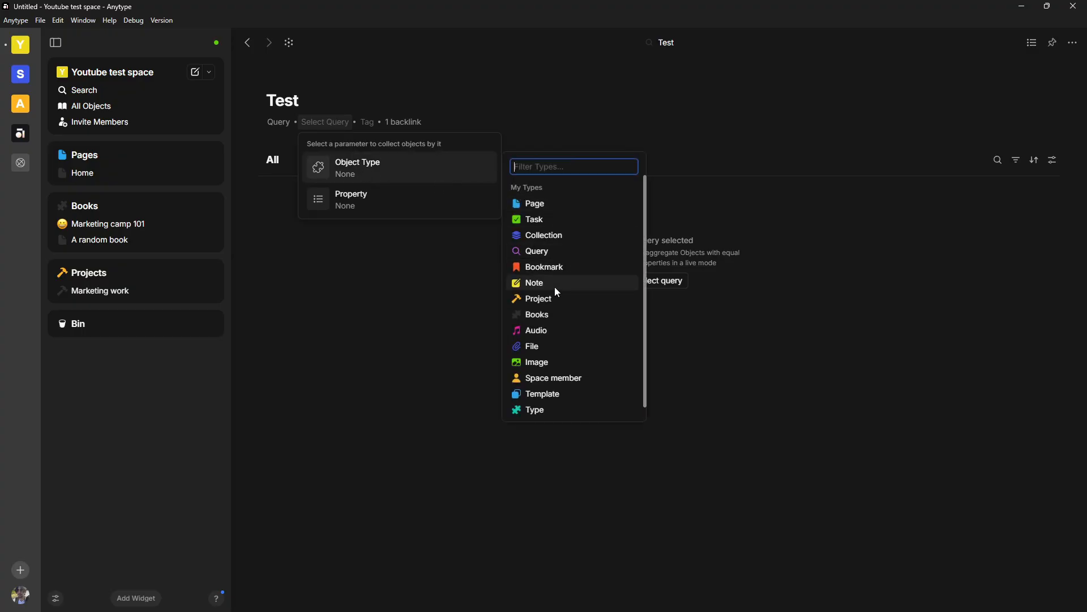
mouse_move(559, 290)
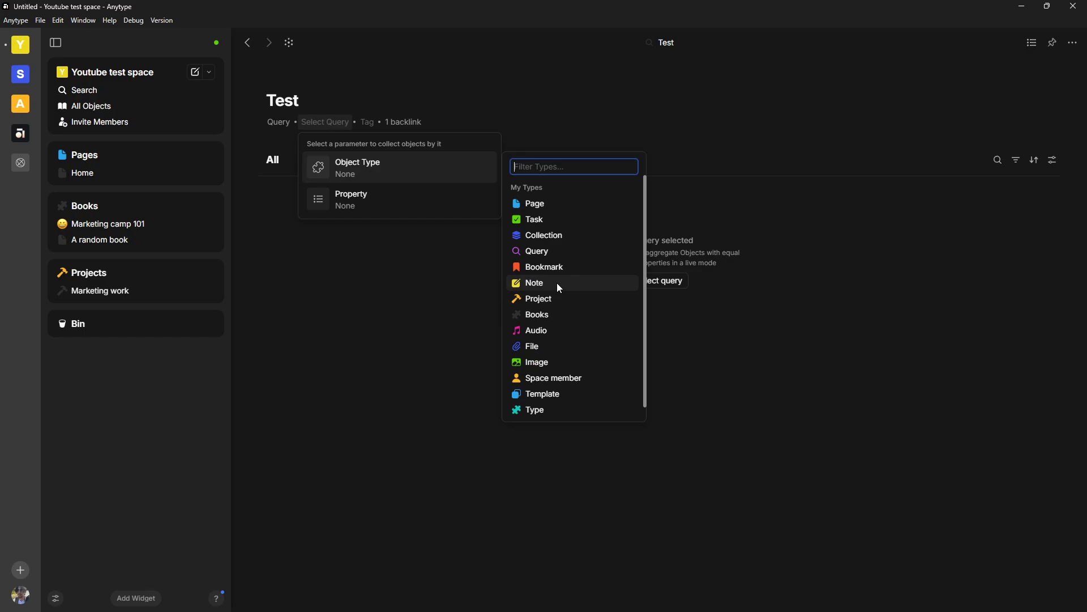
mouse_move(551, 291)
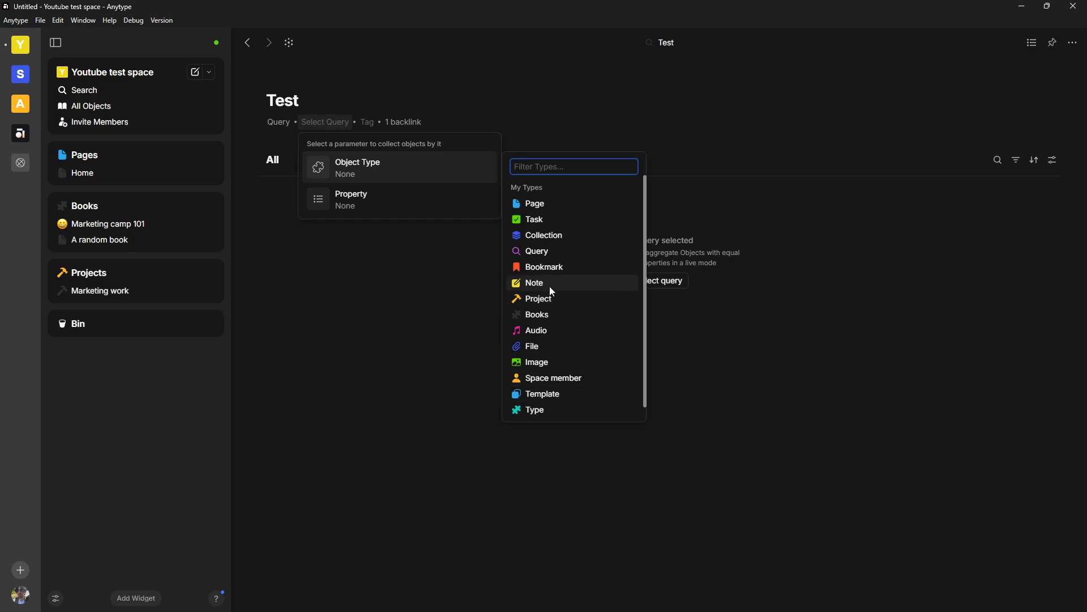
click(534, 282)
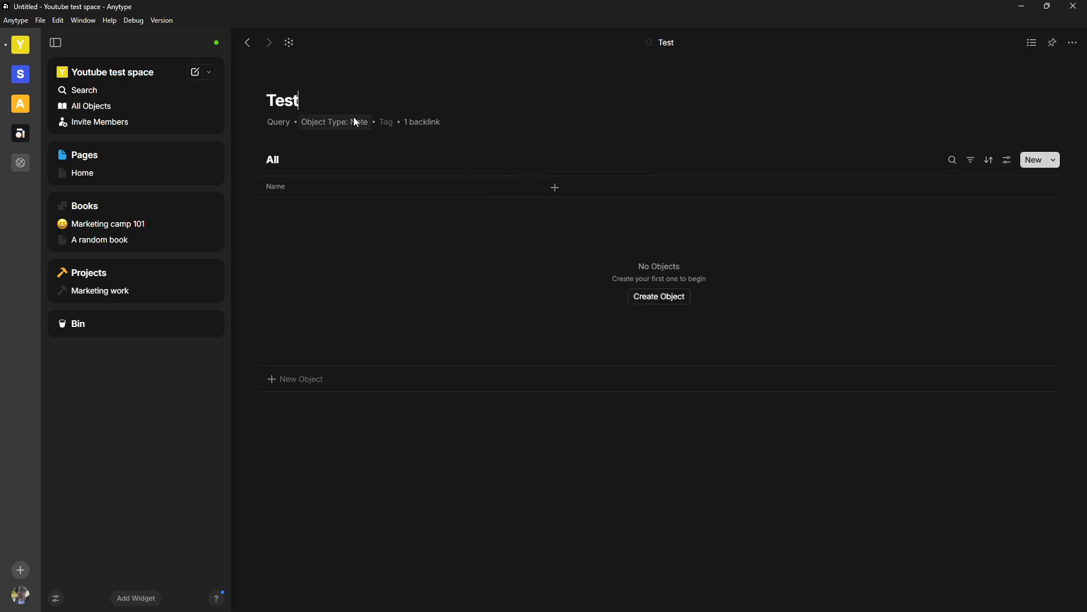
mouse_move(132, 133)
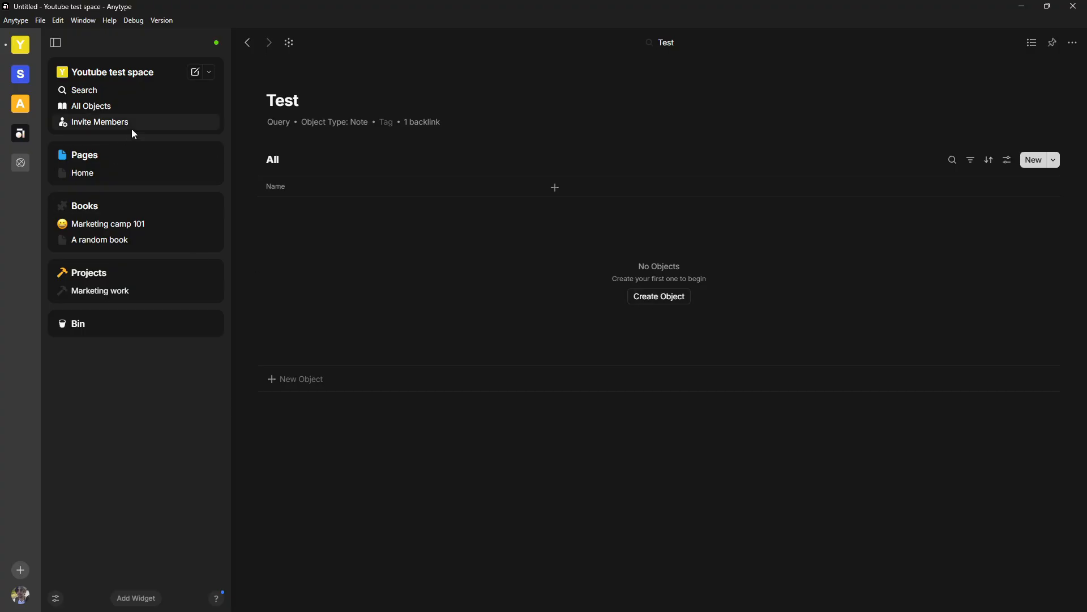
mouse_move(541, 213)
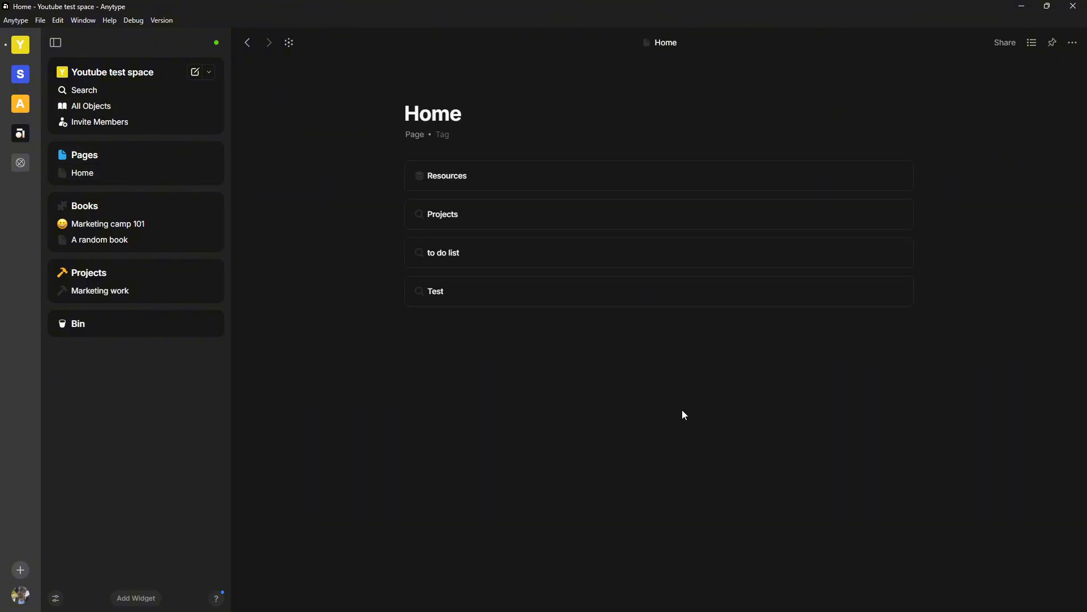
mouse_move(462, 307)
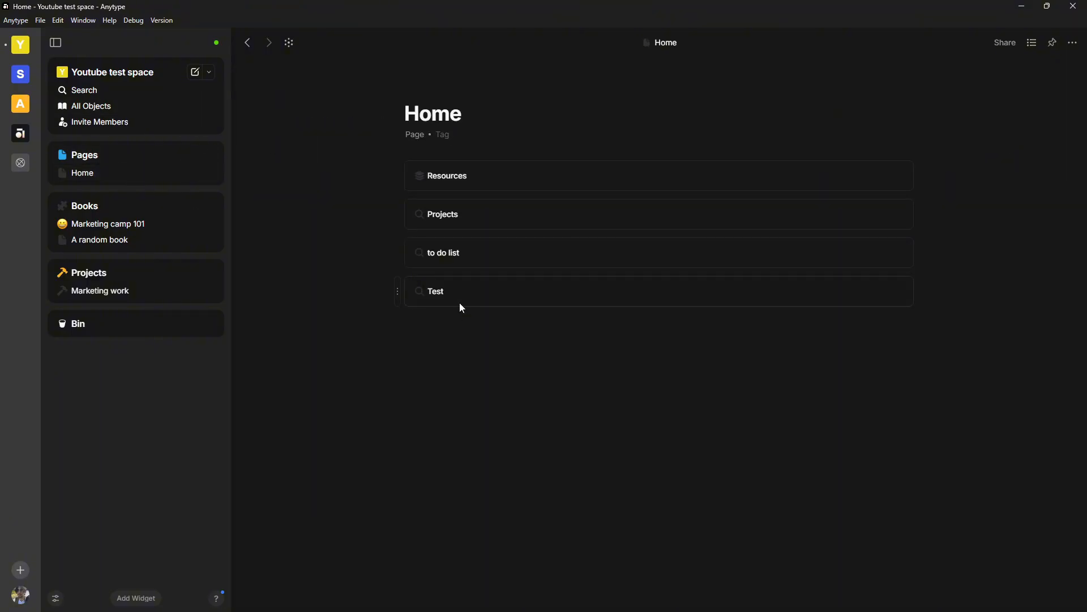
Add a new note below the Test query via /np and title it 'Test note'
click(461, 319)
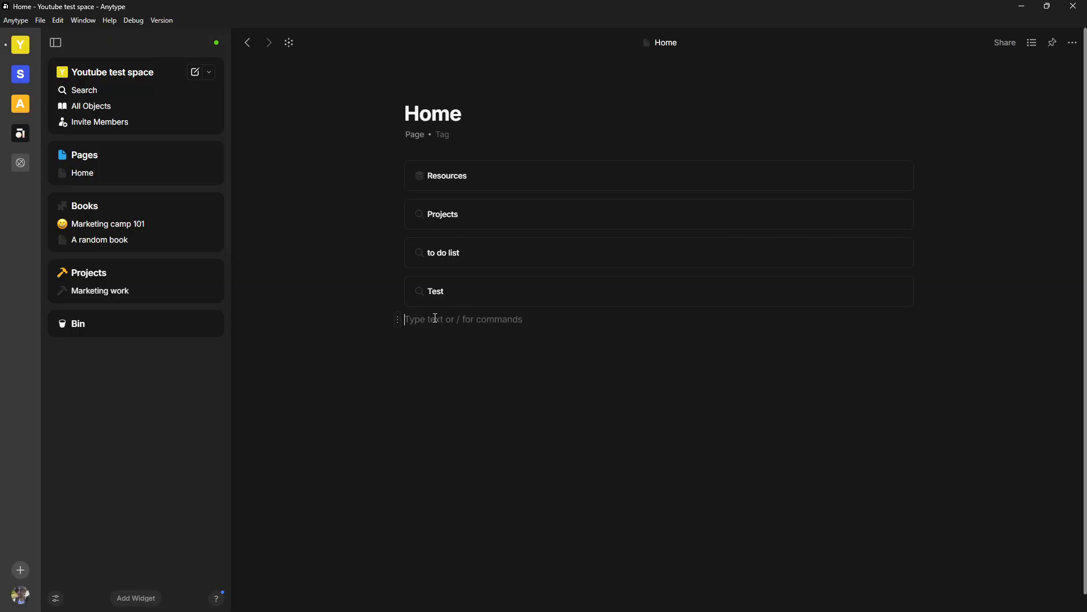
text(/np)
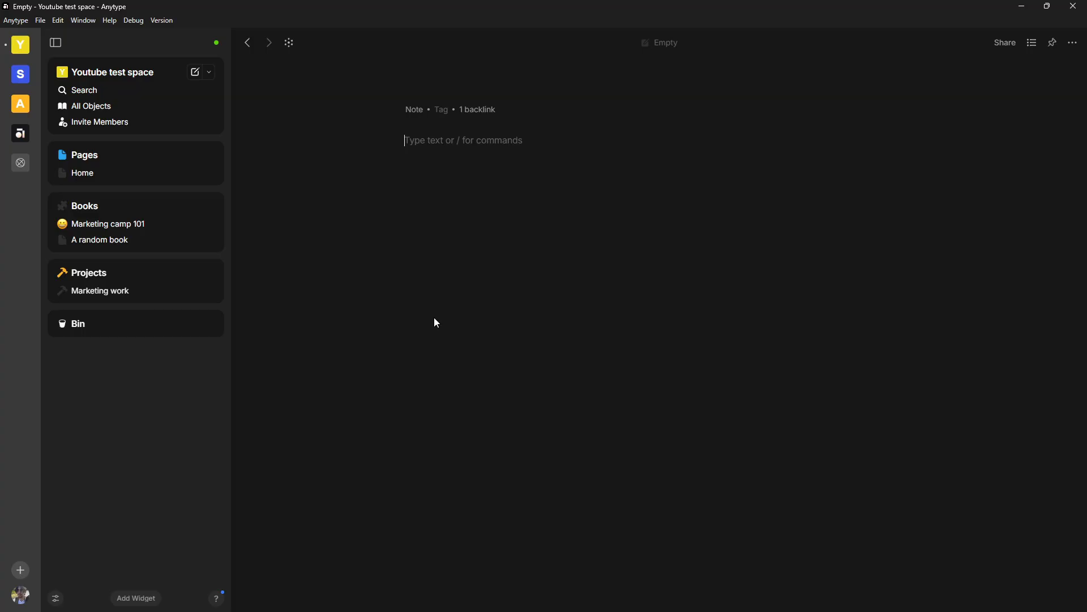
text(Test)
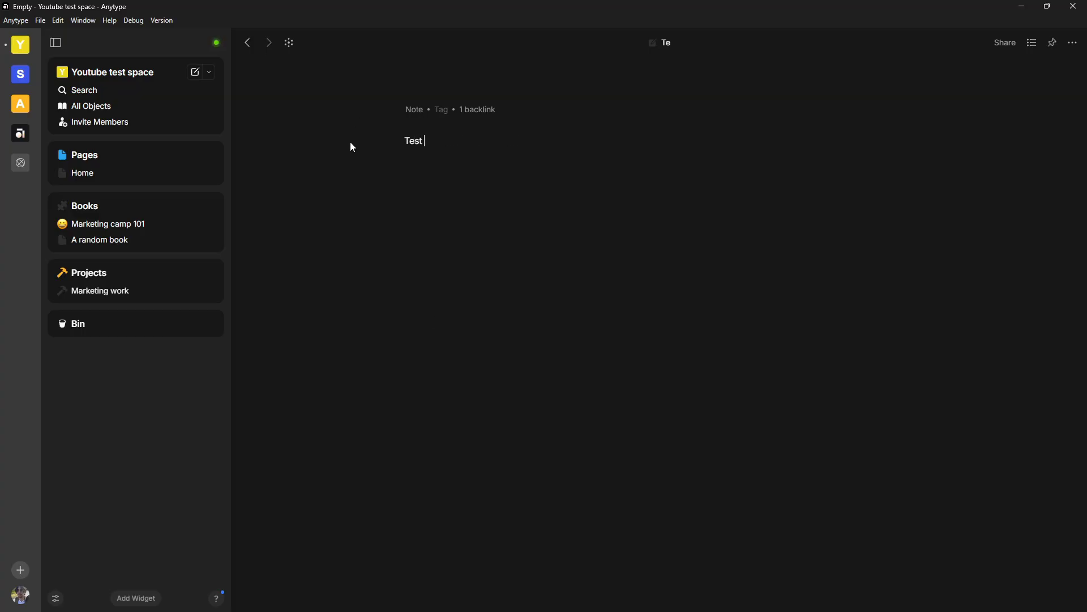
text(note)
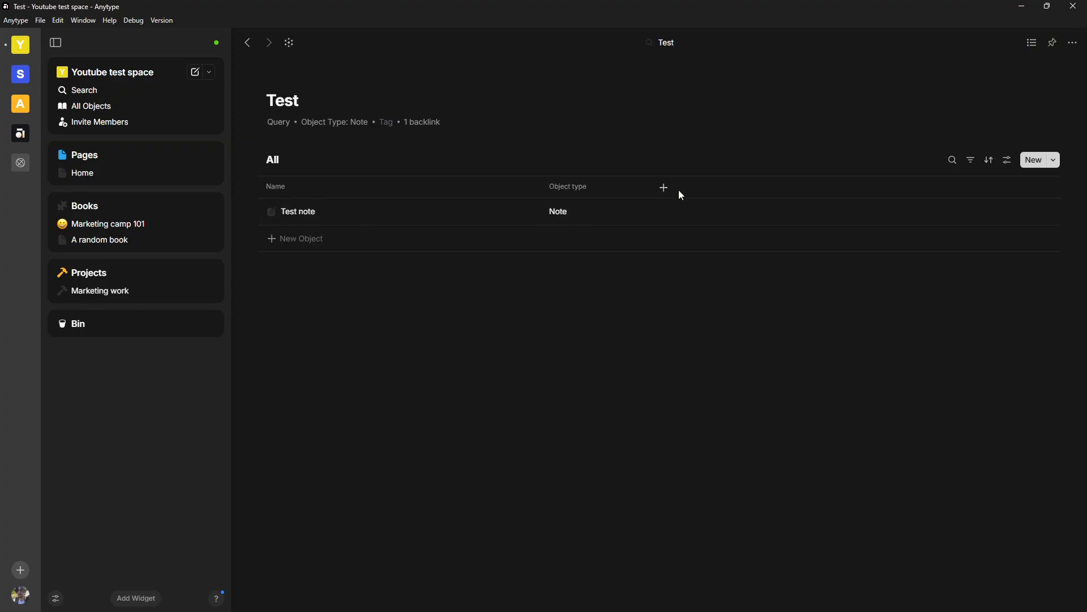
Explore adding a Select-type property column to the Test query, then dismiss without adding it
click(664, 187)
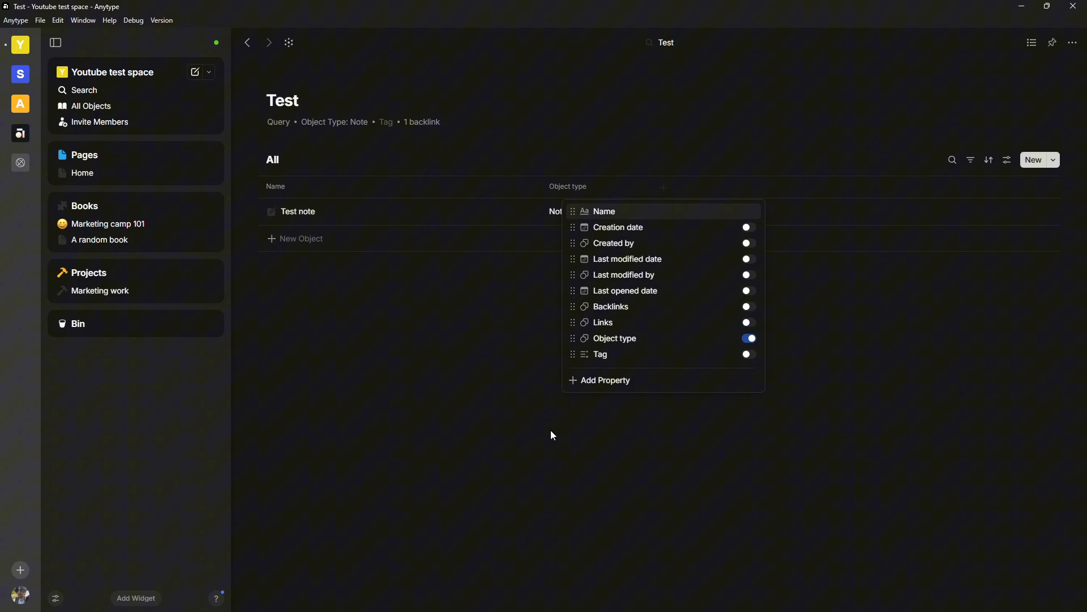
click(605, 380)
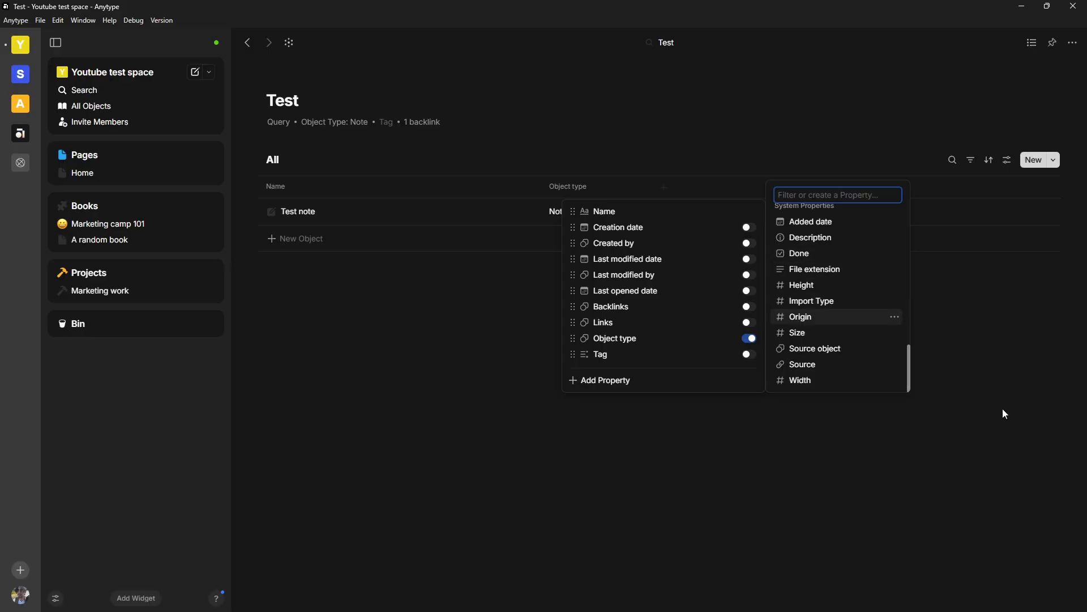
mouse_move(833, 339)
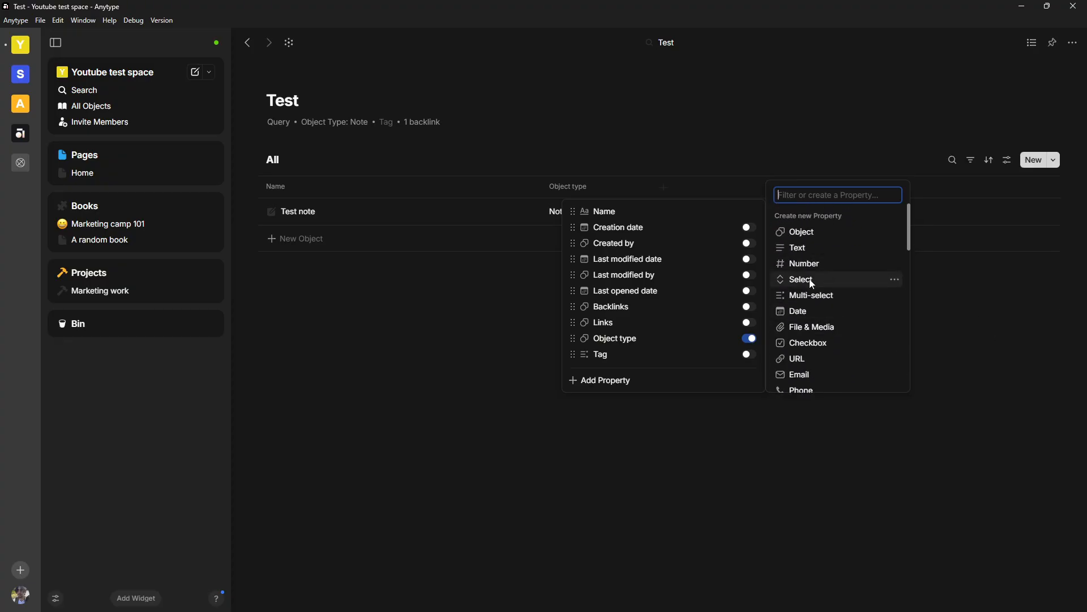
click(800, 279)
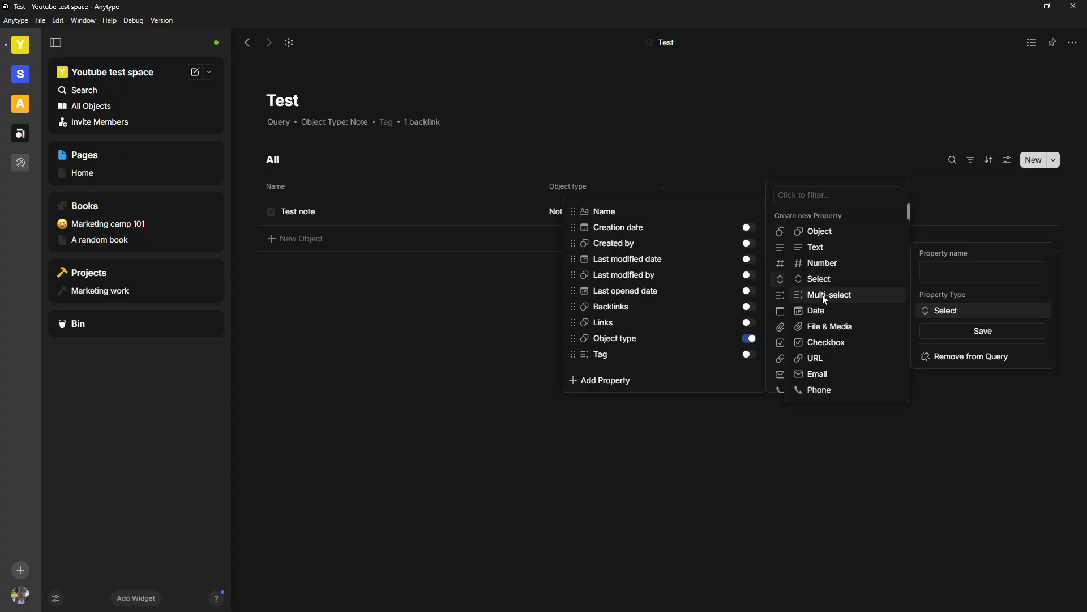
click(517, 433)
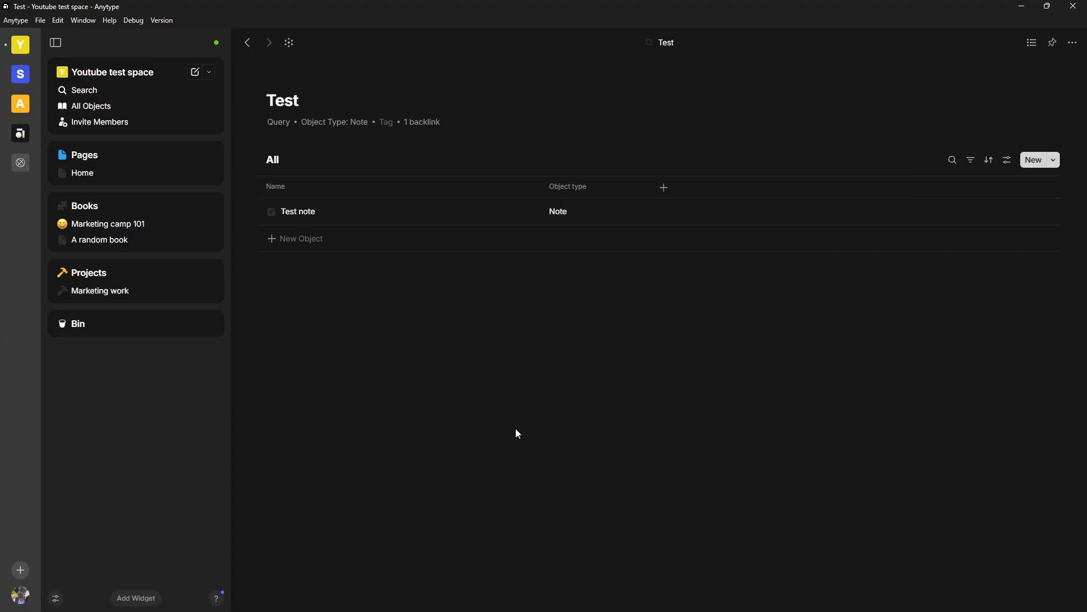
mouse_move(107, 139)
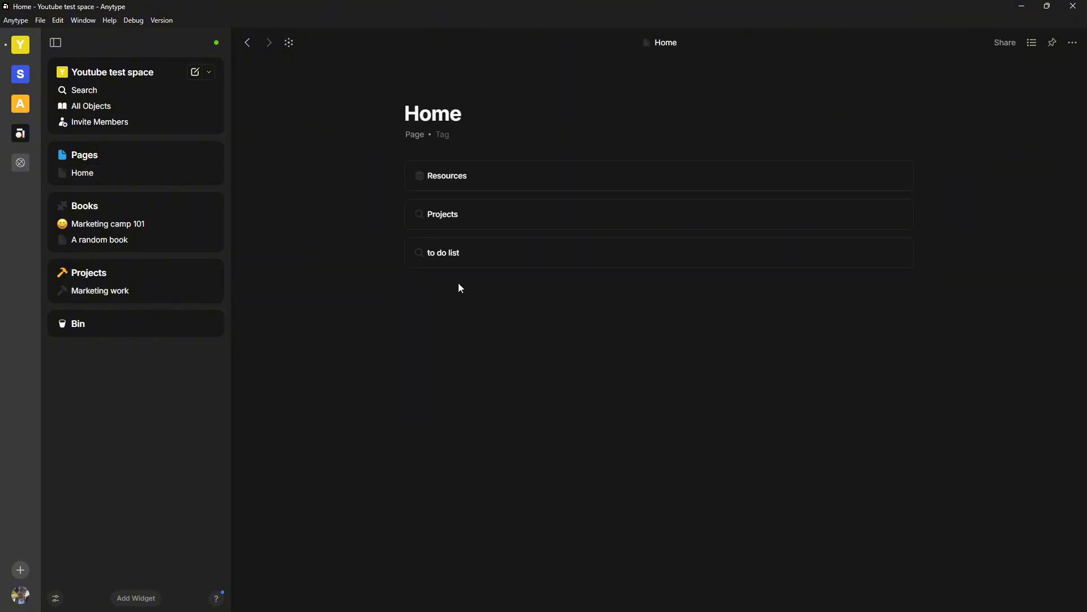
Add a Social page below the to do list holding a new Project 'Test project social media'
click(458, 287)
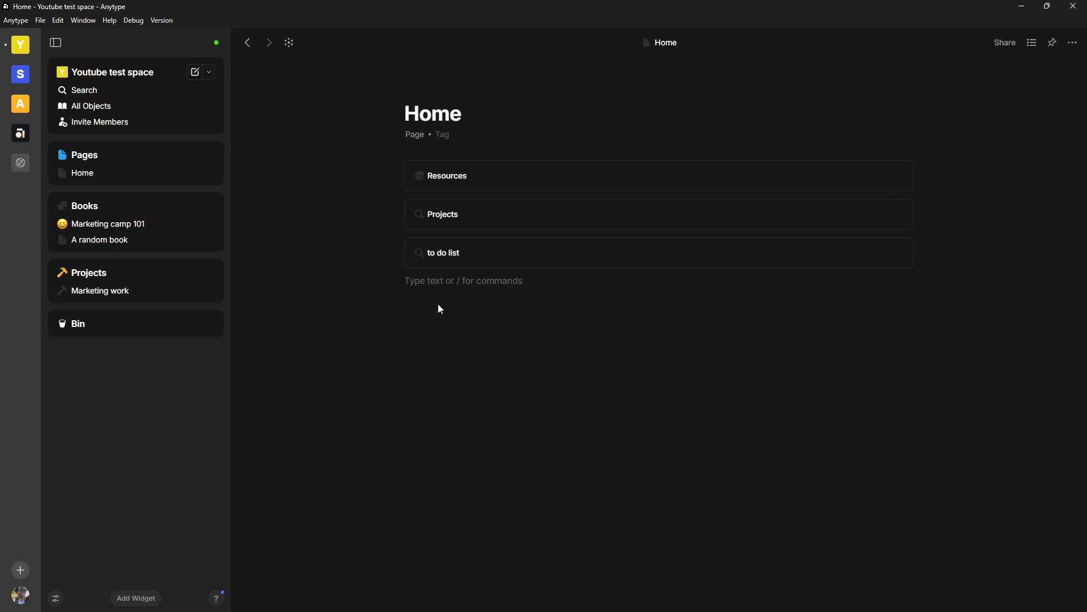
mouse_move(433, 323)
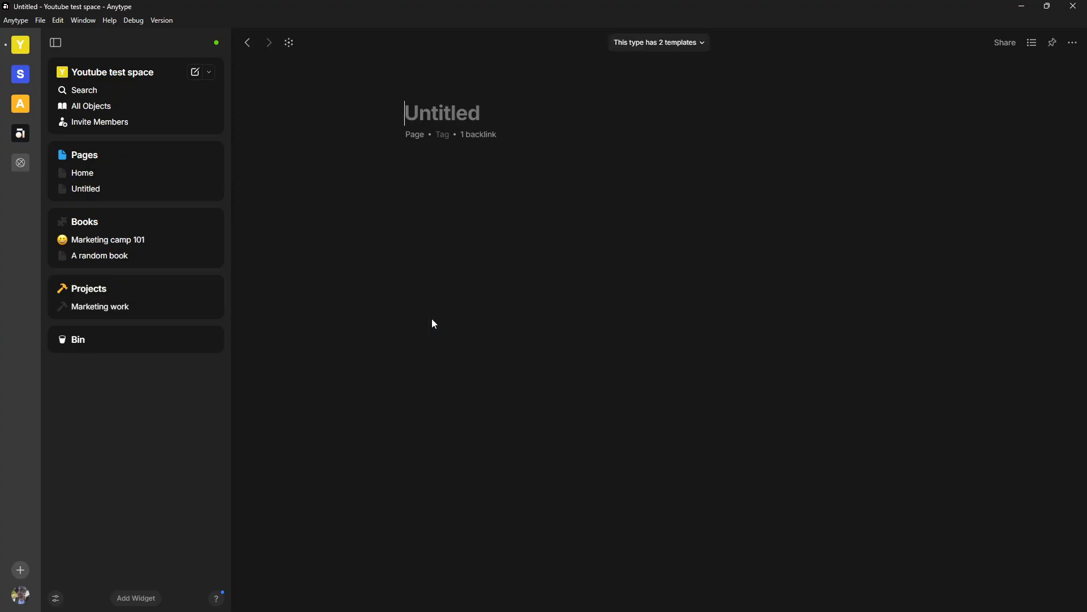
text(Social)
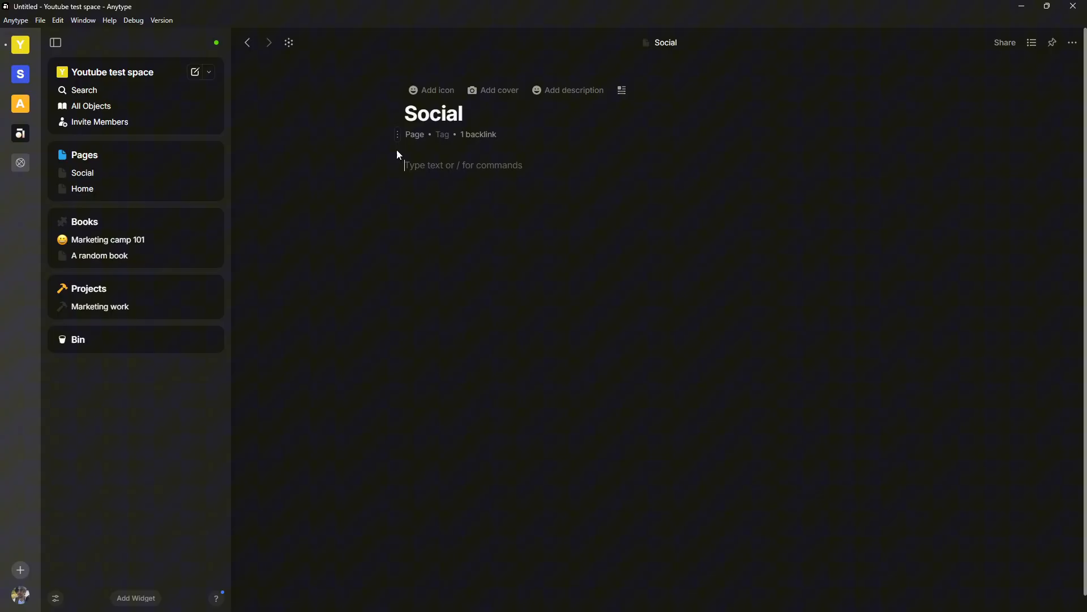
text(/)
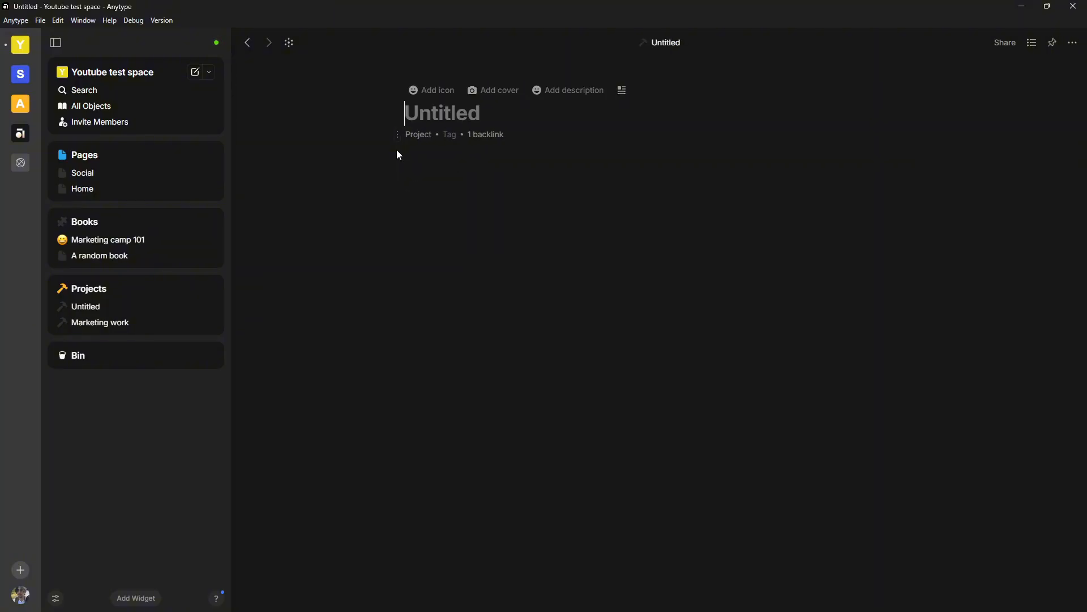
text(Test proje)
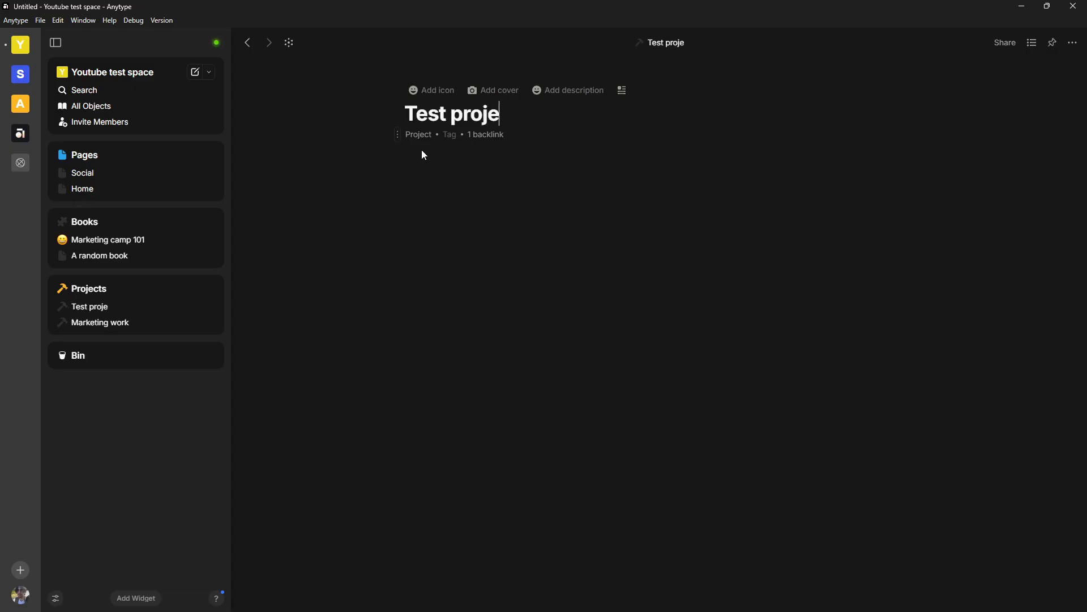
text(ct s)
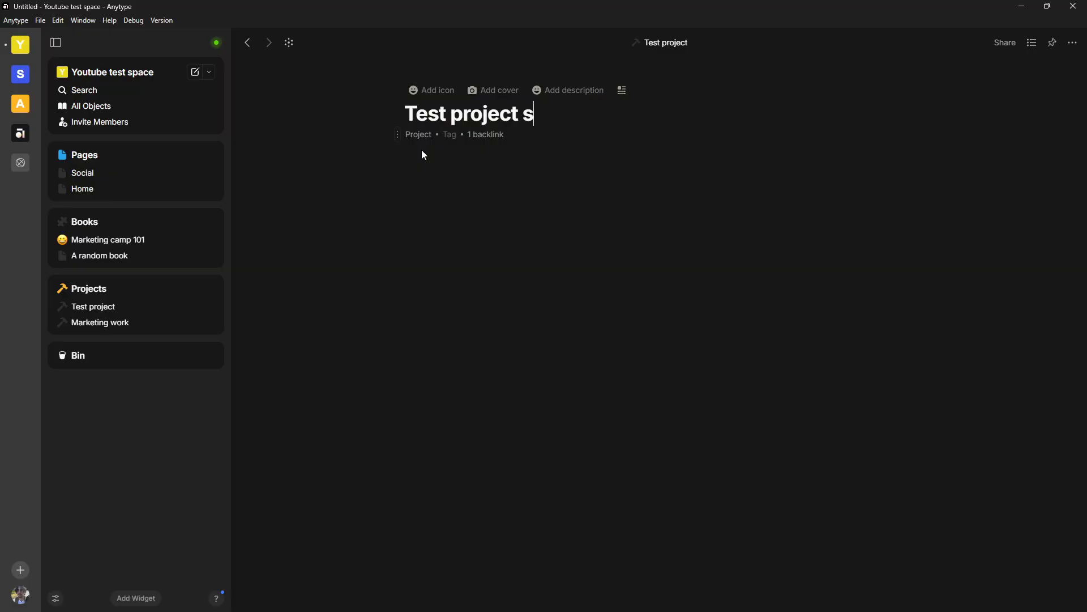
text(ocial media)
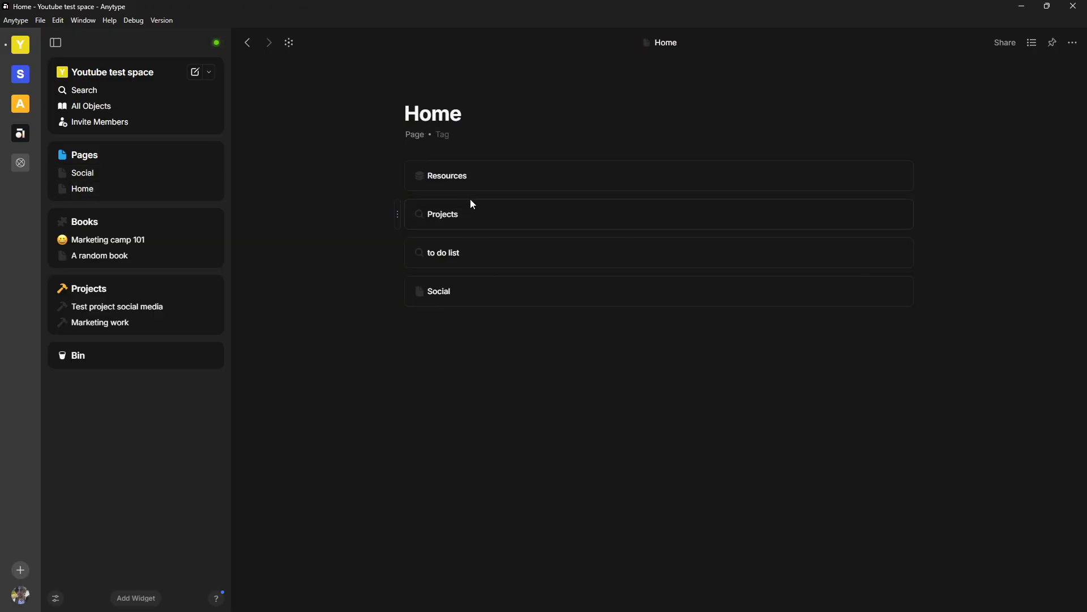
click(441, 213)
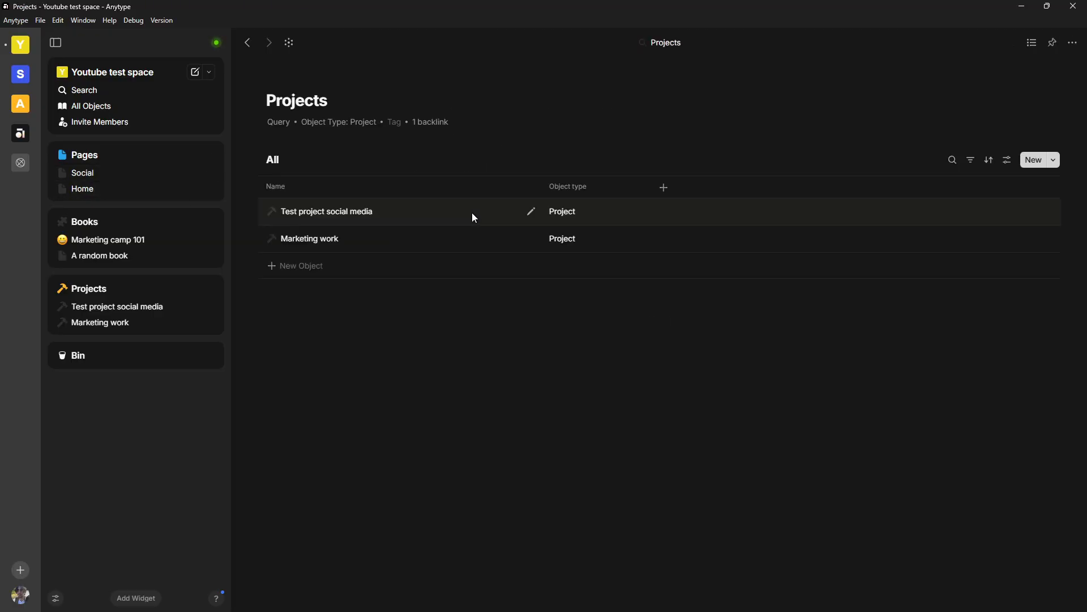
mouse_move(419, 220)
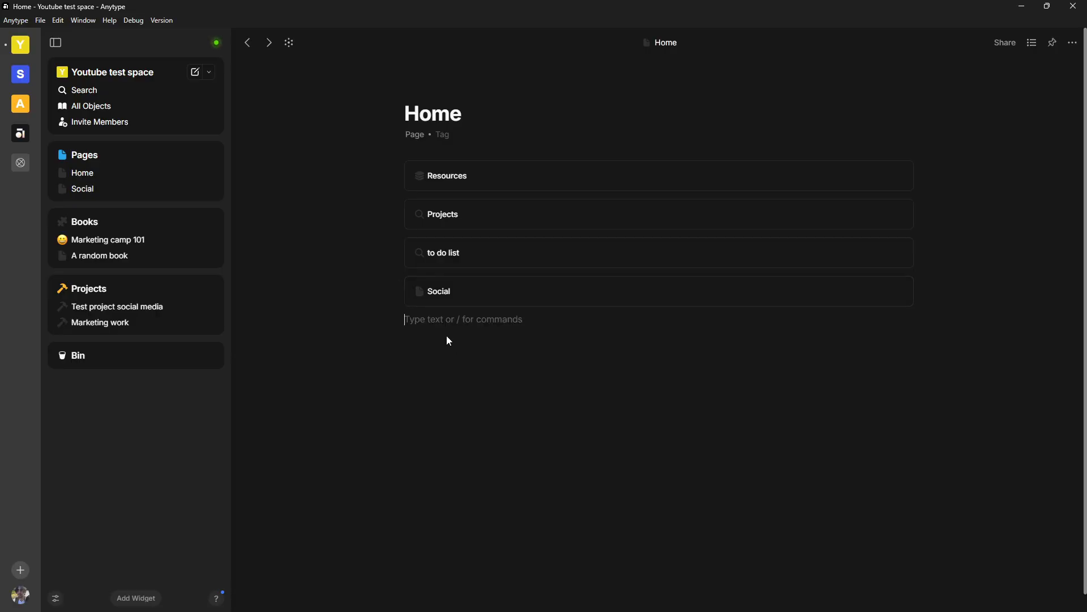
text(/)
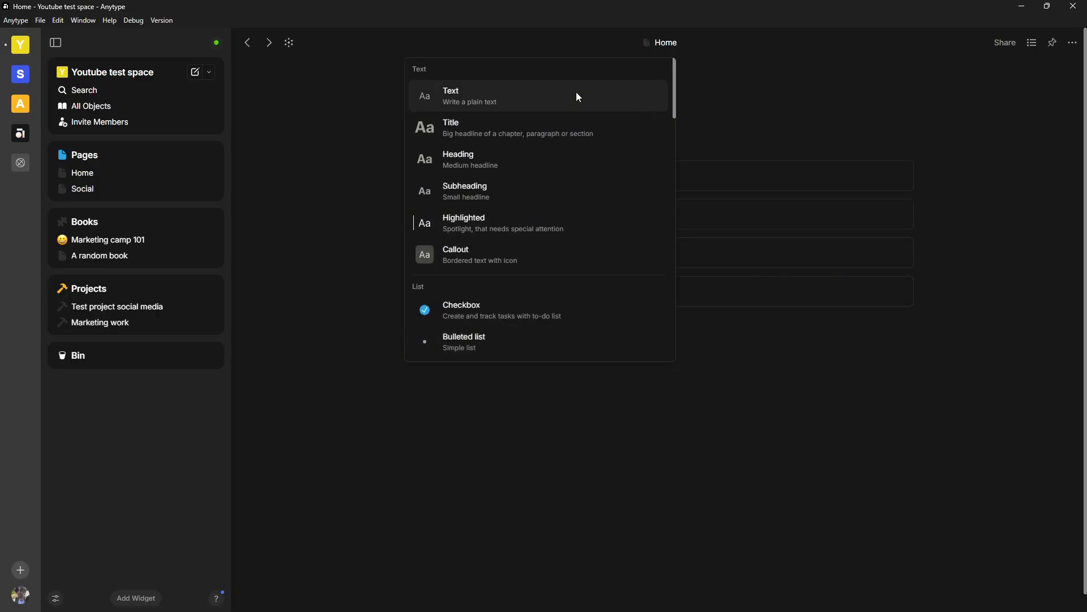
scroll(down, 3)
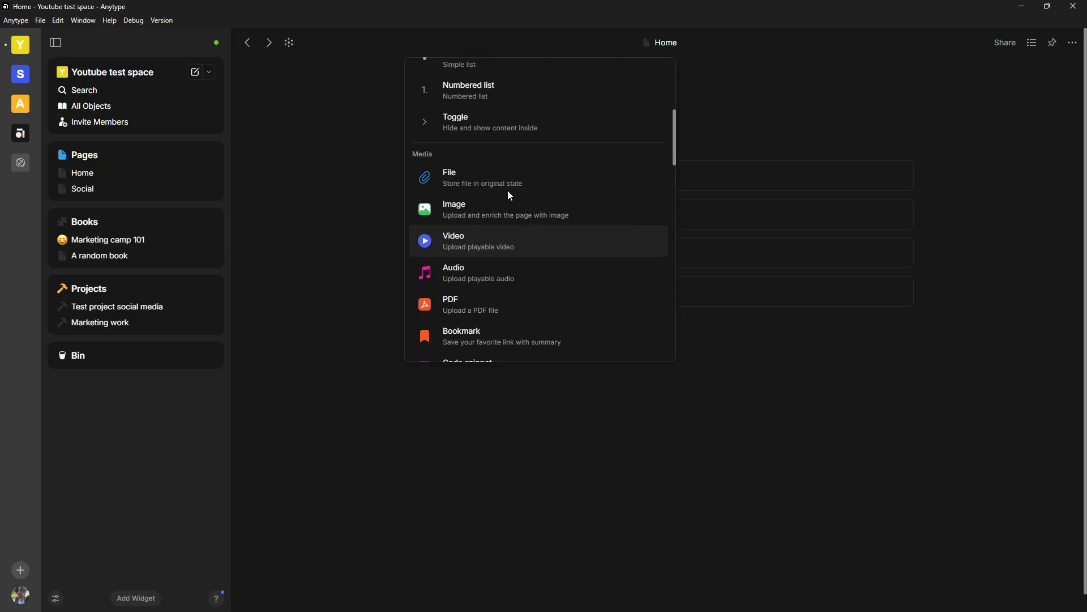
scroll(down, 3)
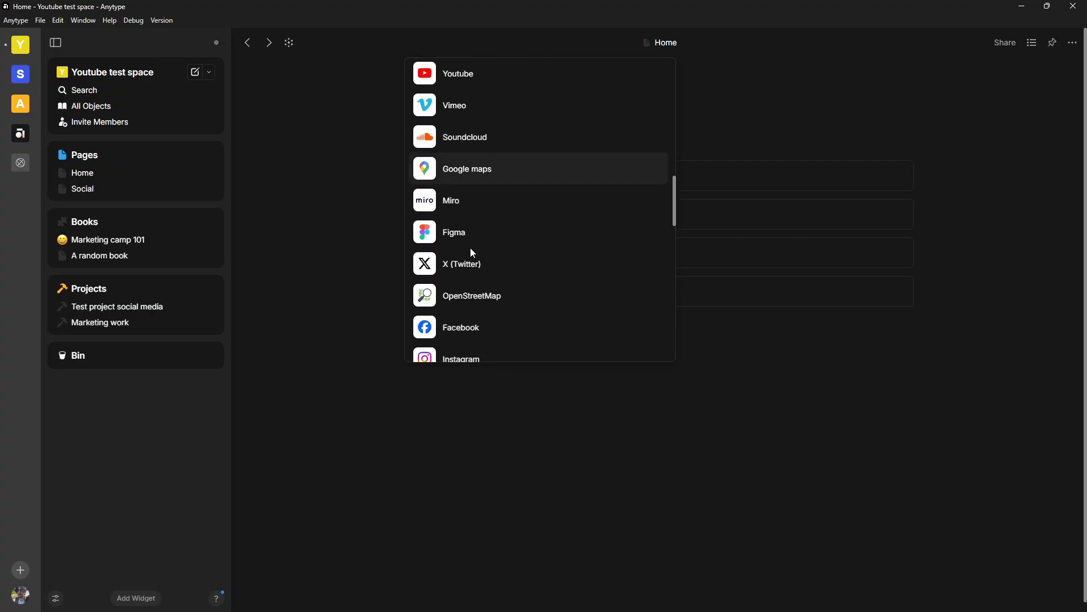
scroll(down, 3)
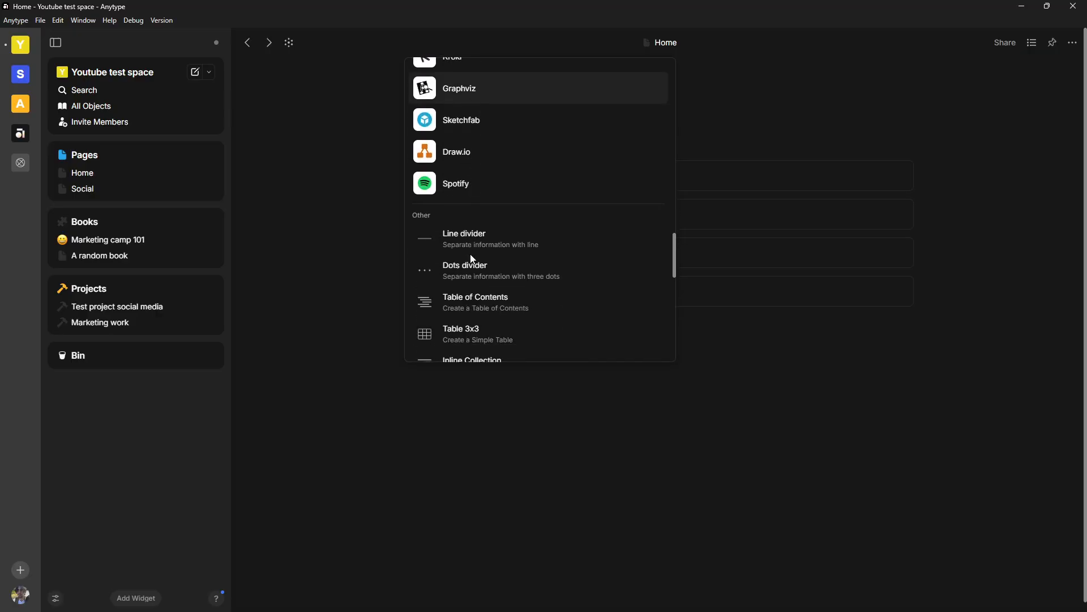
scroll(down, 3)
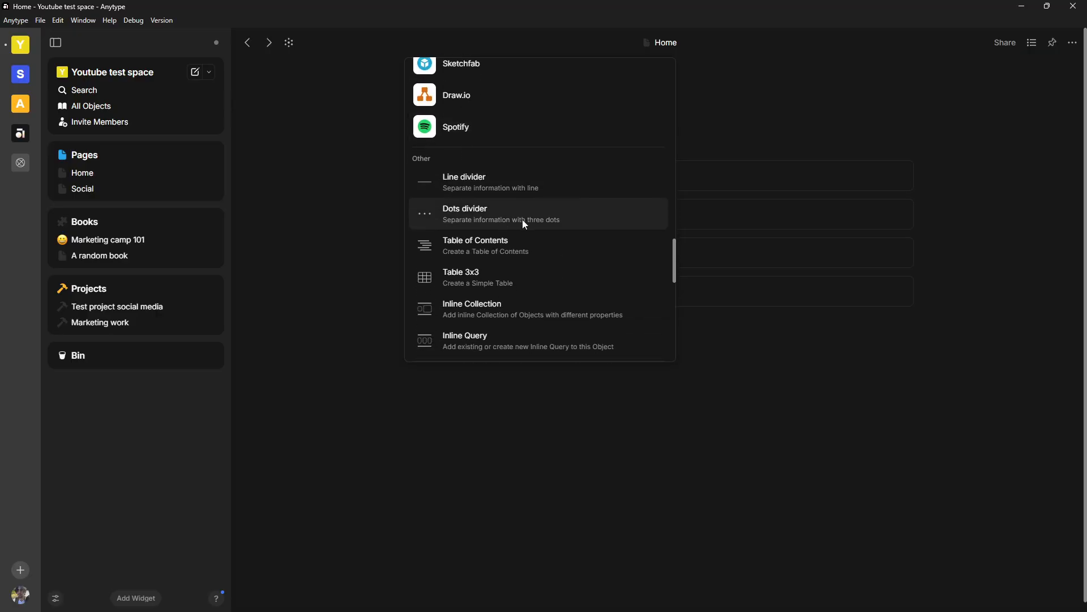
scroll(down, 3)
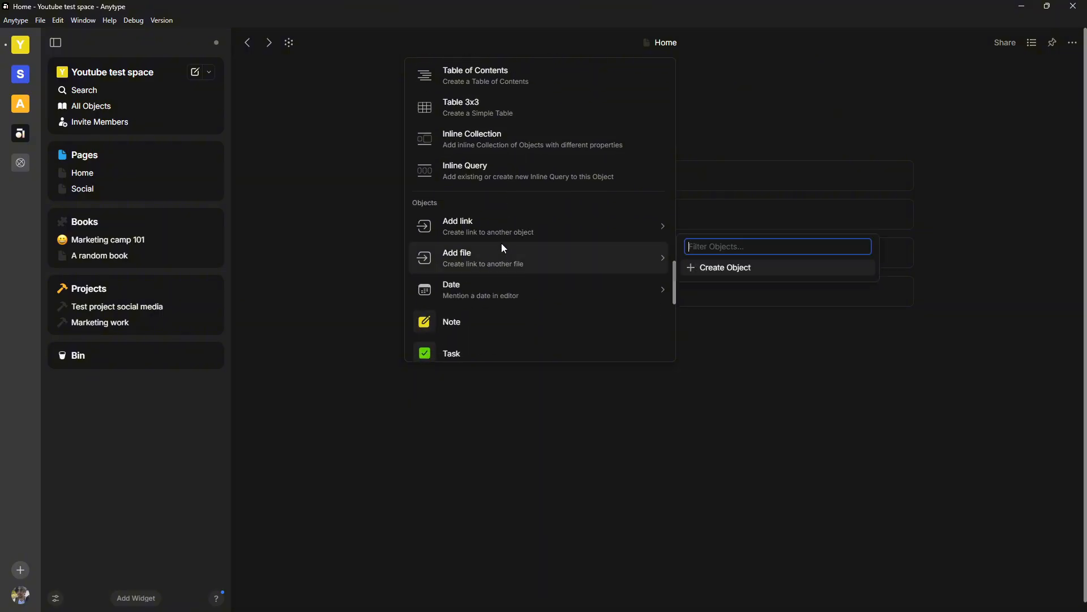
scroll(down, 3)
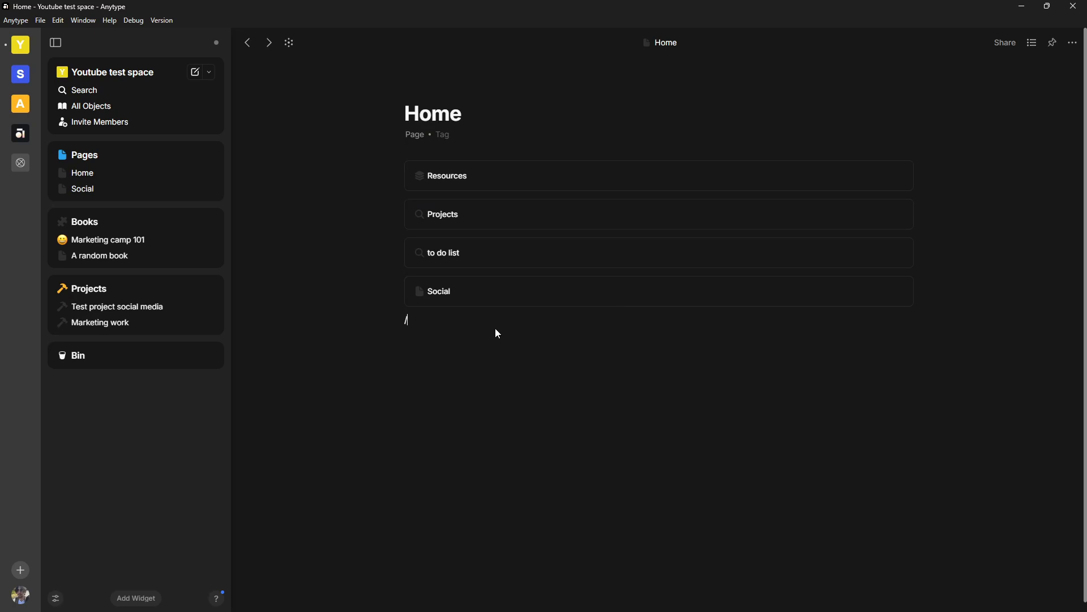
text(colle)
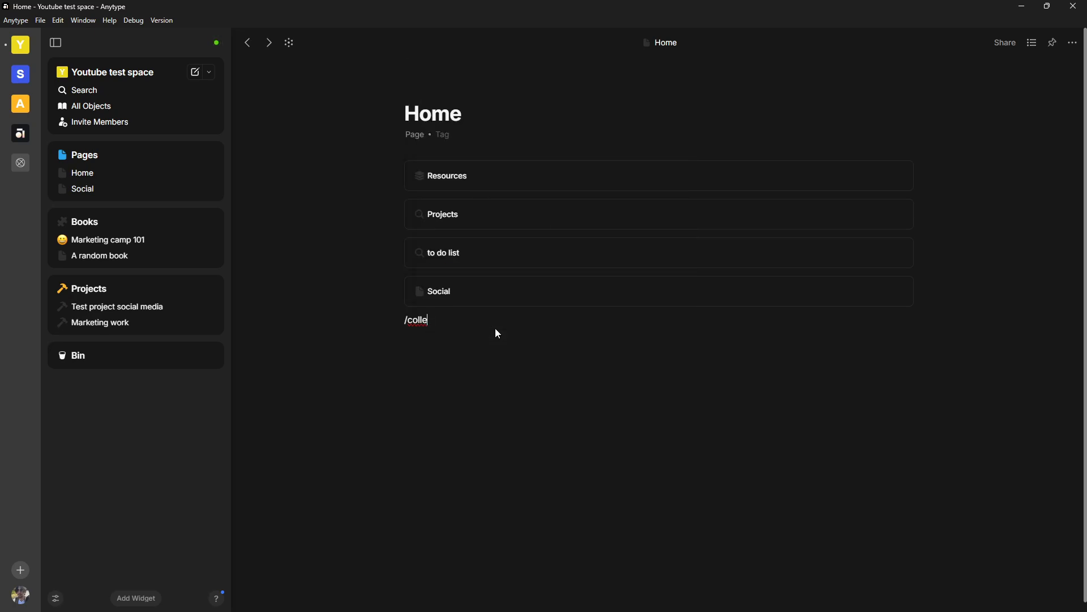
key(Backspace)
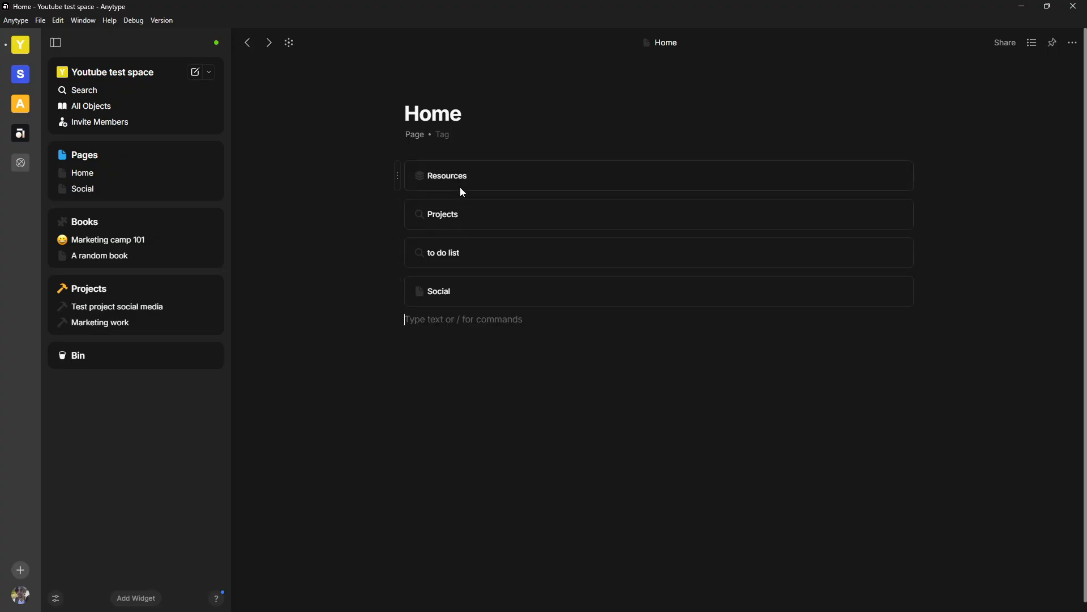
Open the Social page from its link on Home
click(442, 214)
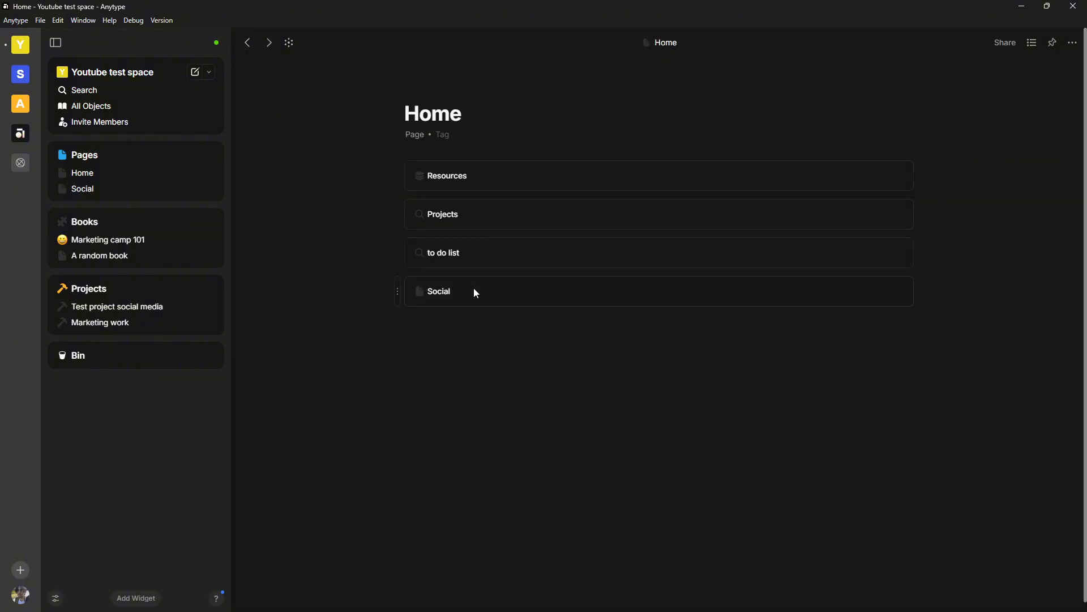
click(439, 291)
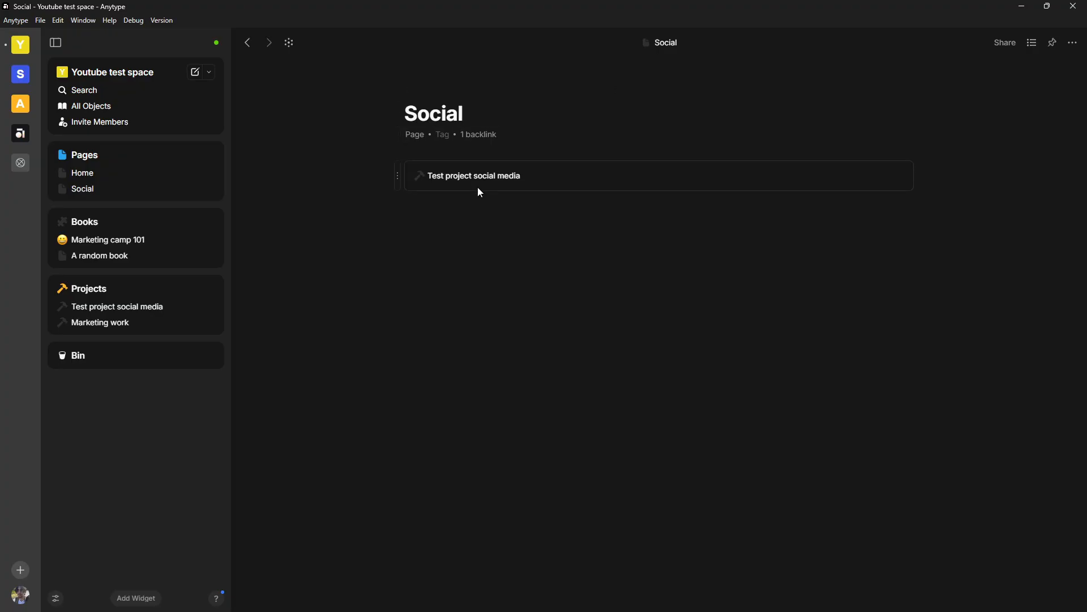
mouse_move(446, 186)
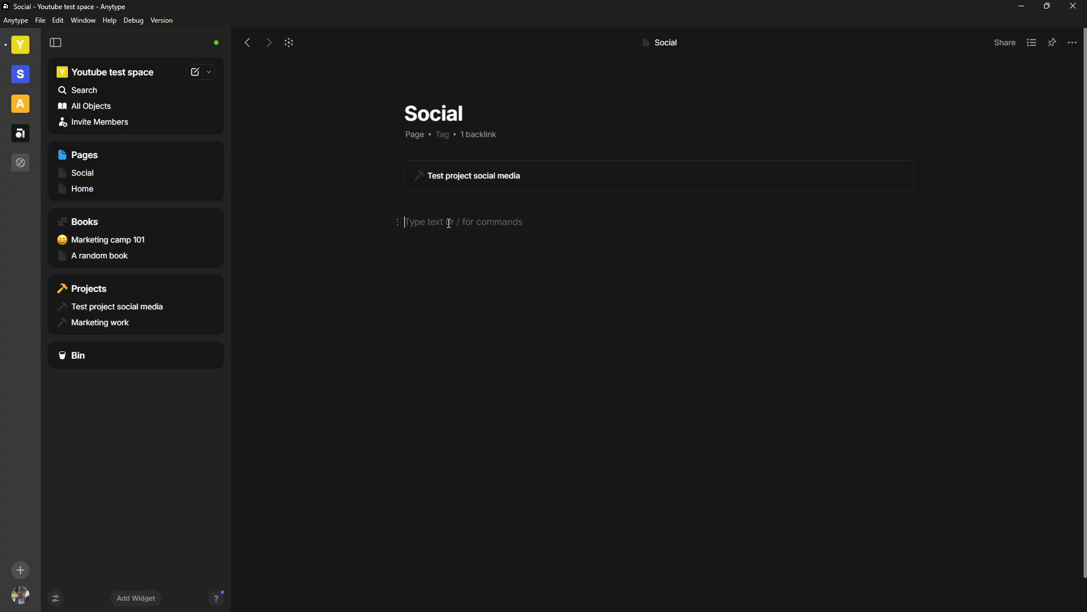
Insert a 'Social media ideas' collection with one untitled entry typed as Books, then reopen Social
text(/cole)
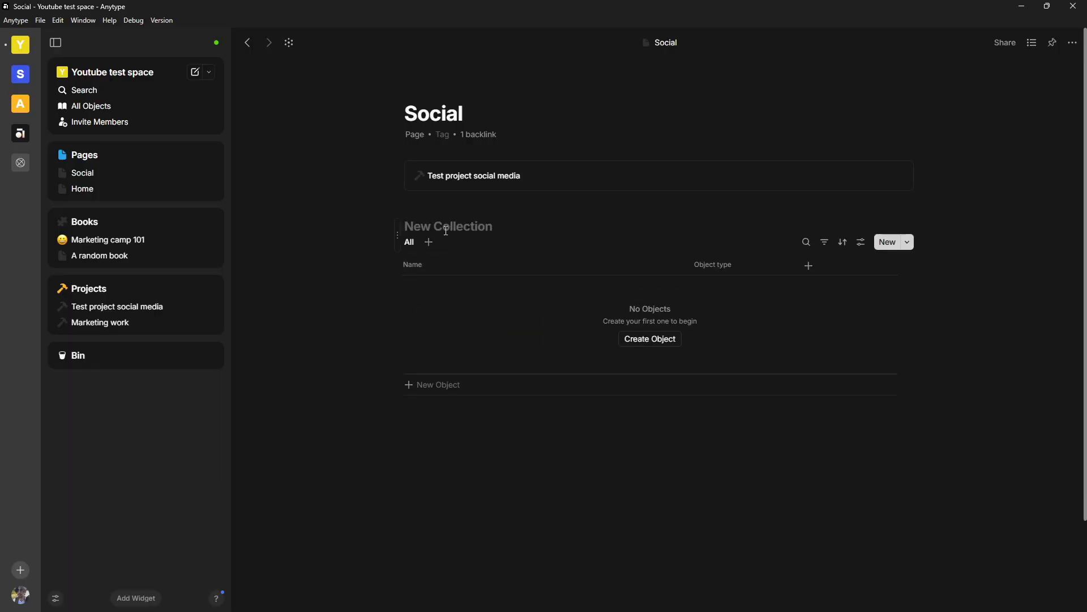
mouse_move(428, 242)
text(Social media ideas)
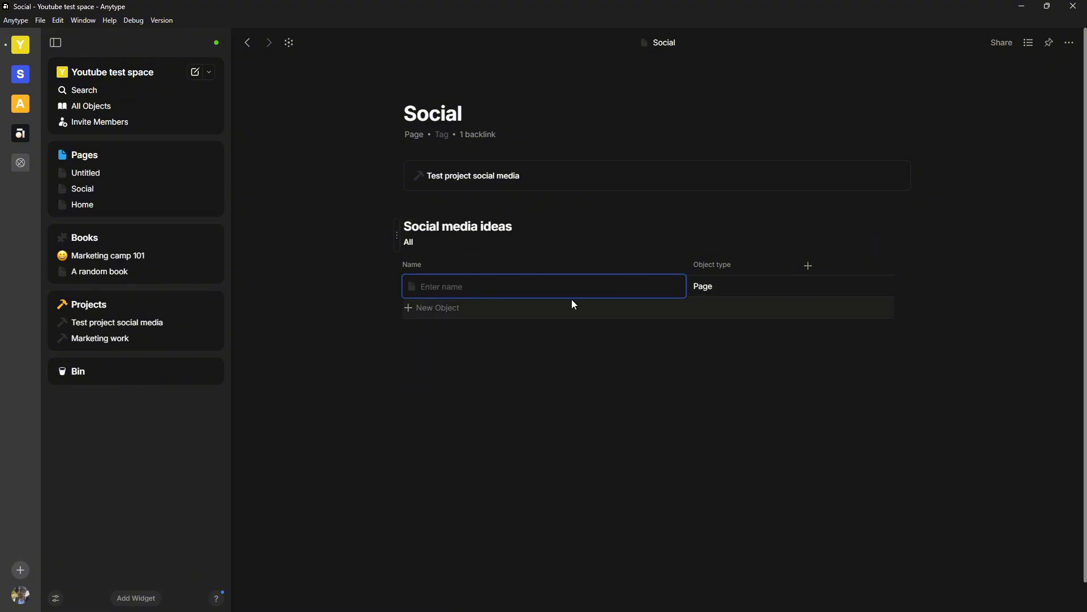
mouse_move(496, 355)
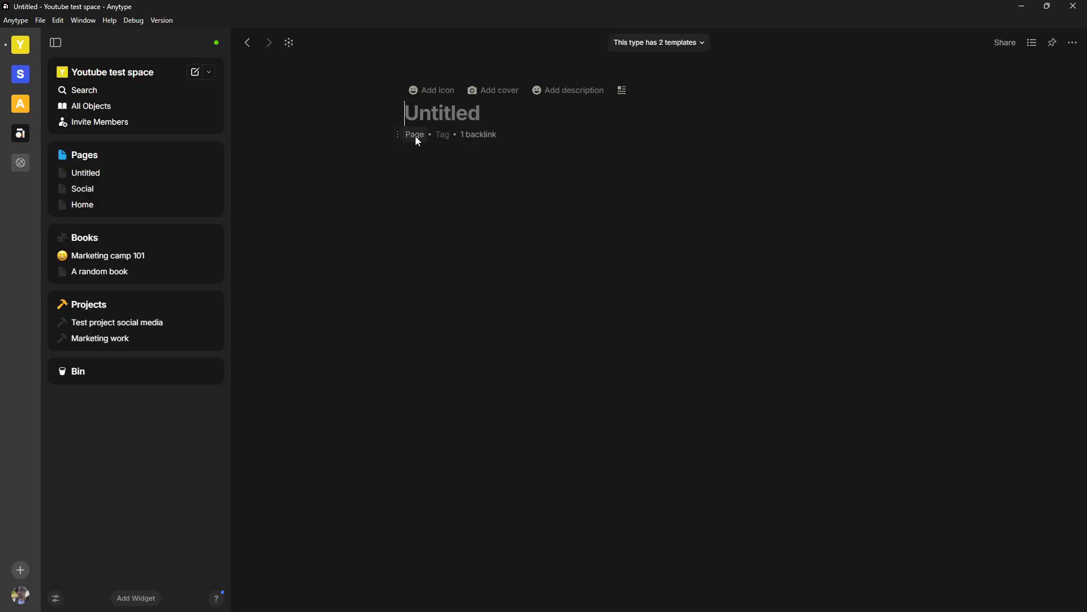
click(415, 133)
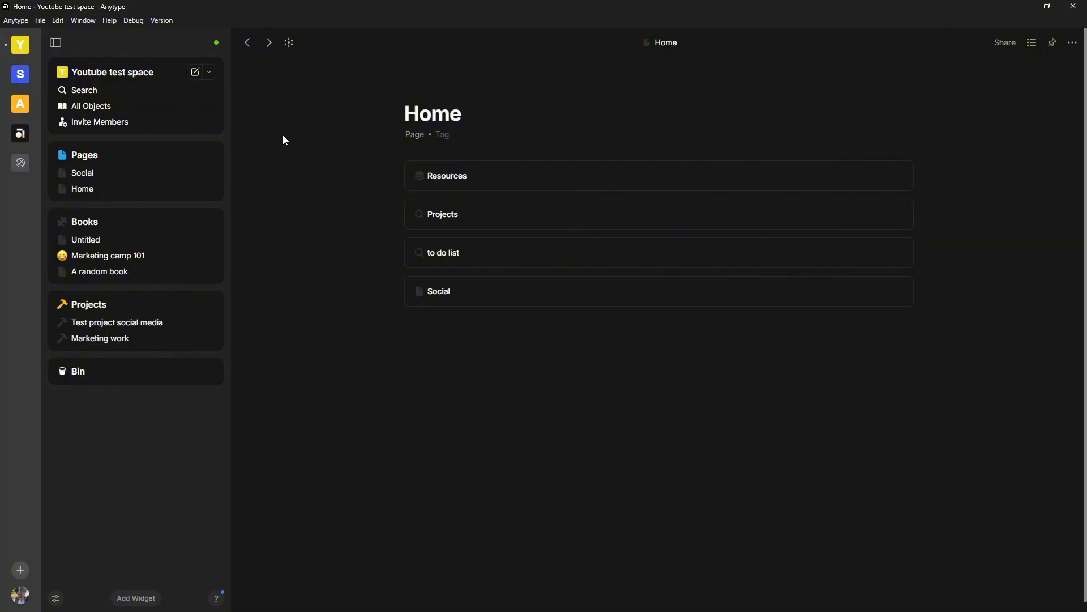
click(439, 290)
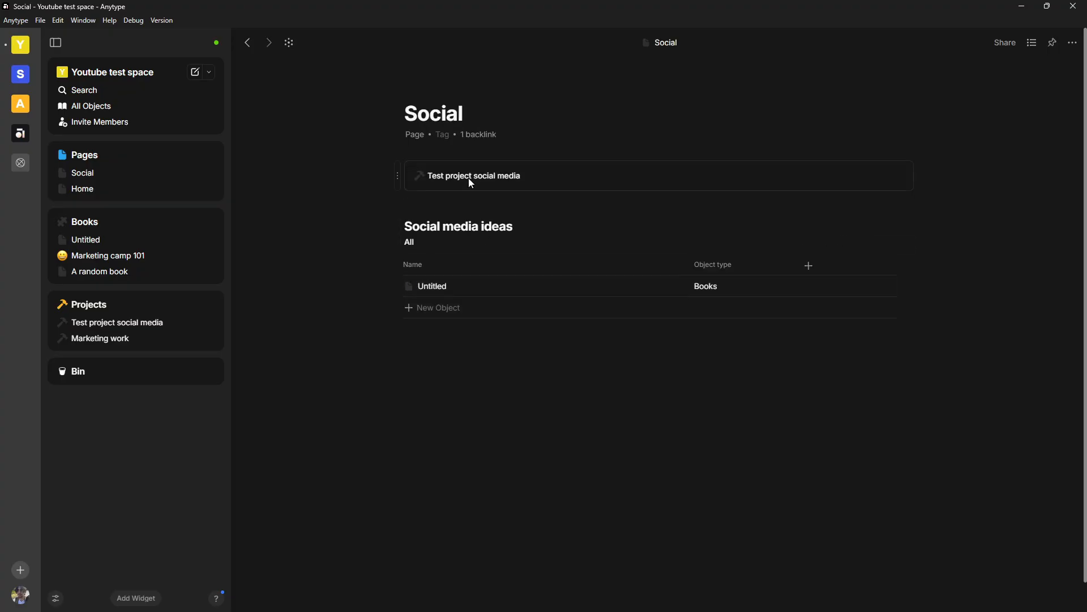
Look at the empty Test project social media object and its type menu, then return to Social
click(475, 176)
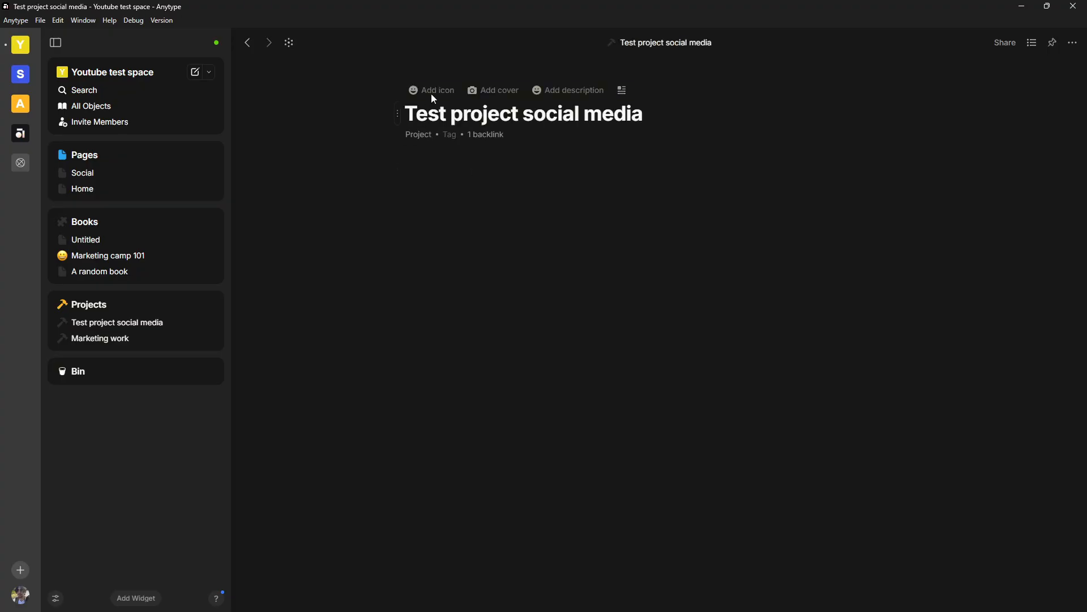
click(418, 134)
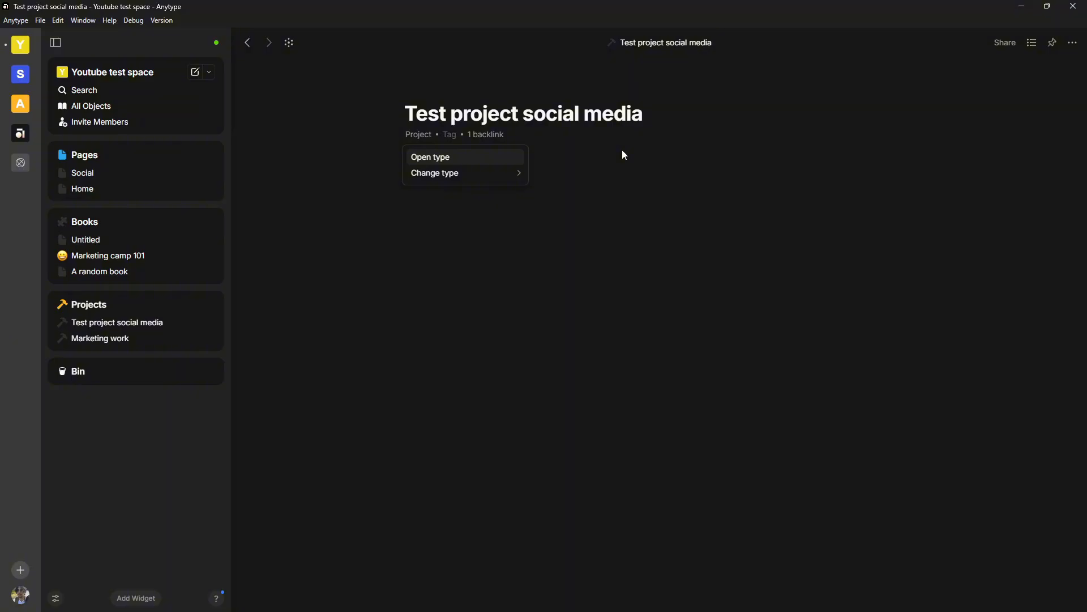
mouse_move(668, 149)
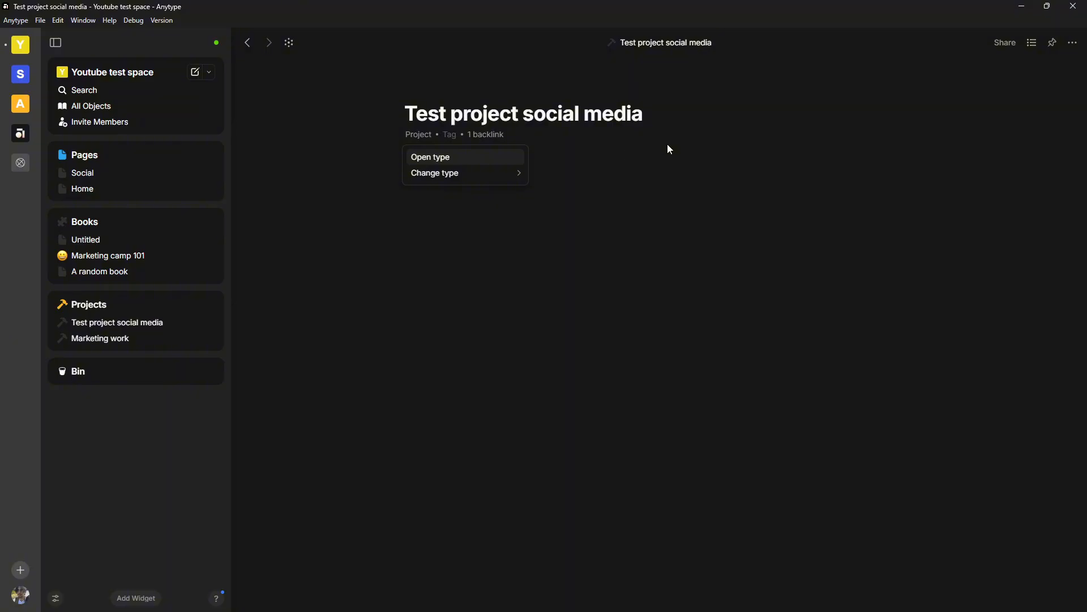
click(529, 186)
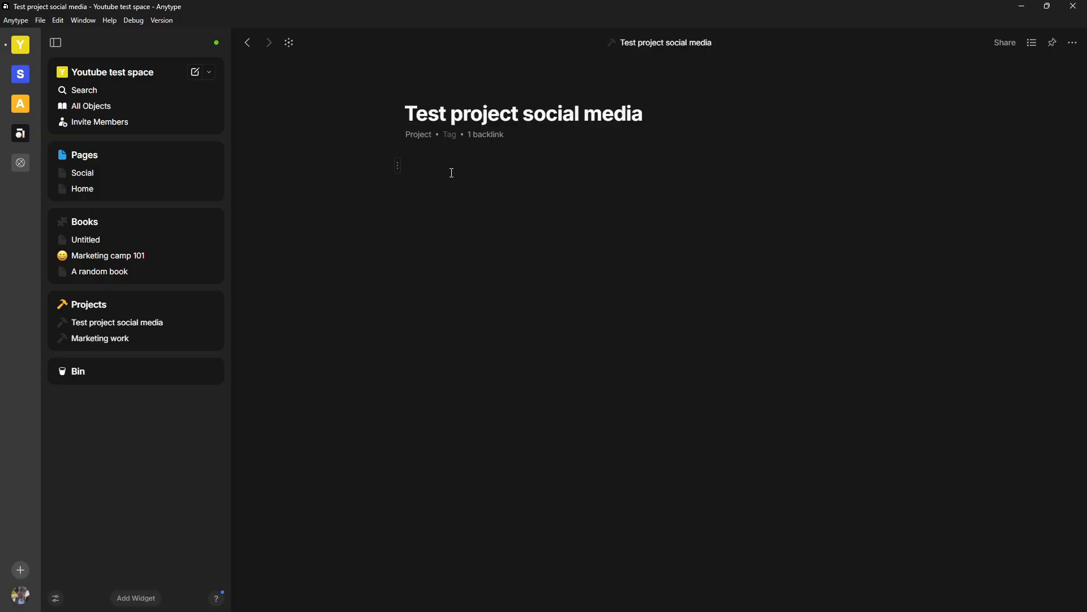
mouse_move(324, 88)
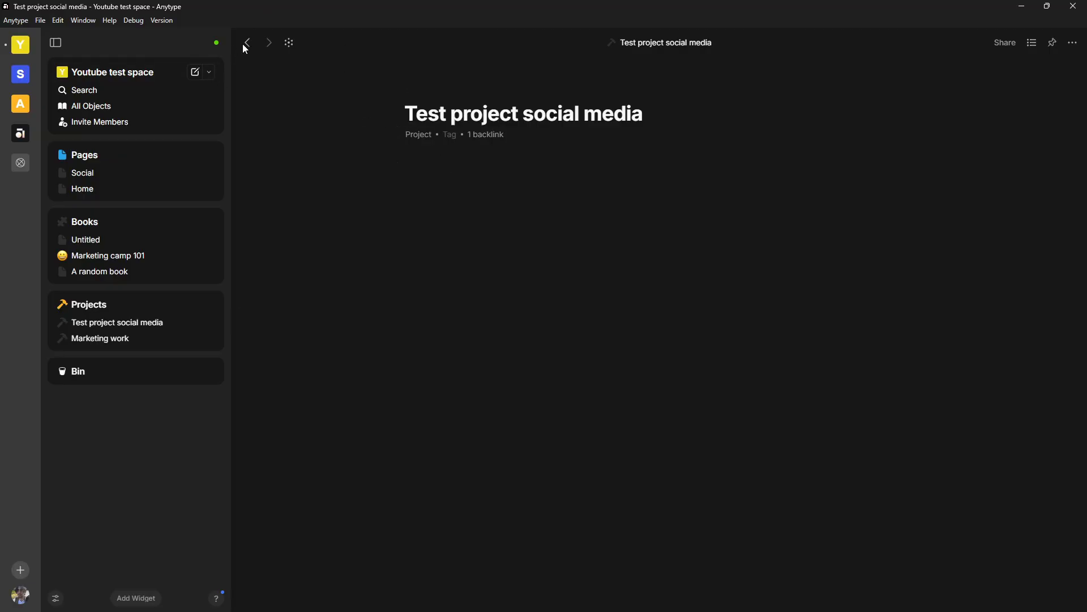
click(81, 173)
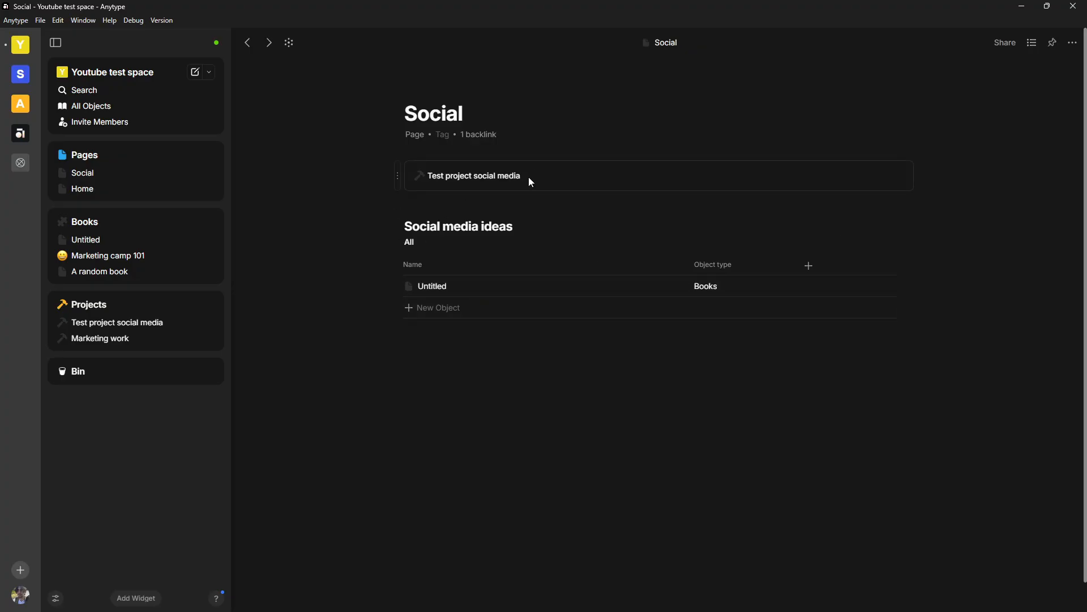
mouse_move(504, 366)
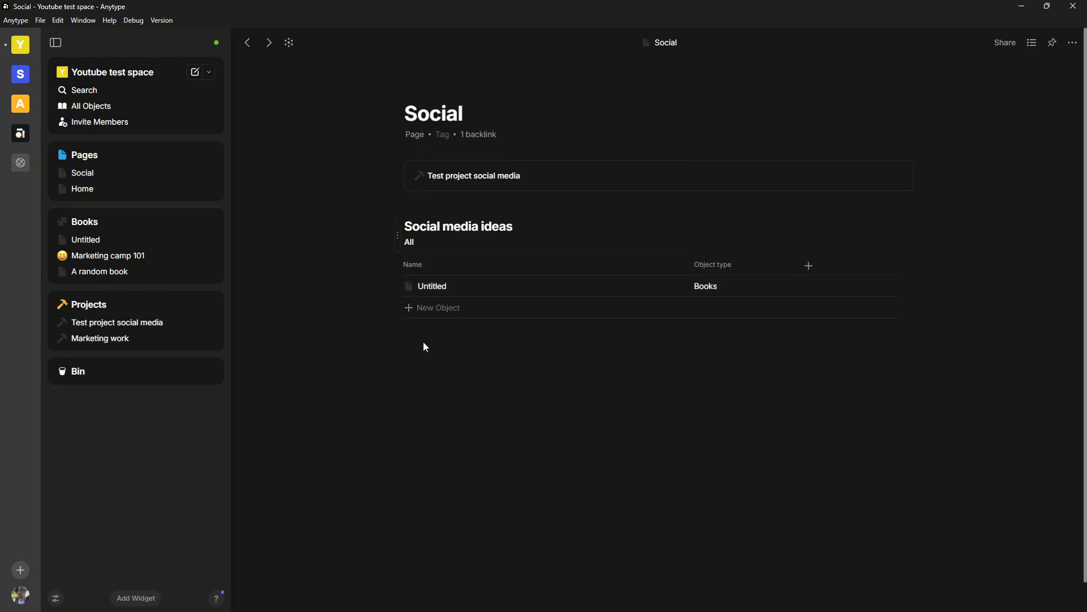
mouse_move(438, 185)
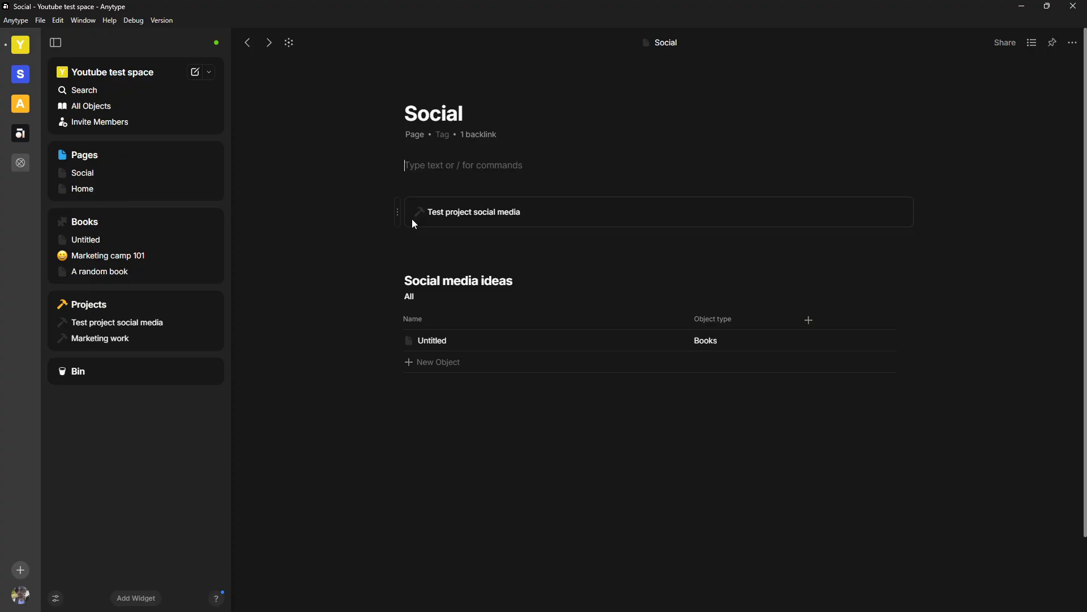
Create a 'projects' heading above the link, peek into the linked project, and return to Social
text(#)
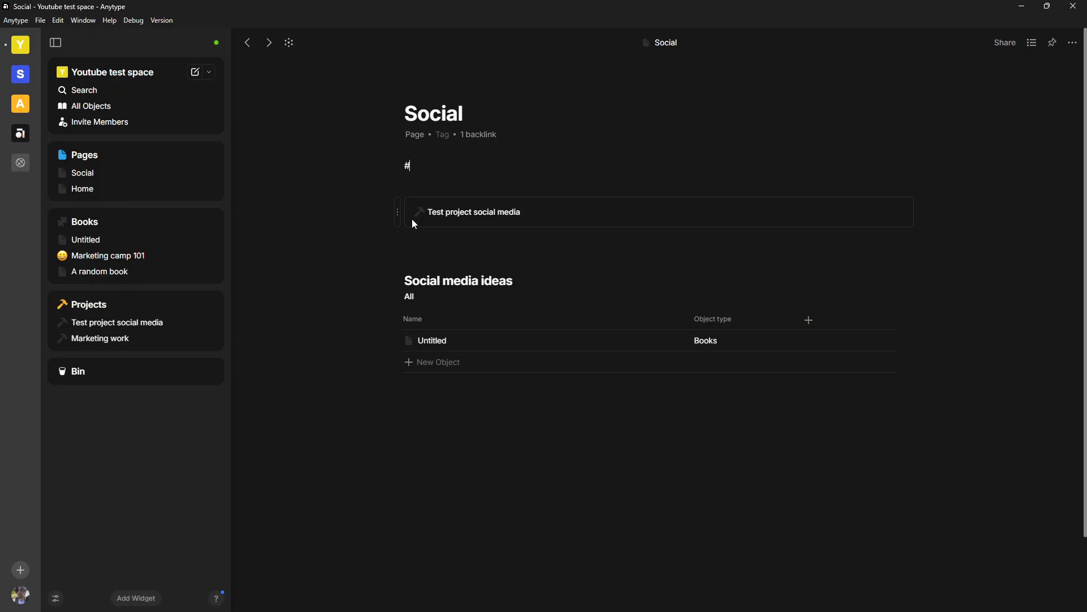
text(projects)
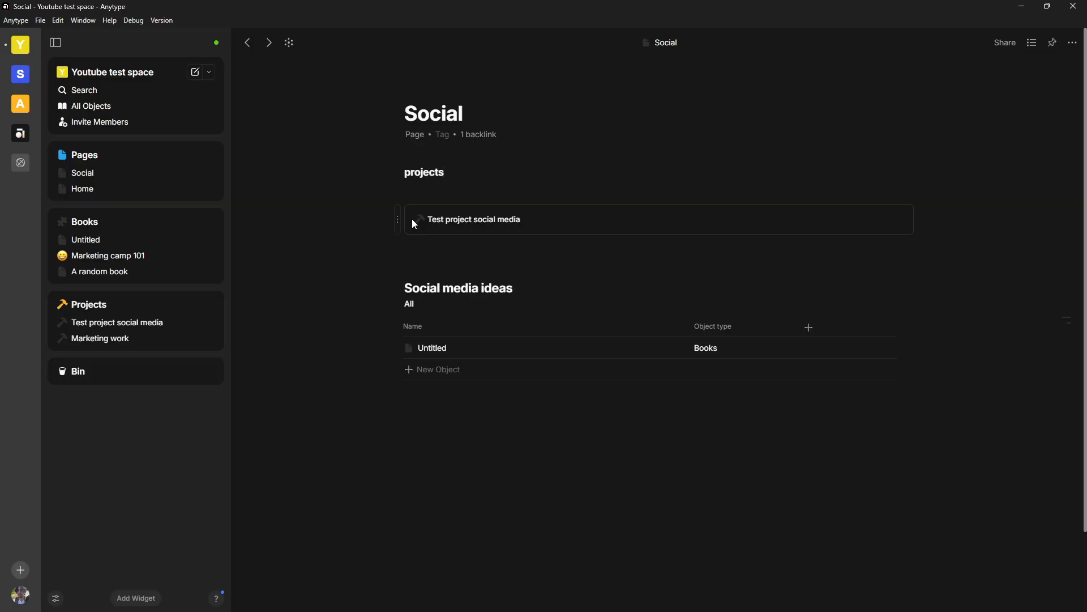
click(473, 220)
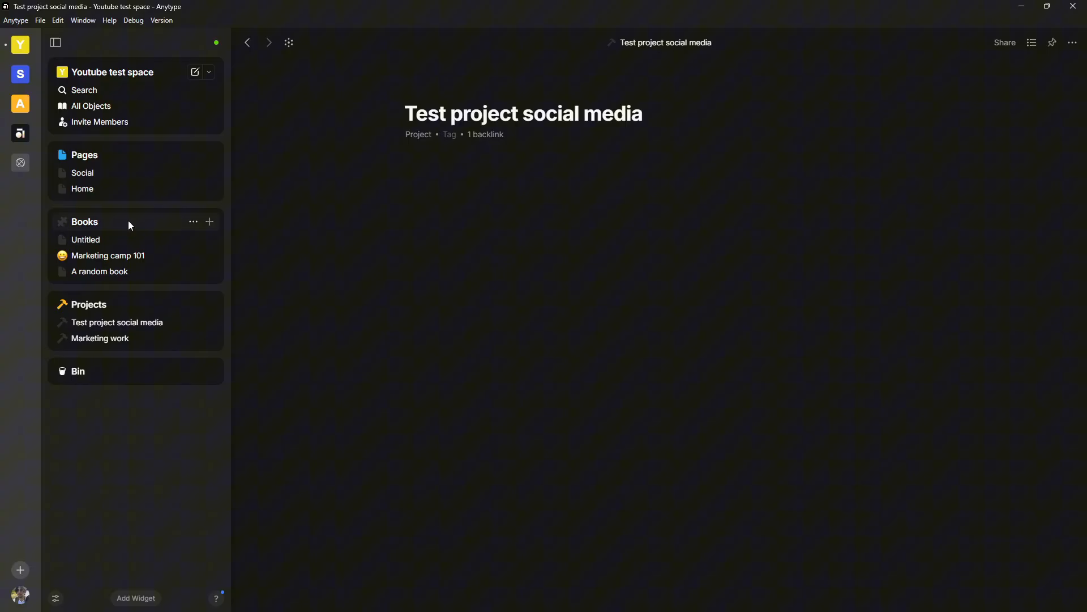
click(82, 172)
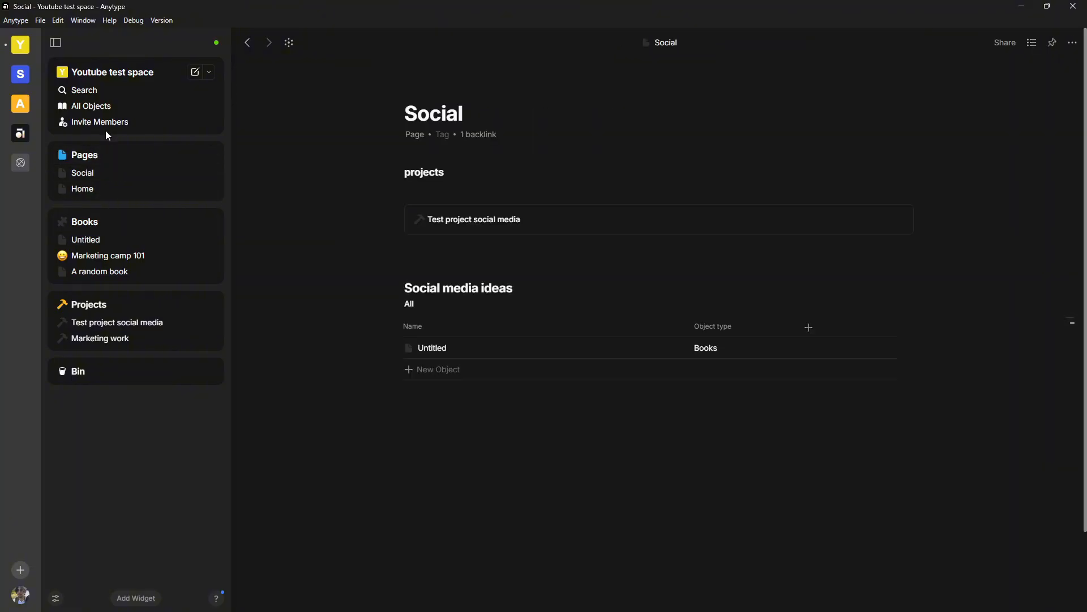
From Home, show the Projects query listing Test project social media and Marketing work
click(81, 189)
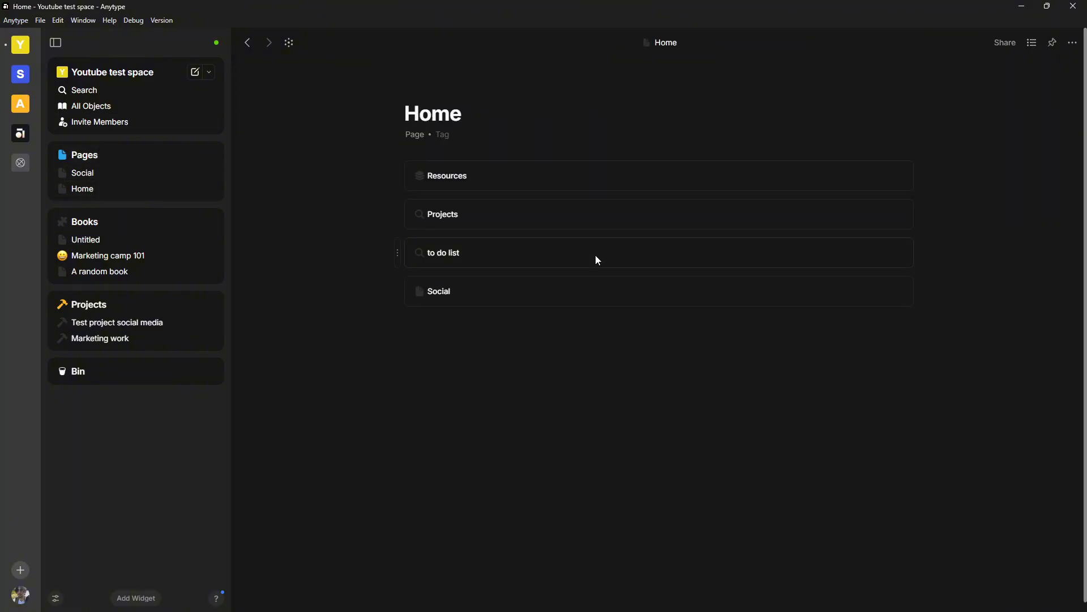
click(443, 213)
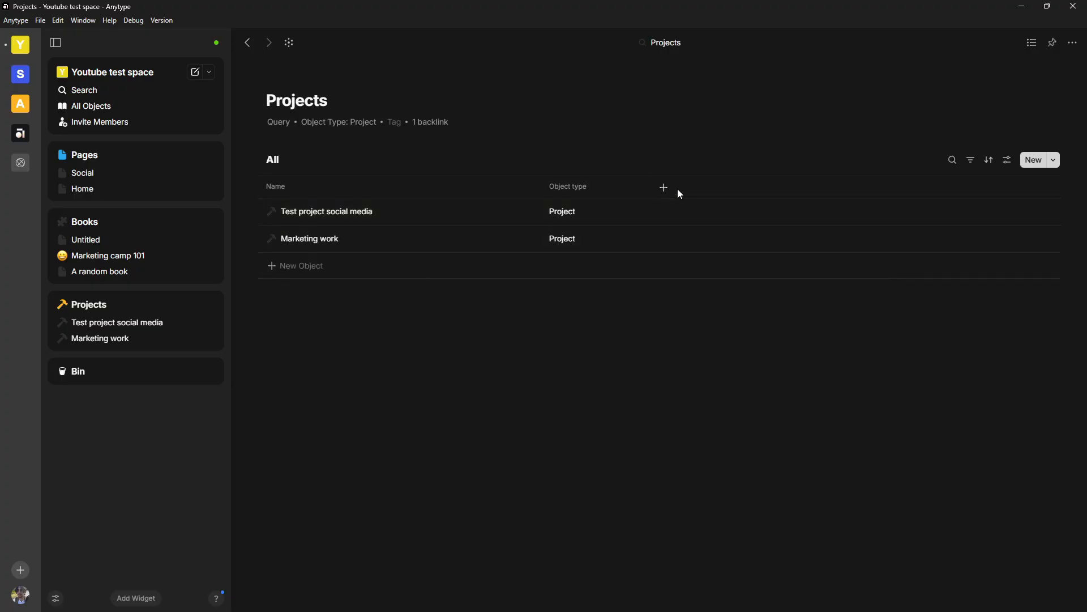
click(663, 188)
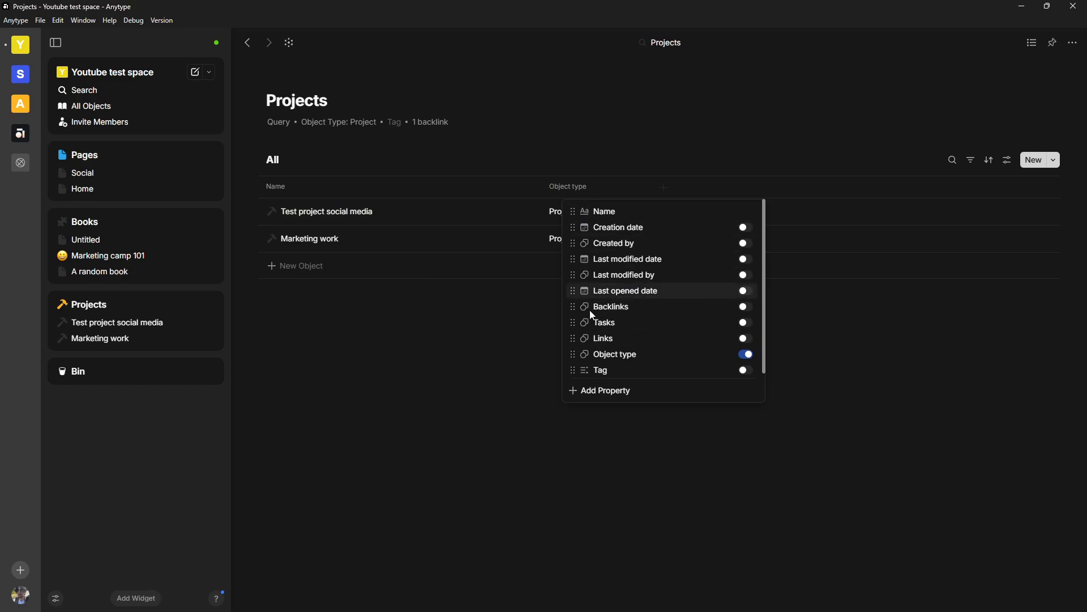
click(970, 160)
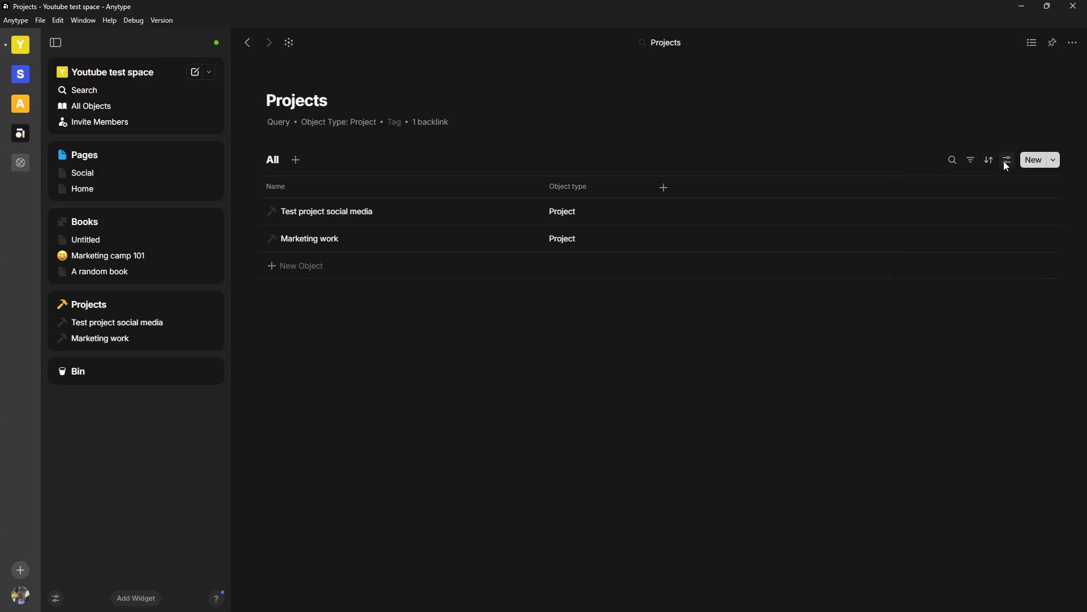
Browse the All view's Filter and Layout settings without changing them
click(1007, 159)
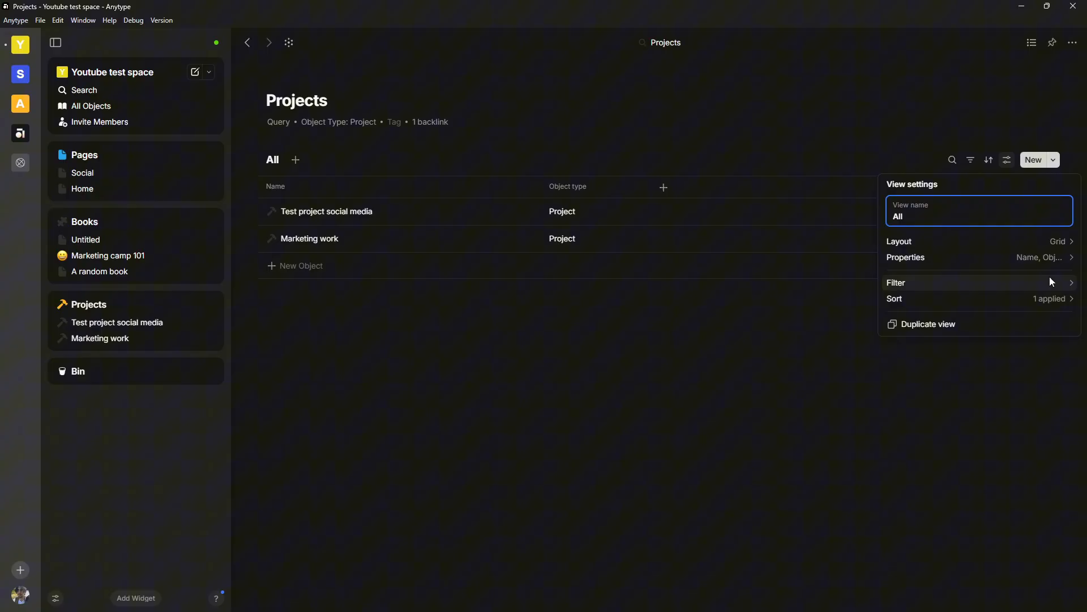
click(895, 282)
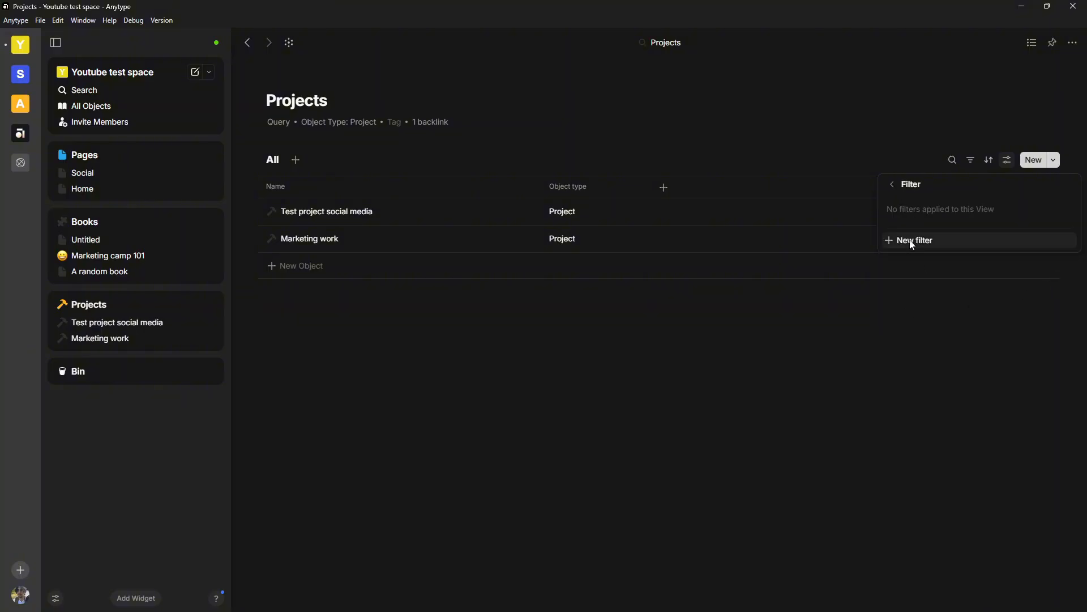
click(893, 185)
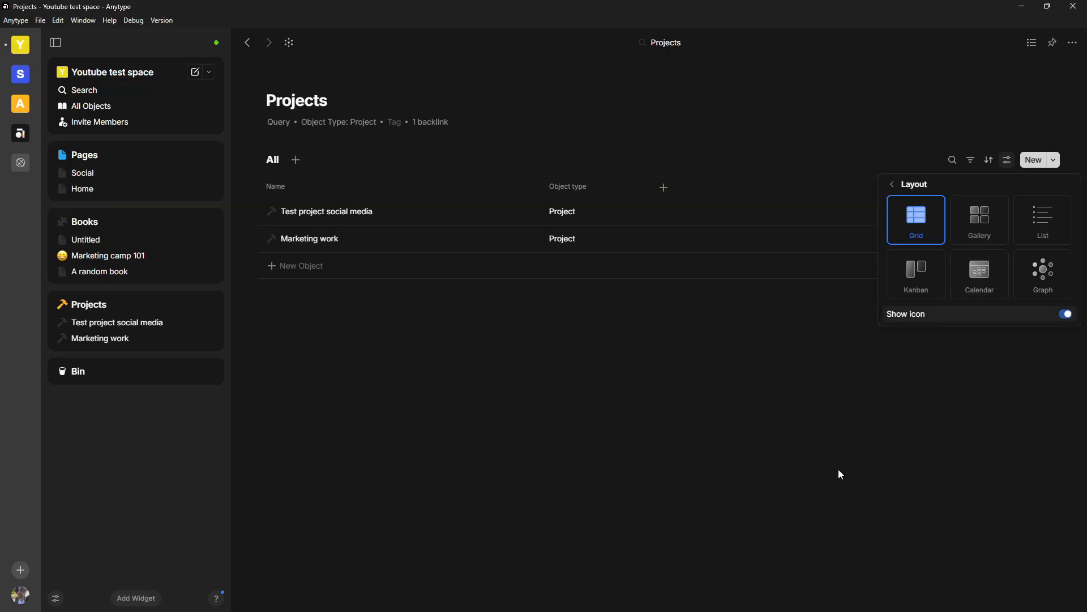
click(762, 483)
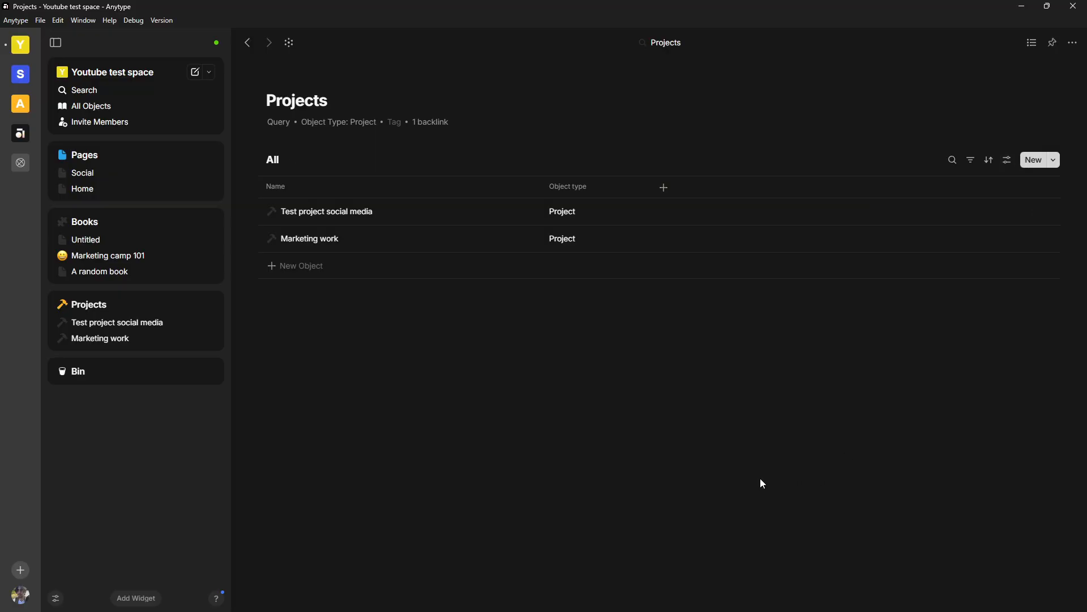
mouse_move(673, 499)
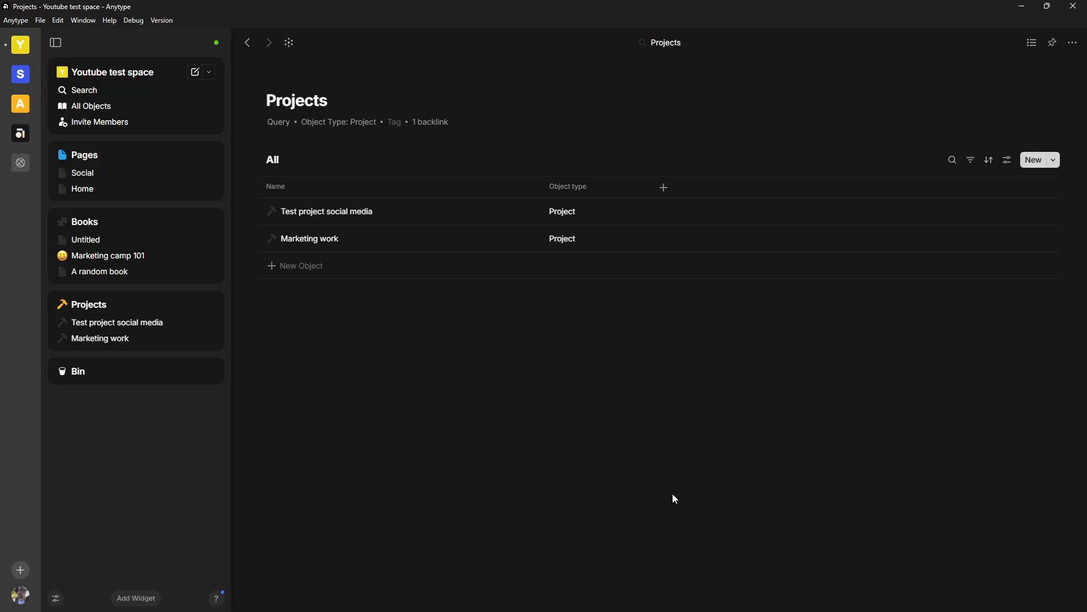
mouse_move(553, 534)
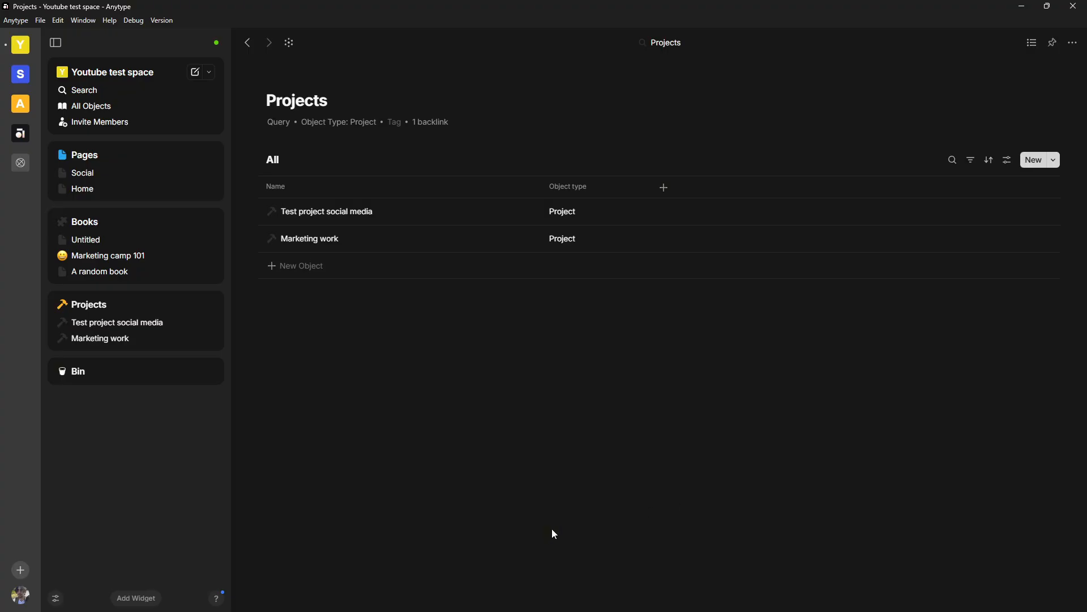
mouse_move(536, 516)
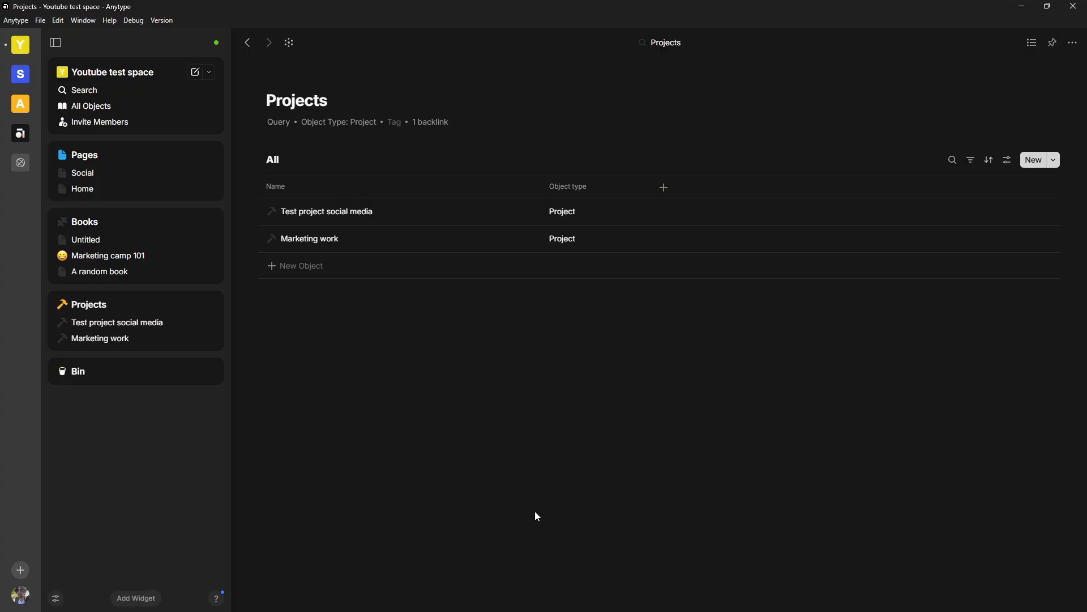
mouse_move(593, 416)
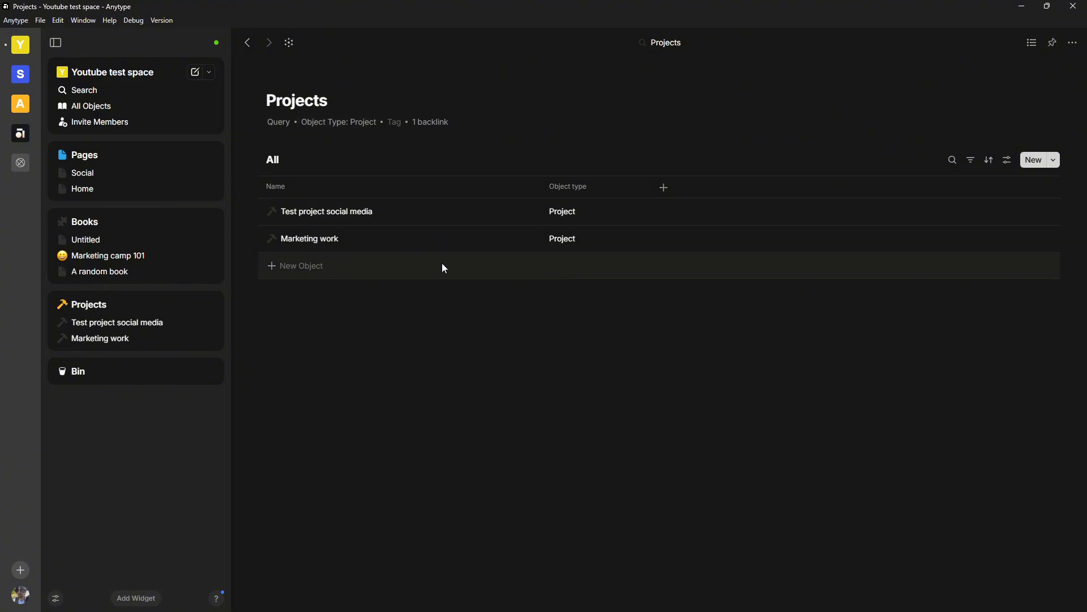
mouse_move(449, 406)
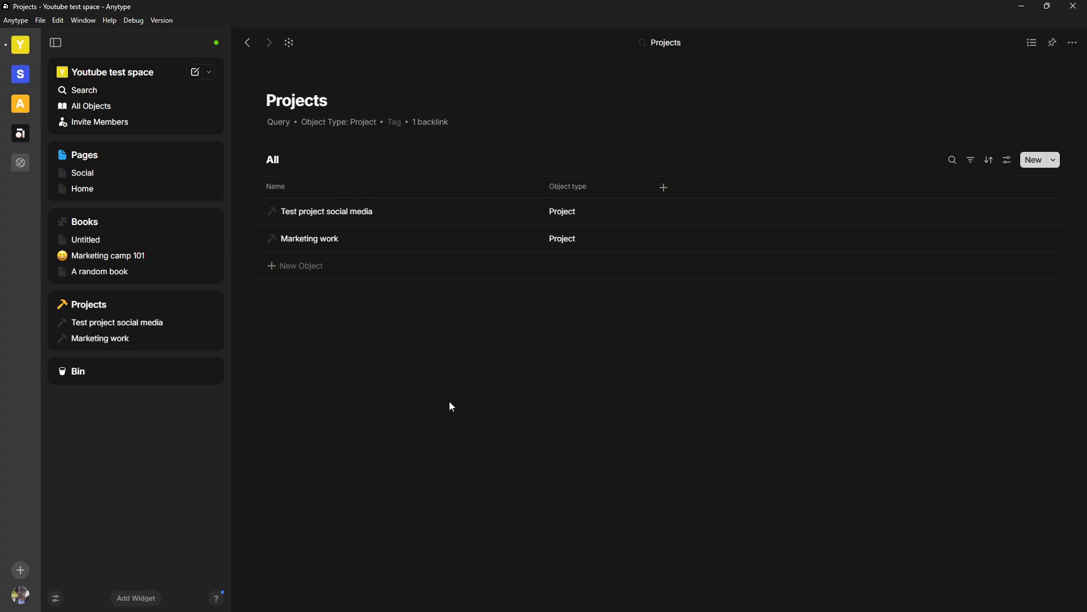
mouse_move(526, 409)
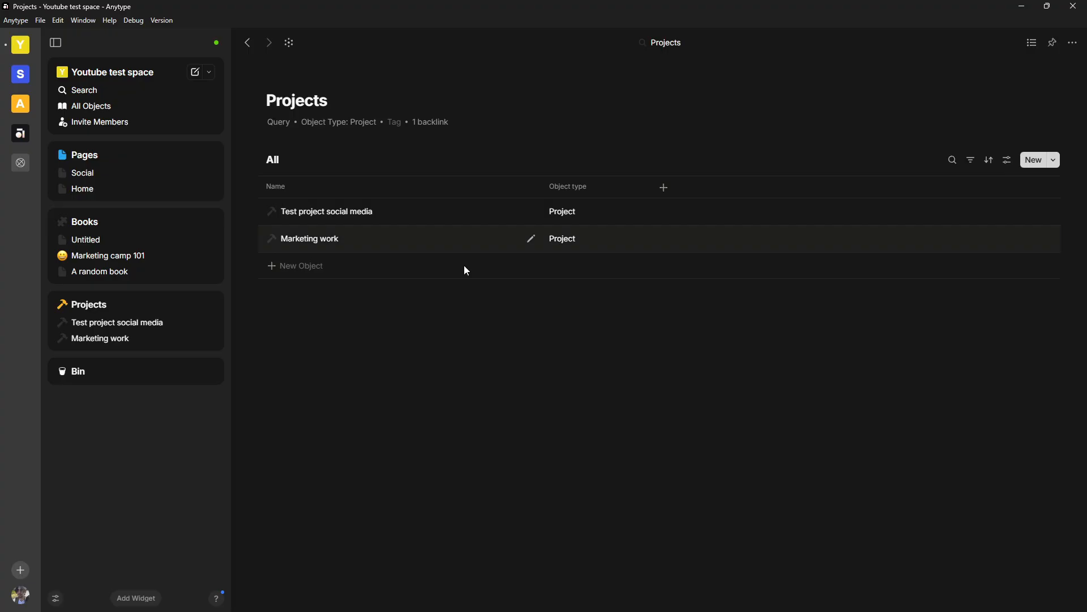
mouse_move(288, 43)
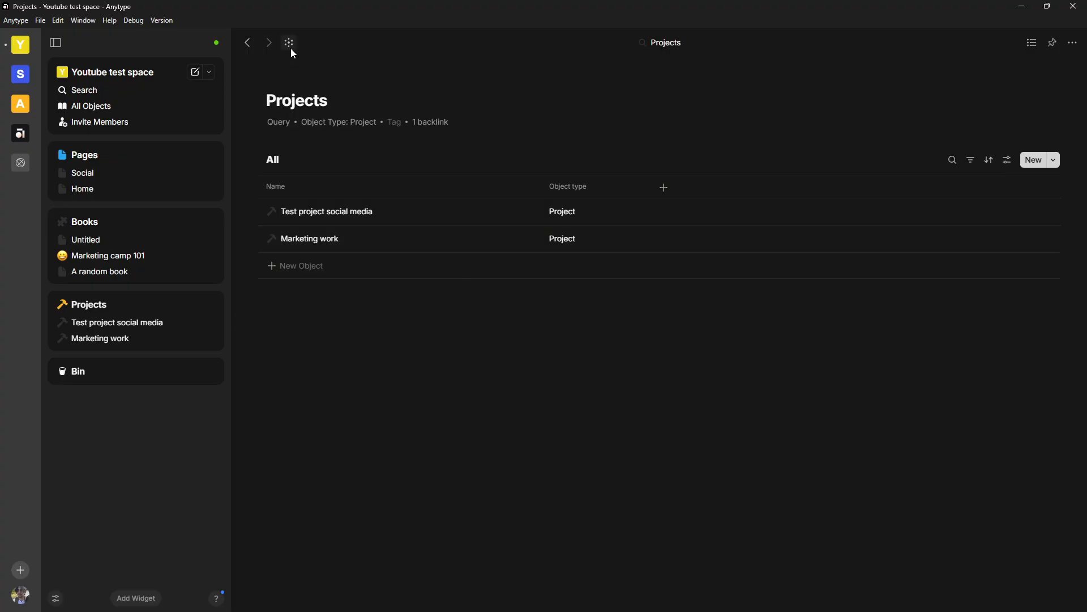
From the graph, check off 'test task for project', then switch to the other space
click(288, 43)
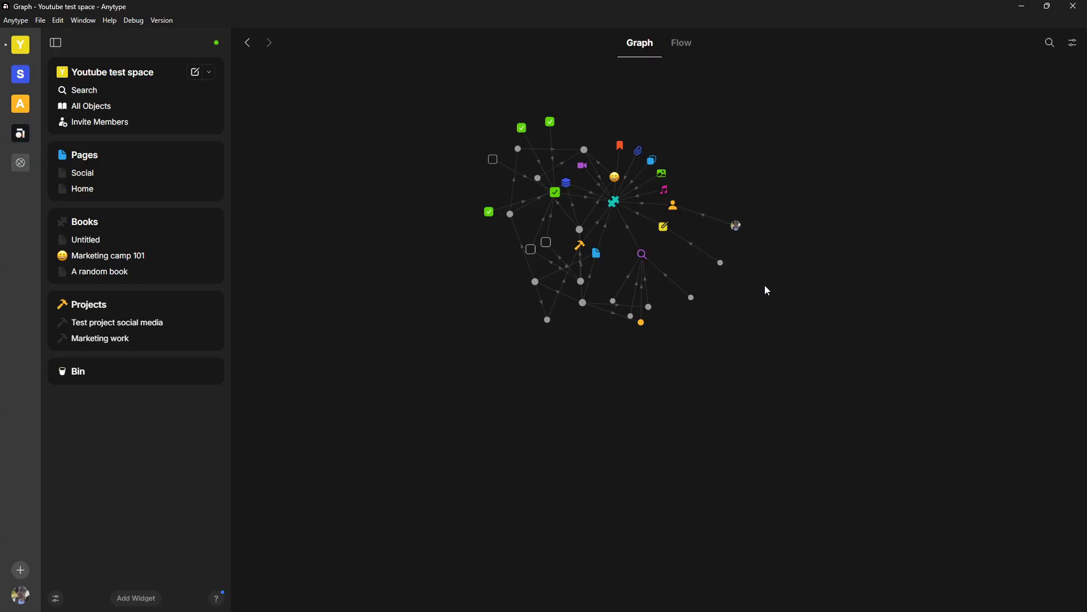
mouse_move(756, 299)
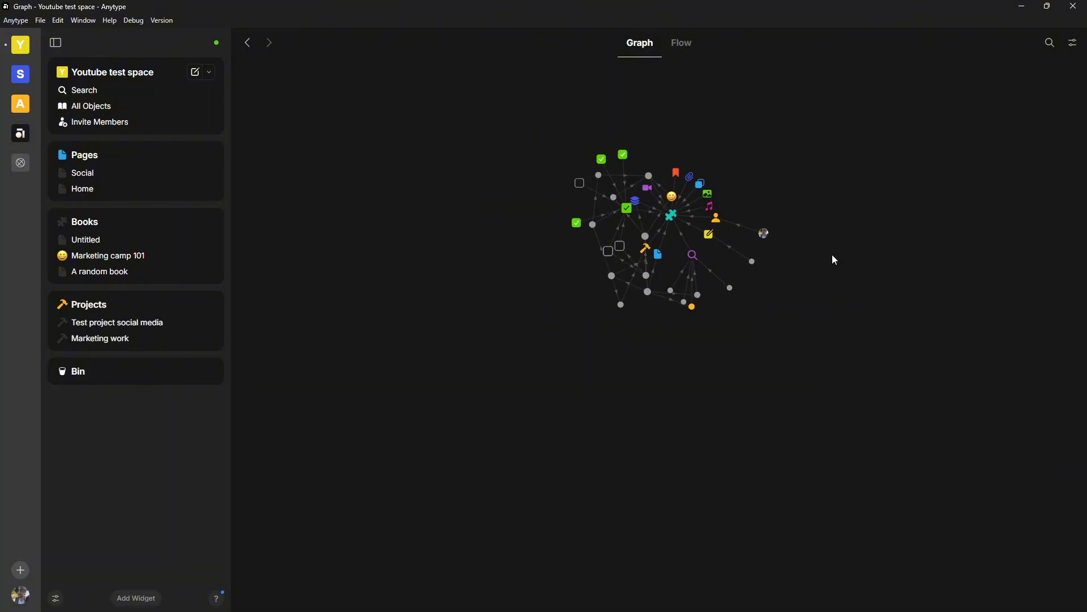
mouse_move(831, 263)
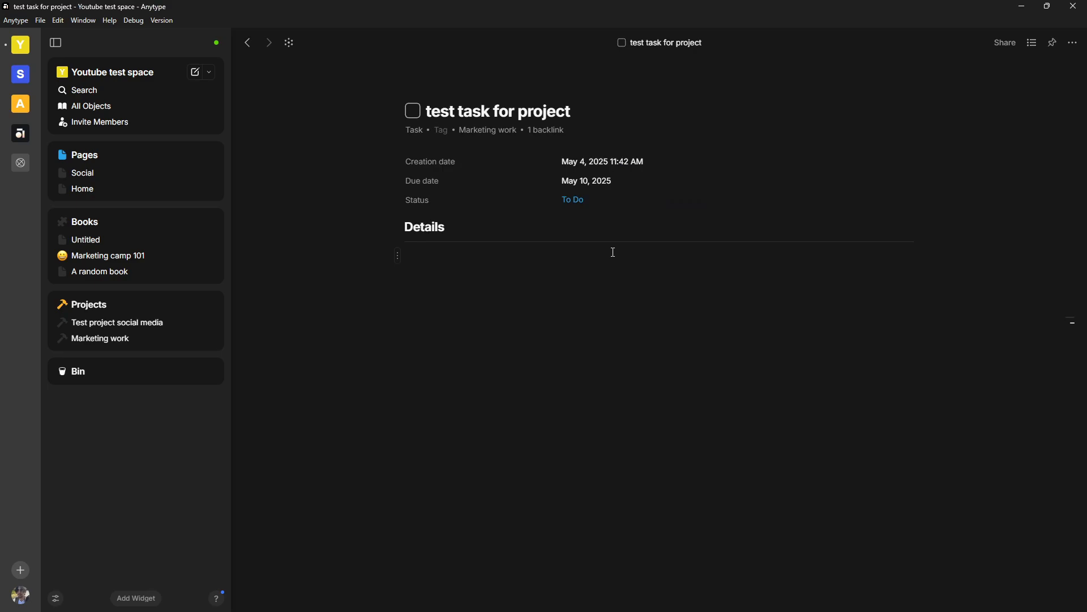
click(413, 111)
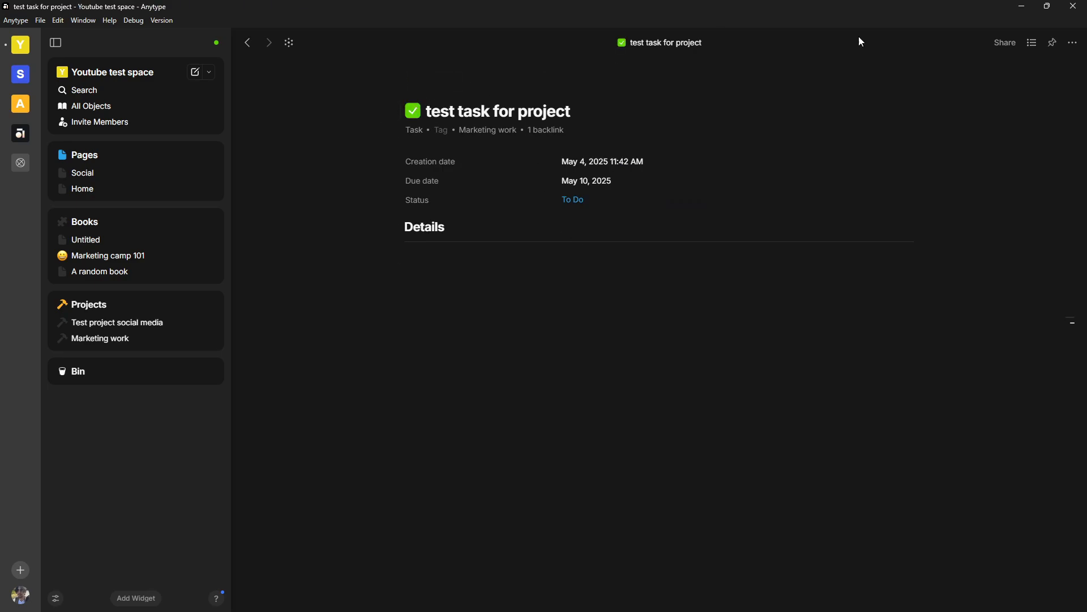
click(21, 133)
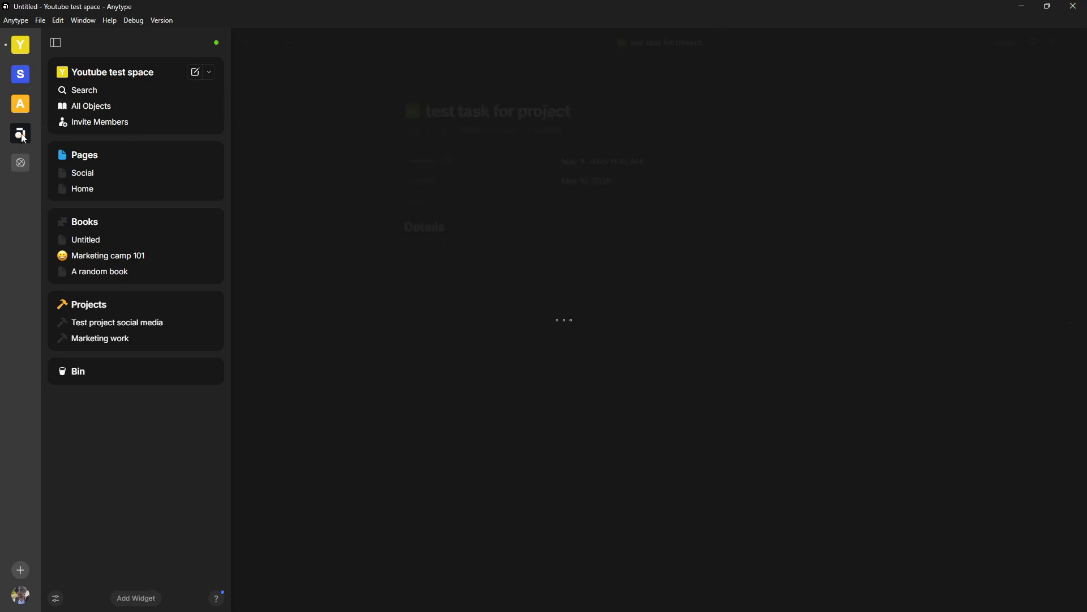
click(20, 133)
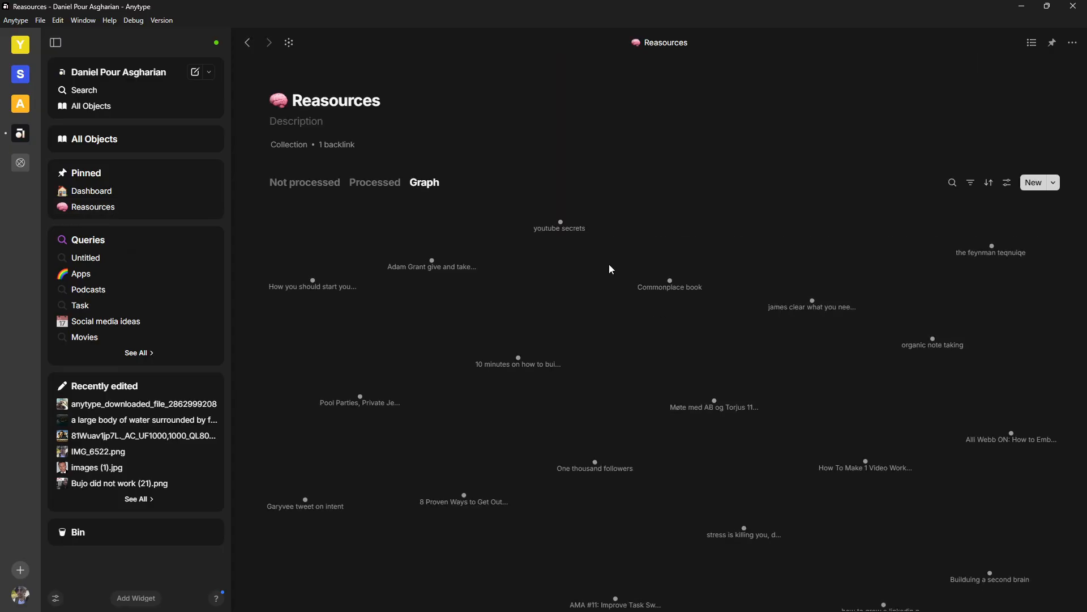
mouse_move(861, 445)
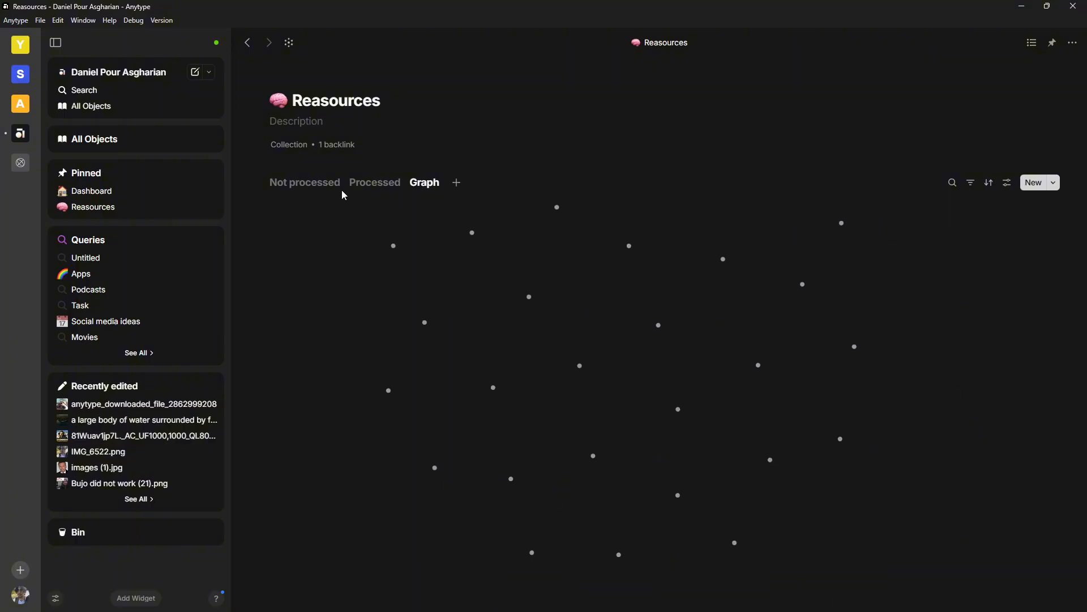
click(374, 182)
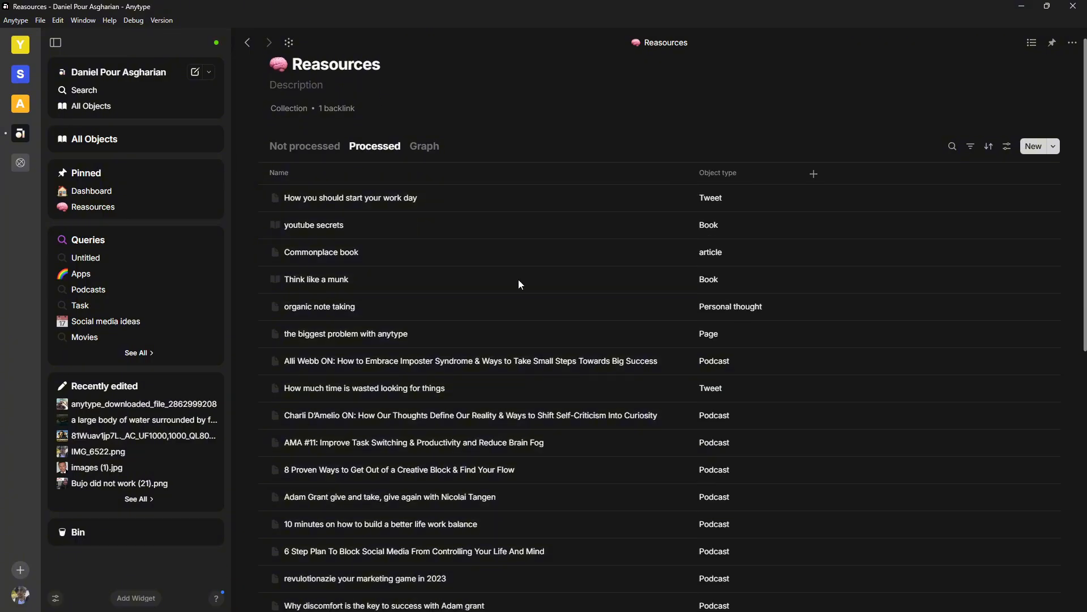
scroll(down, 3)
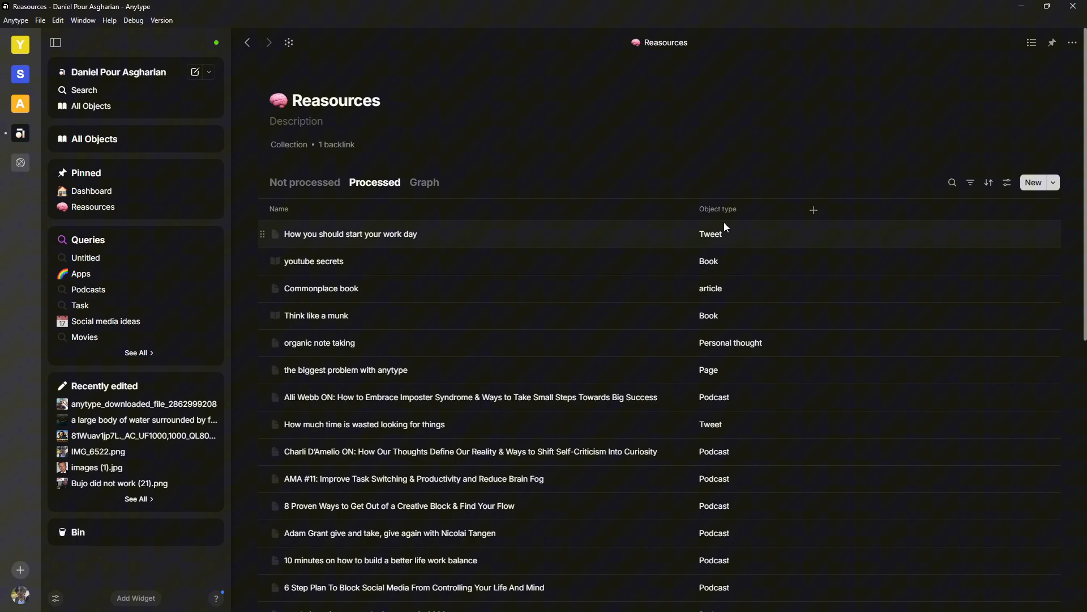
mouse_move(717, 243)
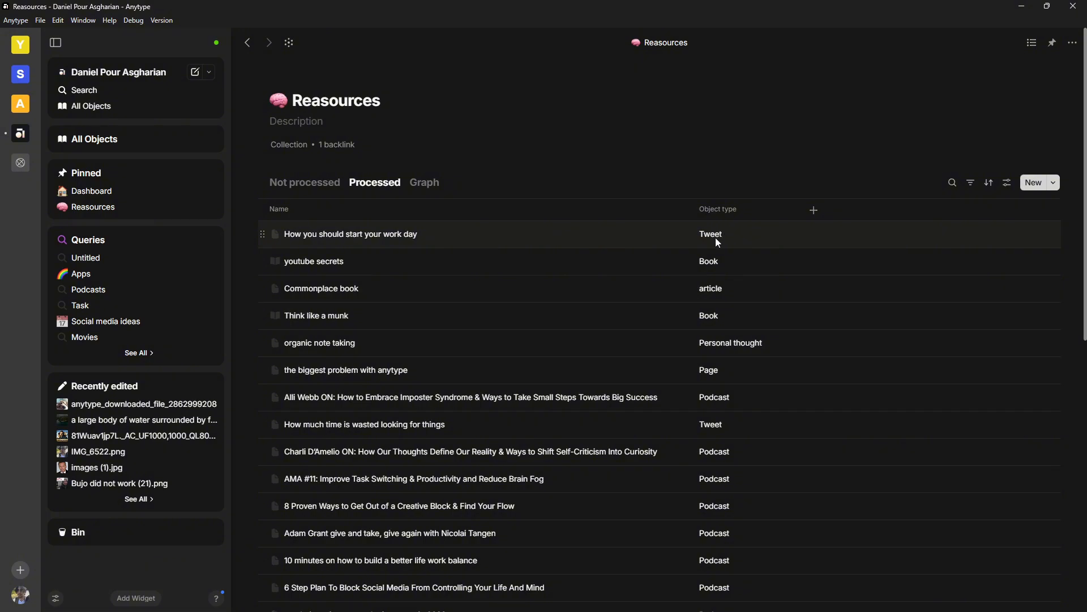
scroll(down, 3)
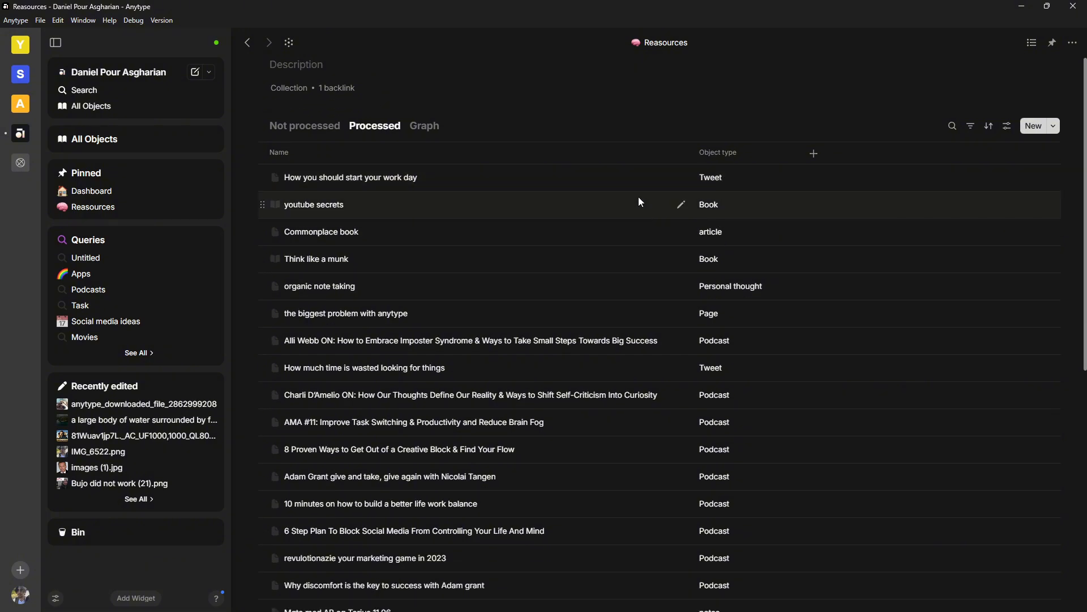
click(424, 126)
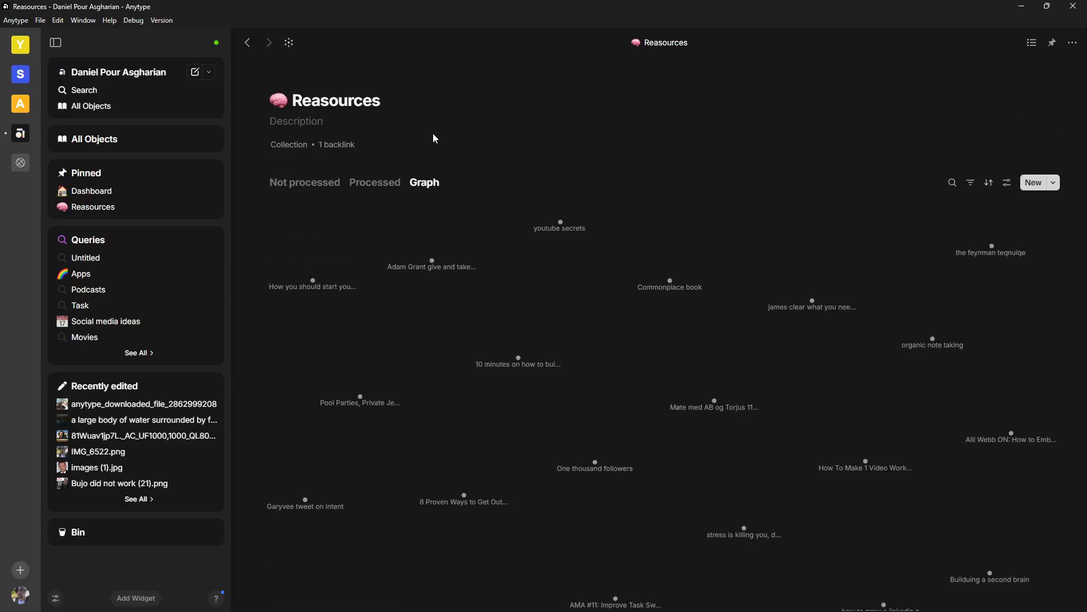
mouse_move(748, 442)
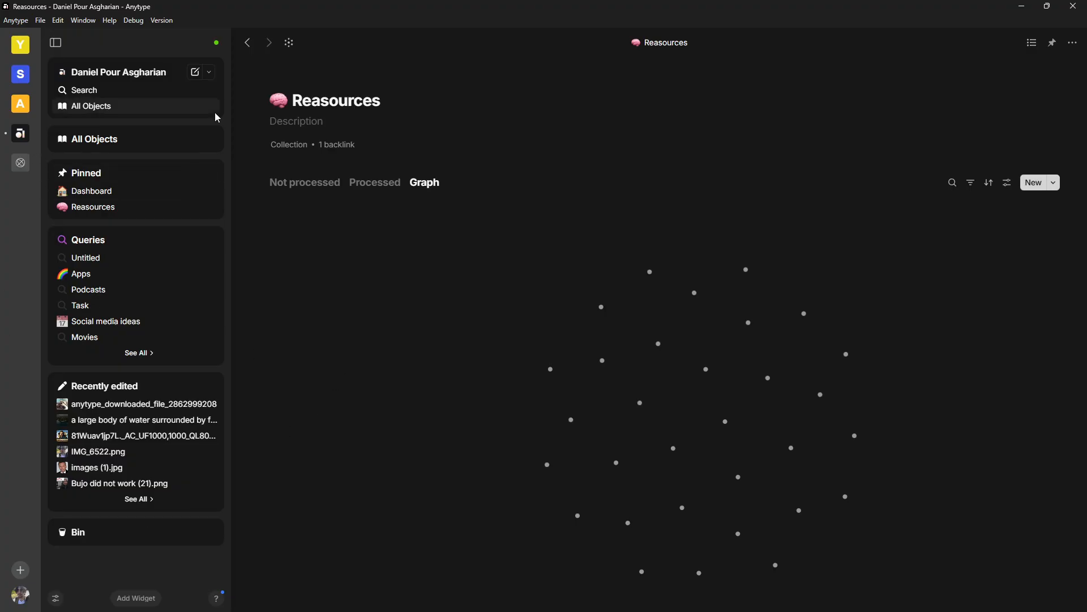
mouse_move(354, 89)
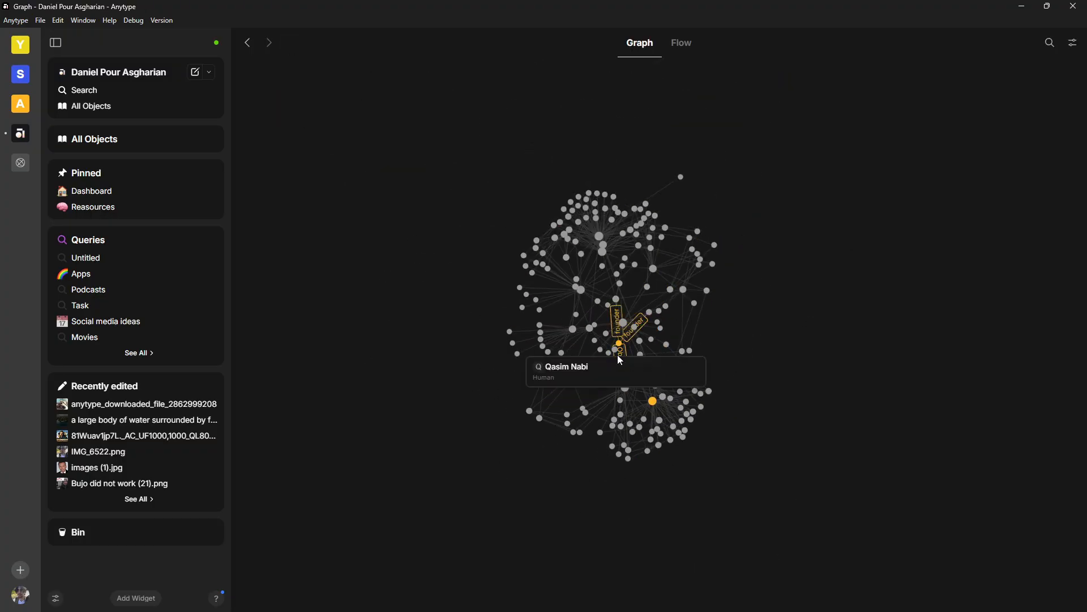
mouse_move(569, 234)
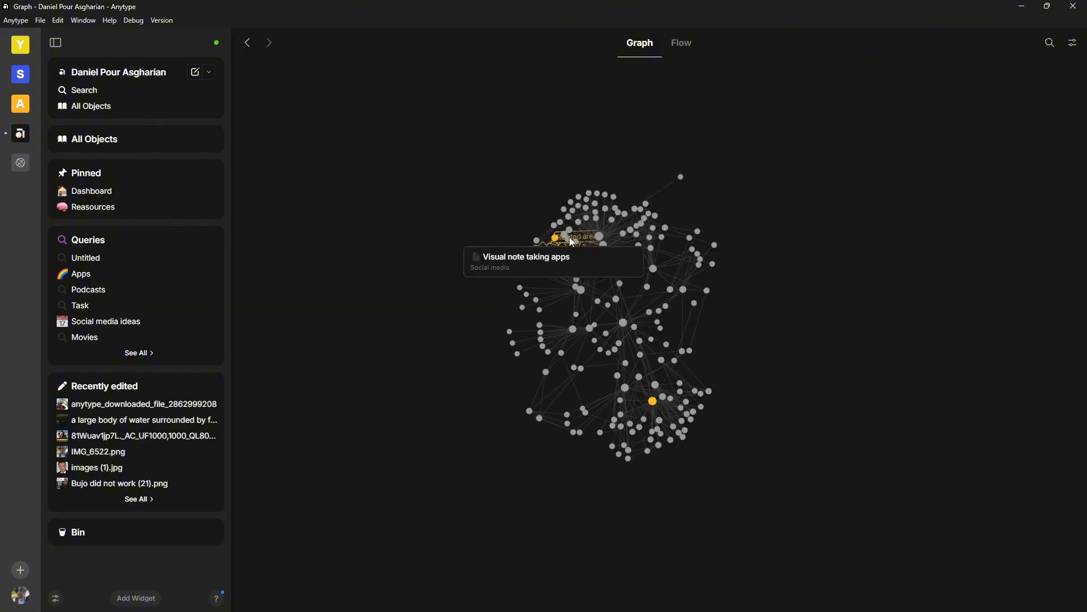
mouse_move(613, 235)
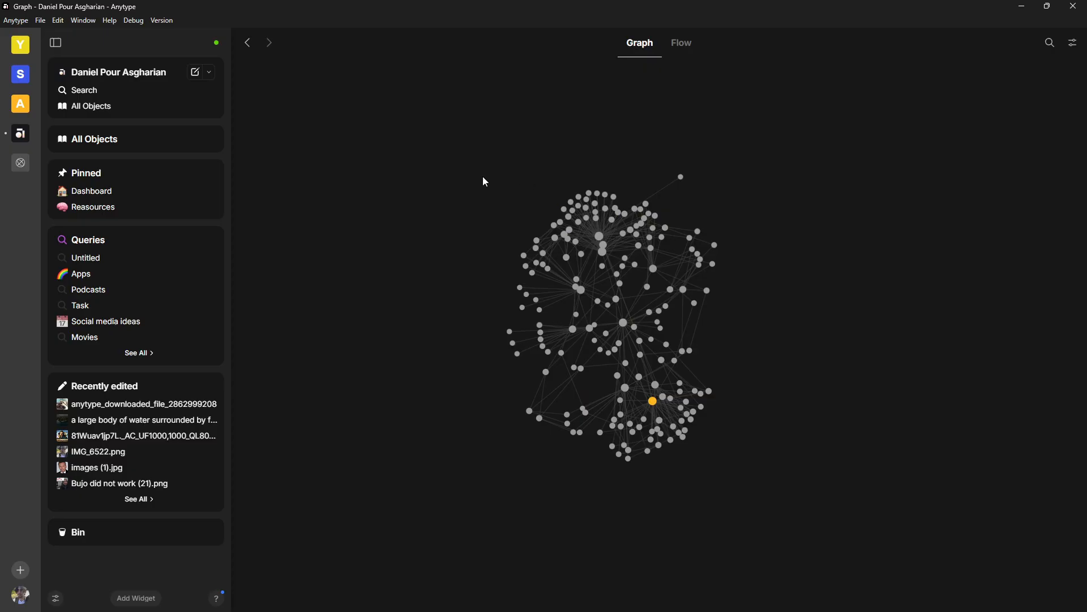
mouse_move(211, 64)
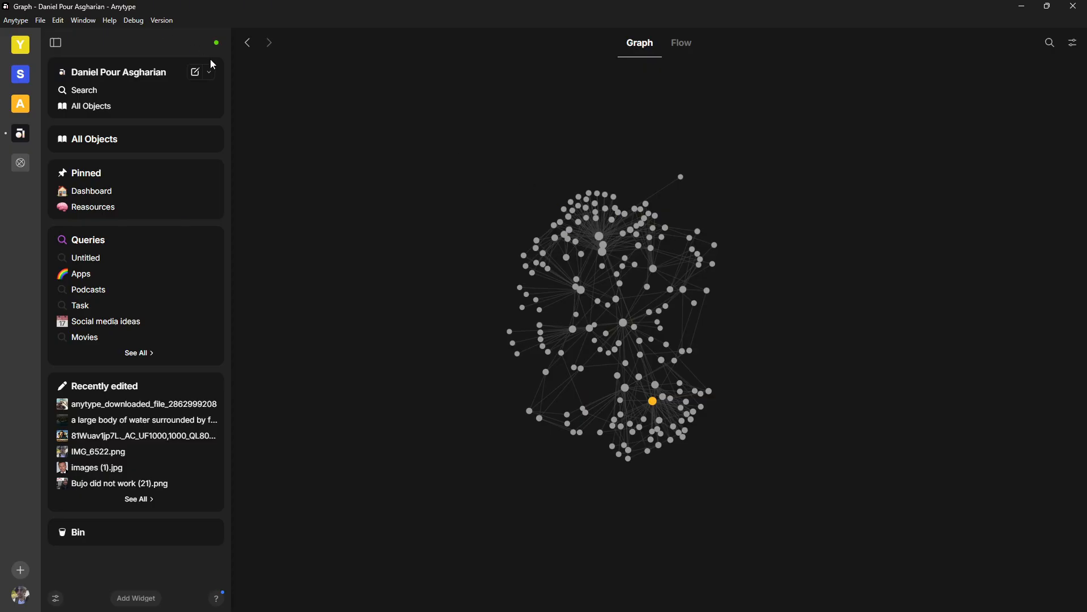
Return to the Reasources collection's Graph view after the space-wide graph
click(92, 207)
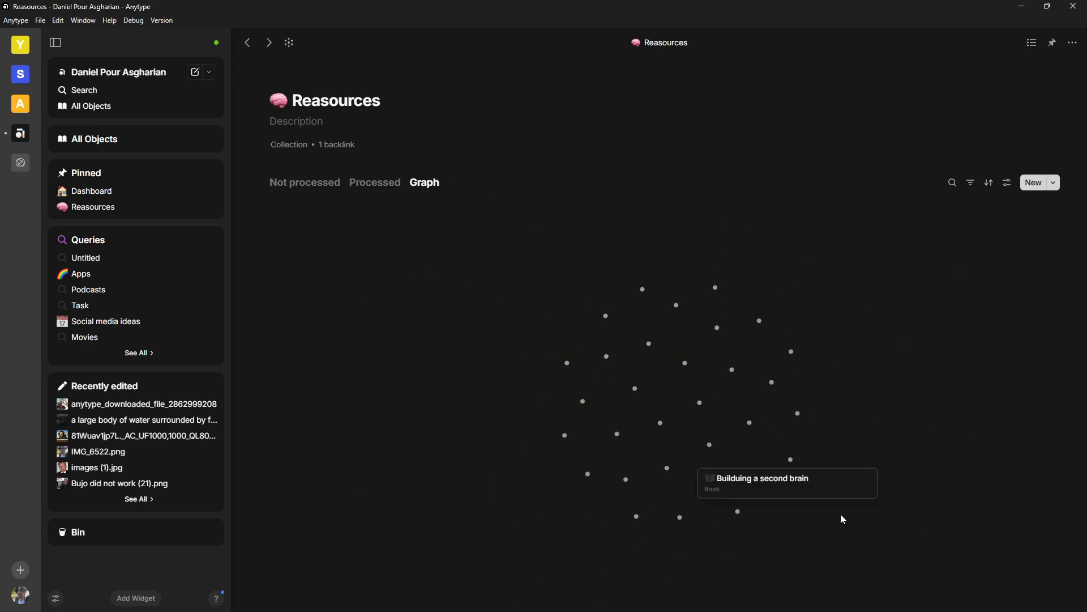
mouse_move(919, 433)
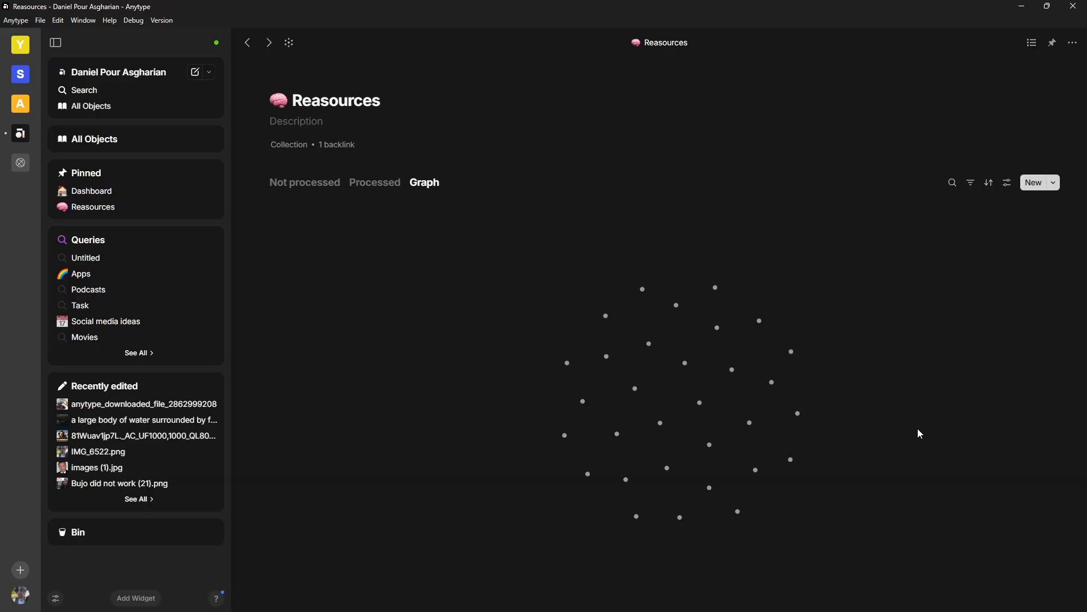
mouse_move(659, 124)
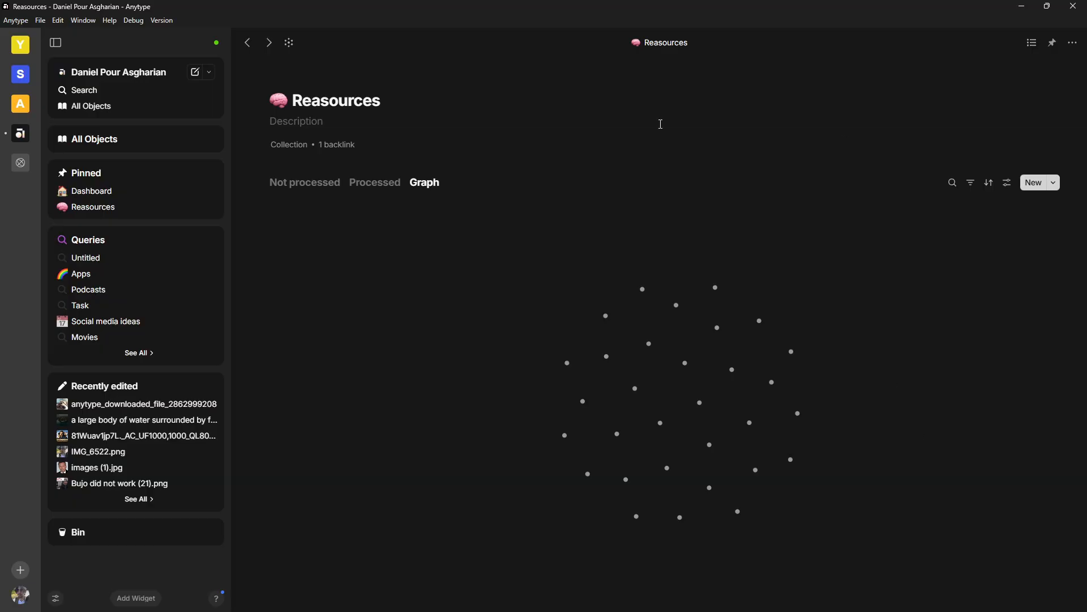
mouse_move(516, 257)
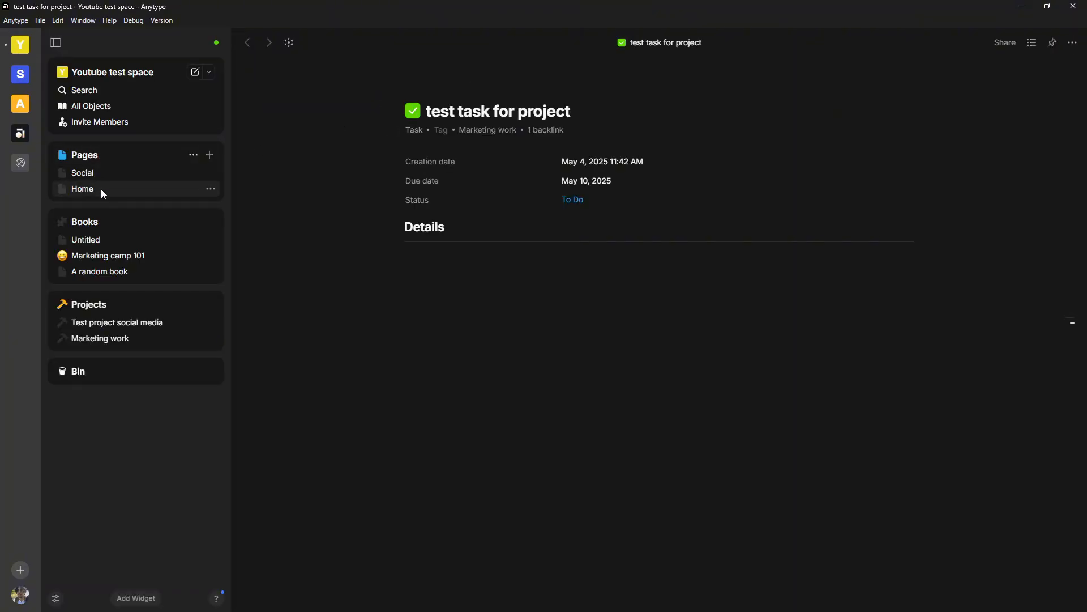
From Home, show the to do list query's six tasks with layout choices displayed
click(81, 189)
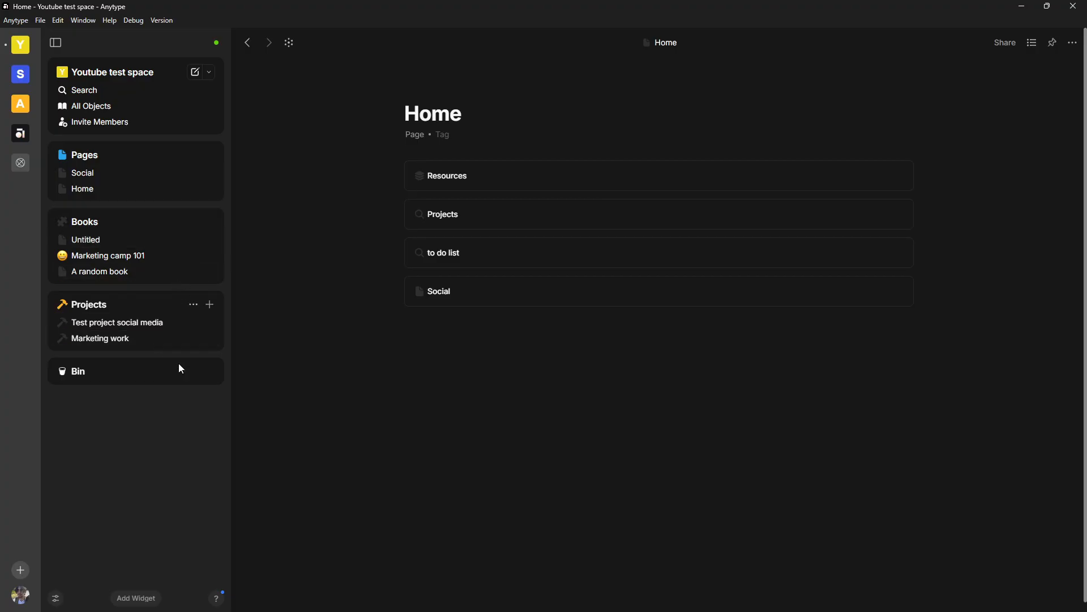
click(445, 253)
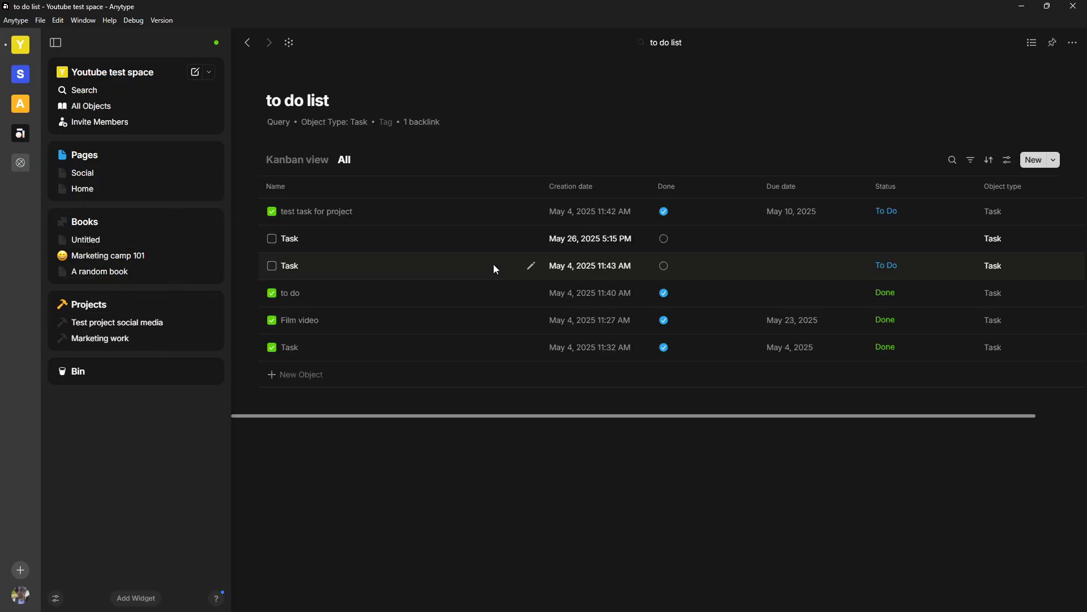
click(1006, 160)
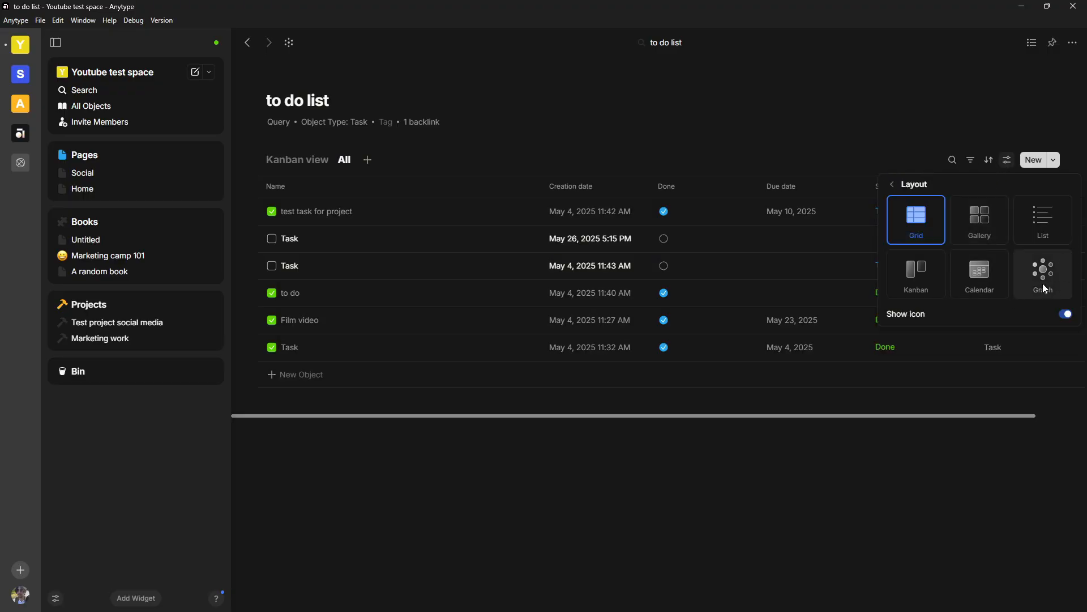
mouse_move(916, 274)
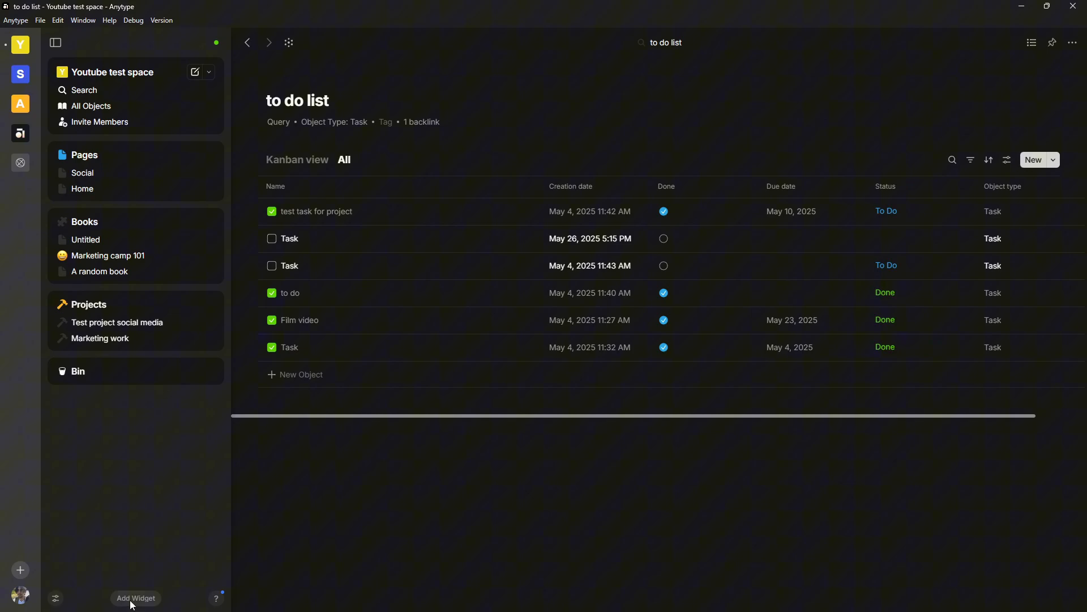
mouse_move(132, 605)
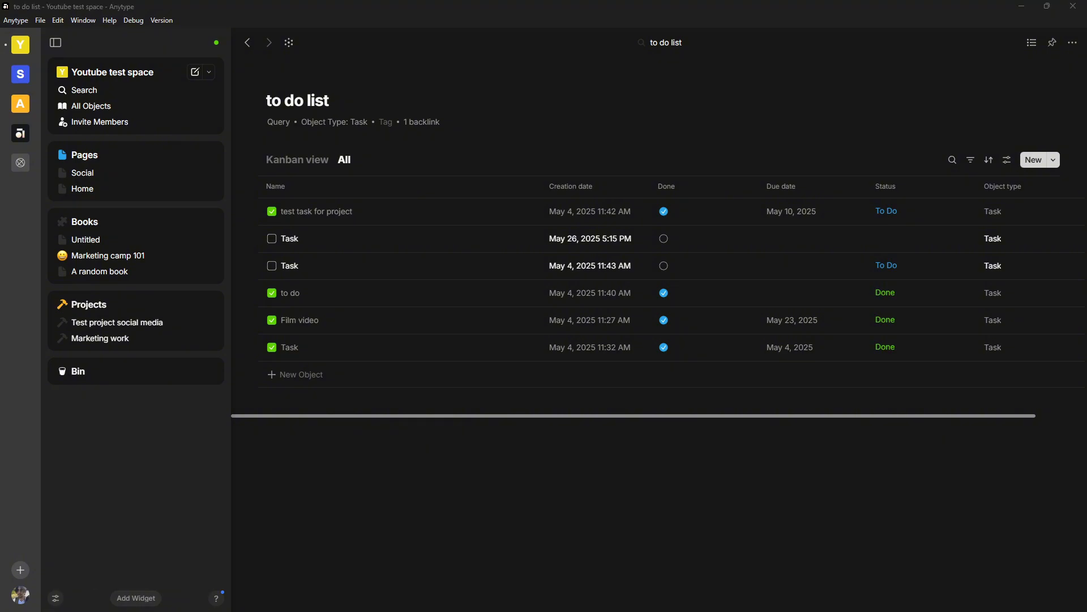